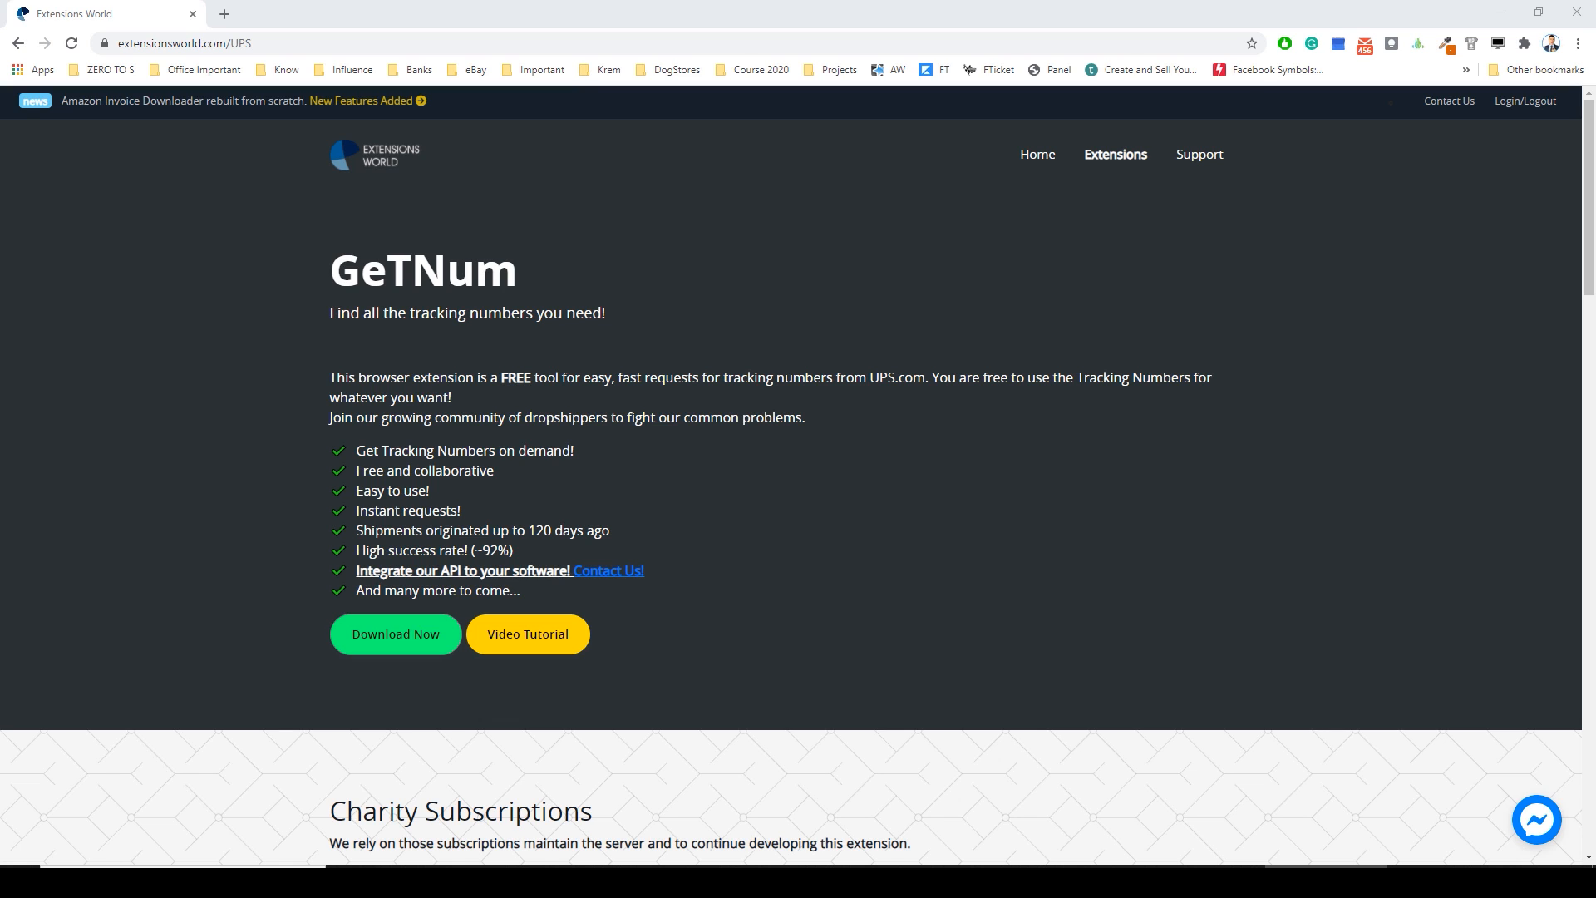
{"action": "mouse_move", "coordinate": [814, 170]}
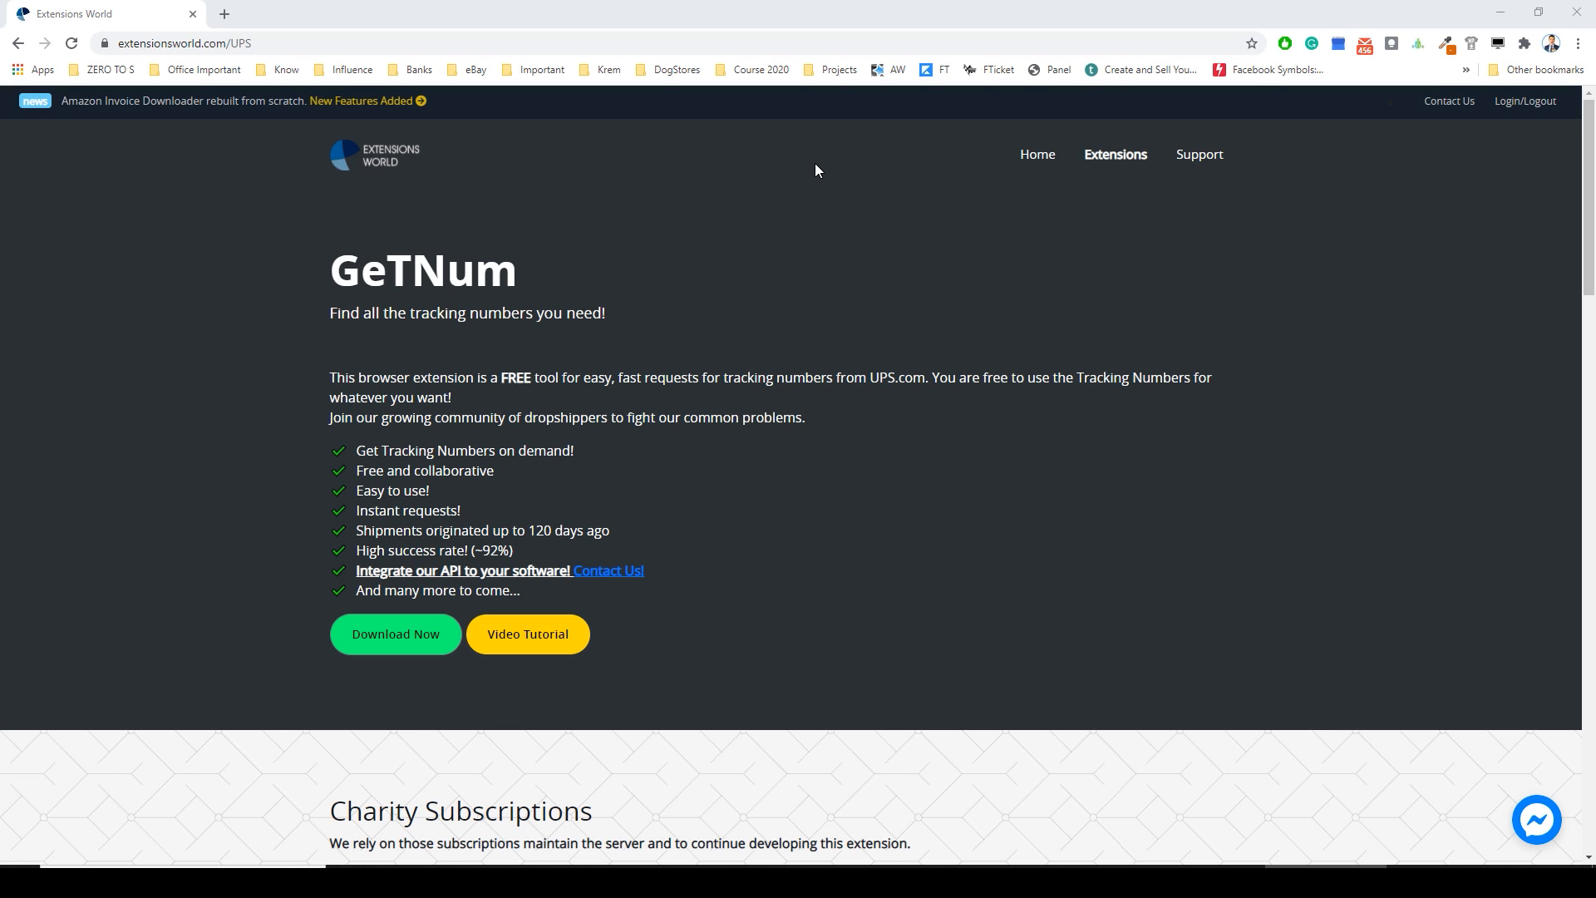
{"action": "mouse_move", "coordinate": [631, 193]}
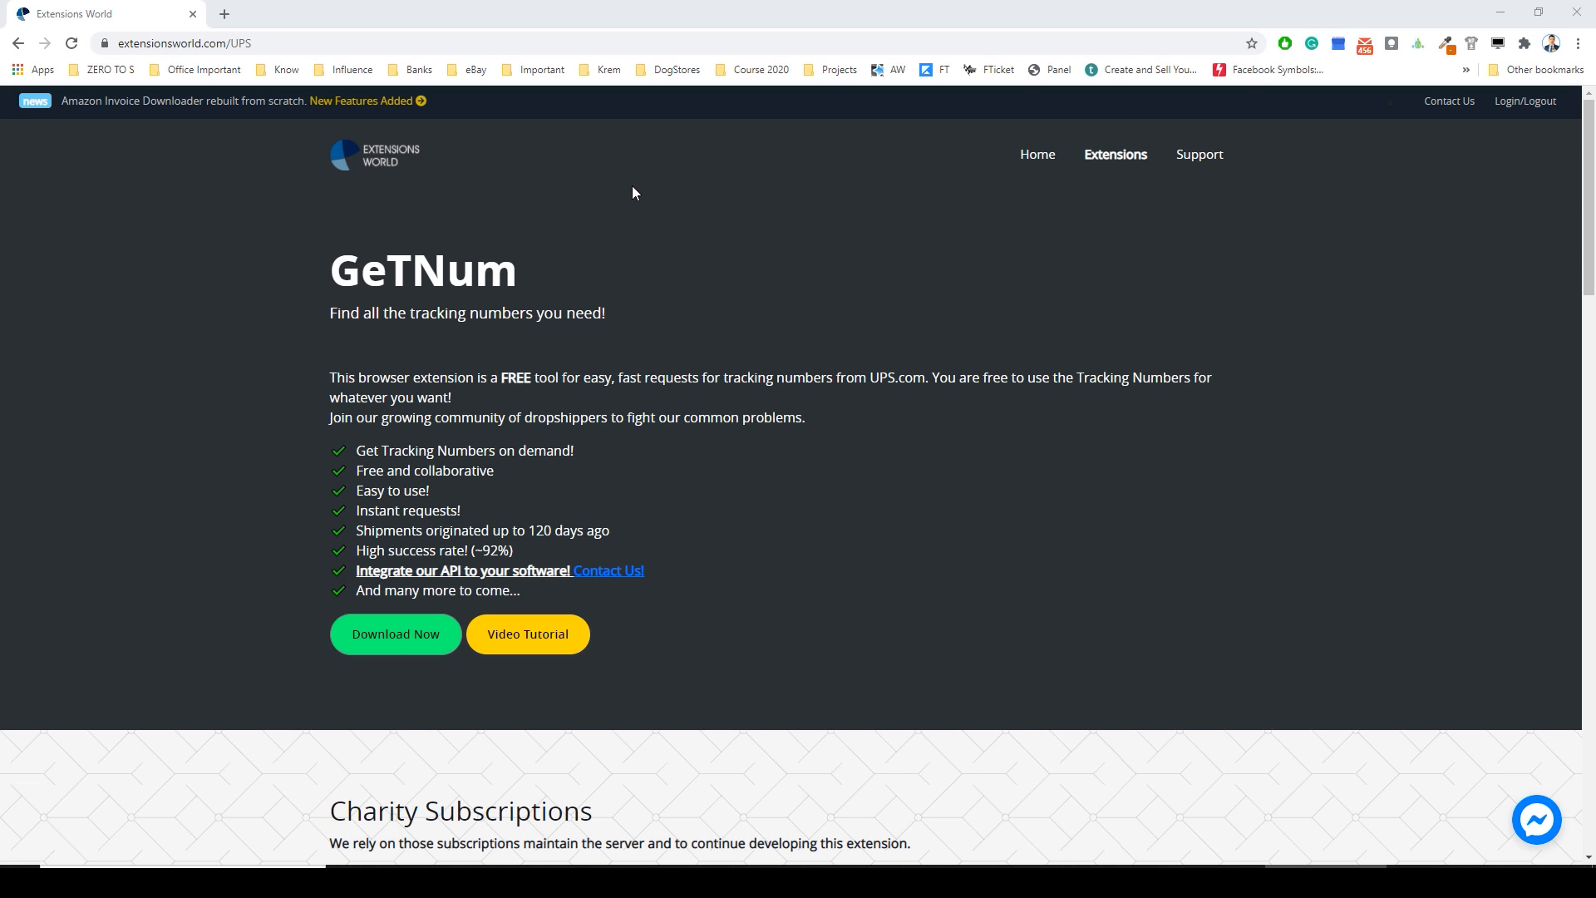
{"action": "mouse_move", "coordinate": [395, 632]}
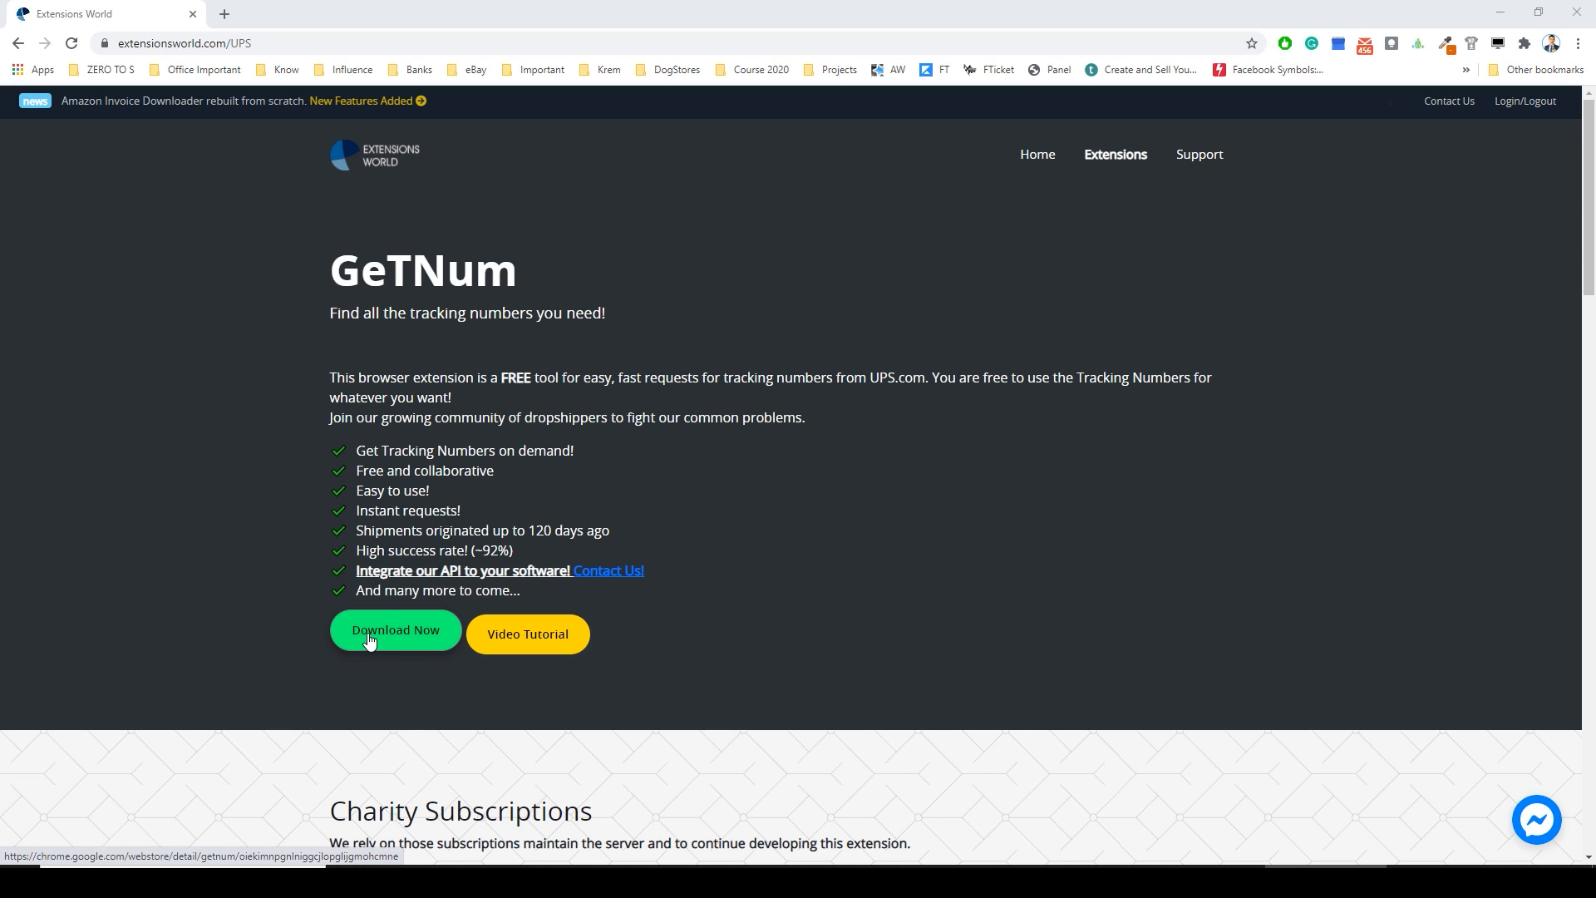
View the GeTNum v2 store listing from the Extensions World page and close it.
{"action": "left_click", "coordinate": [1285, 43]}
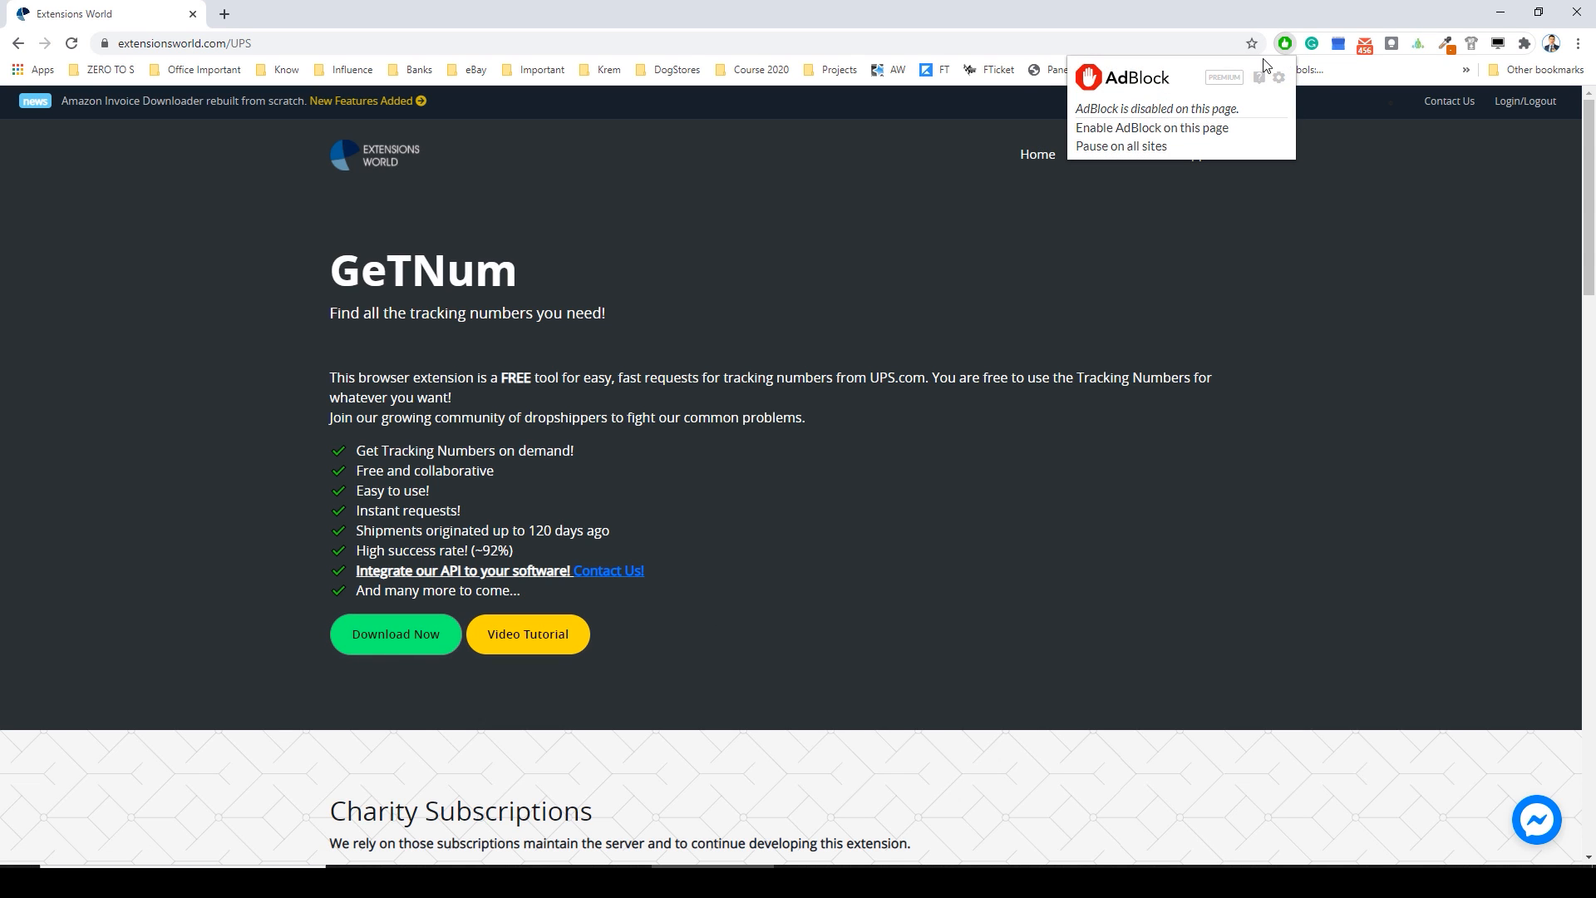
{"action": "mouse_move", "coordinate": [706, 369]}
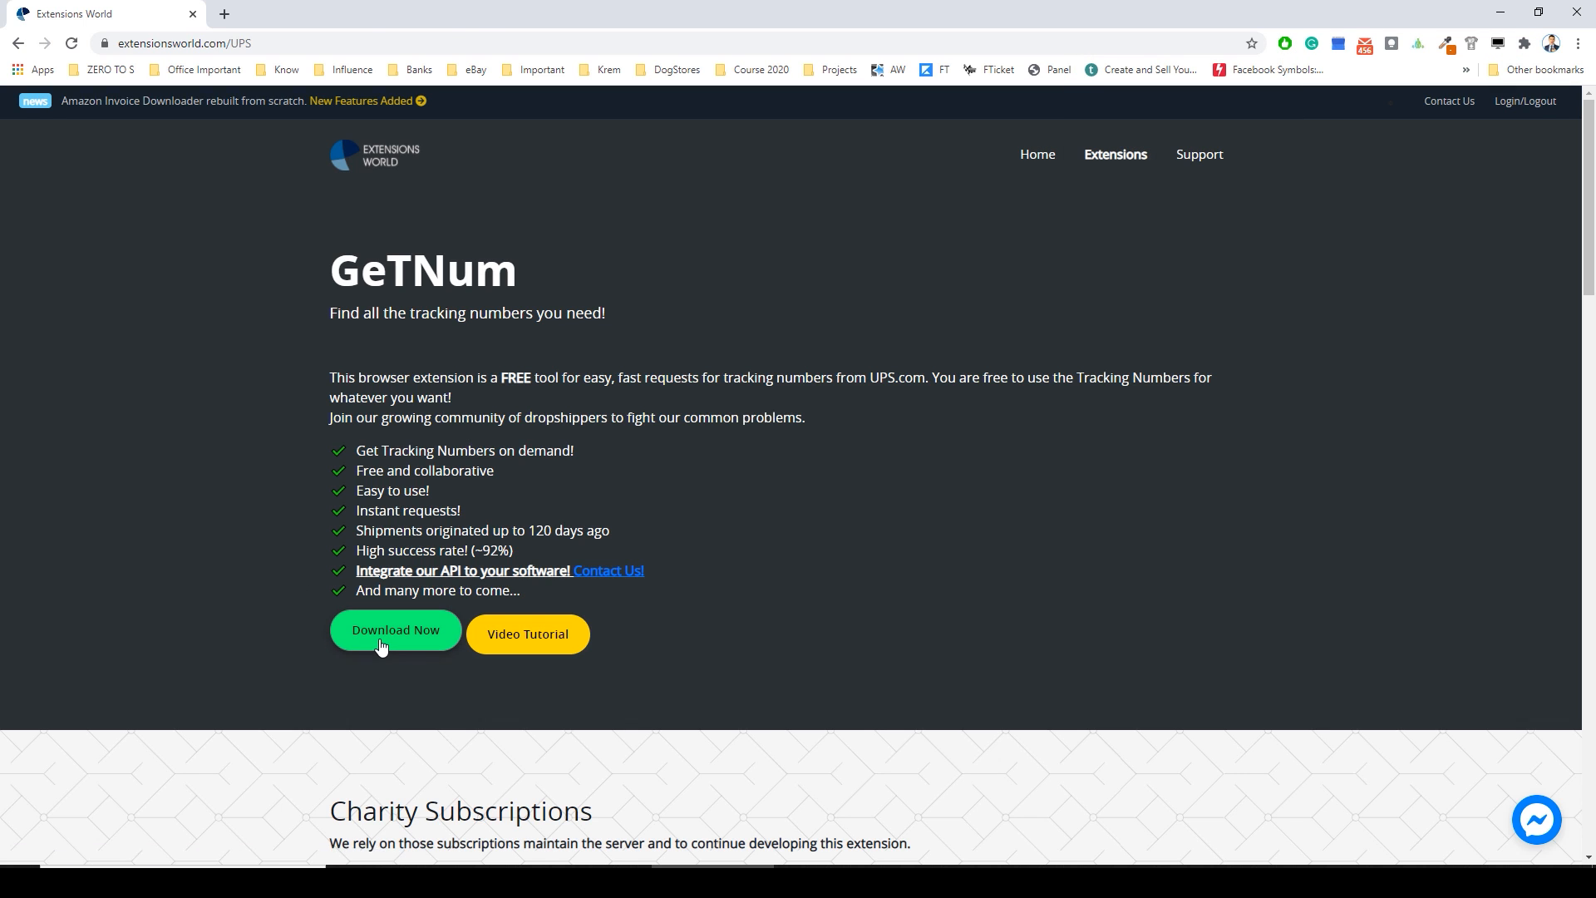
{"action": "left_click", "coordinate": [396, 629]}
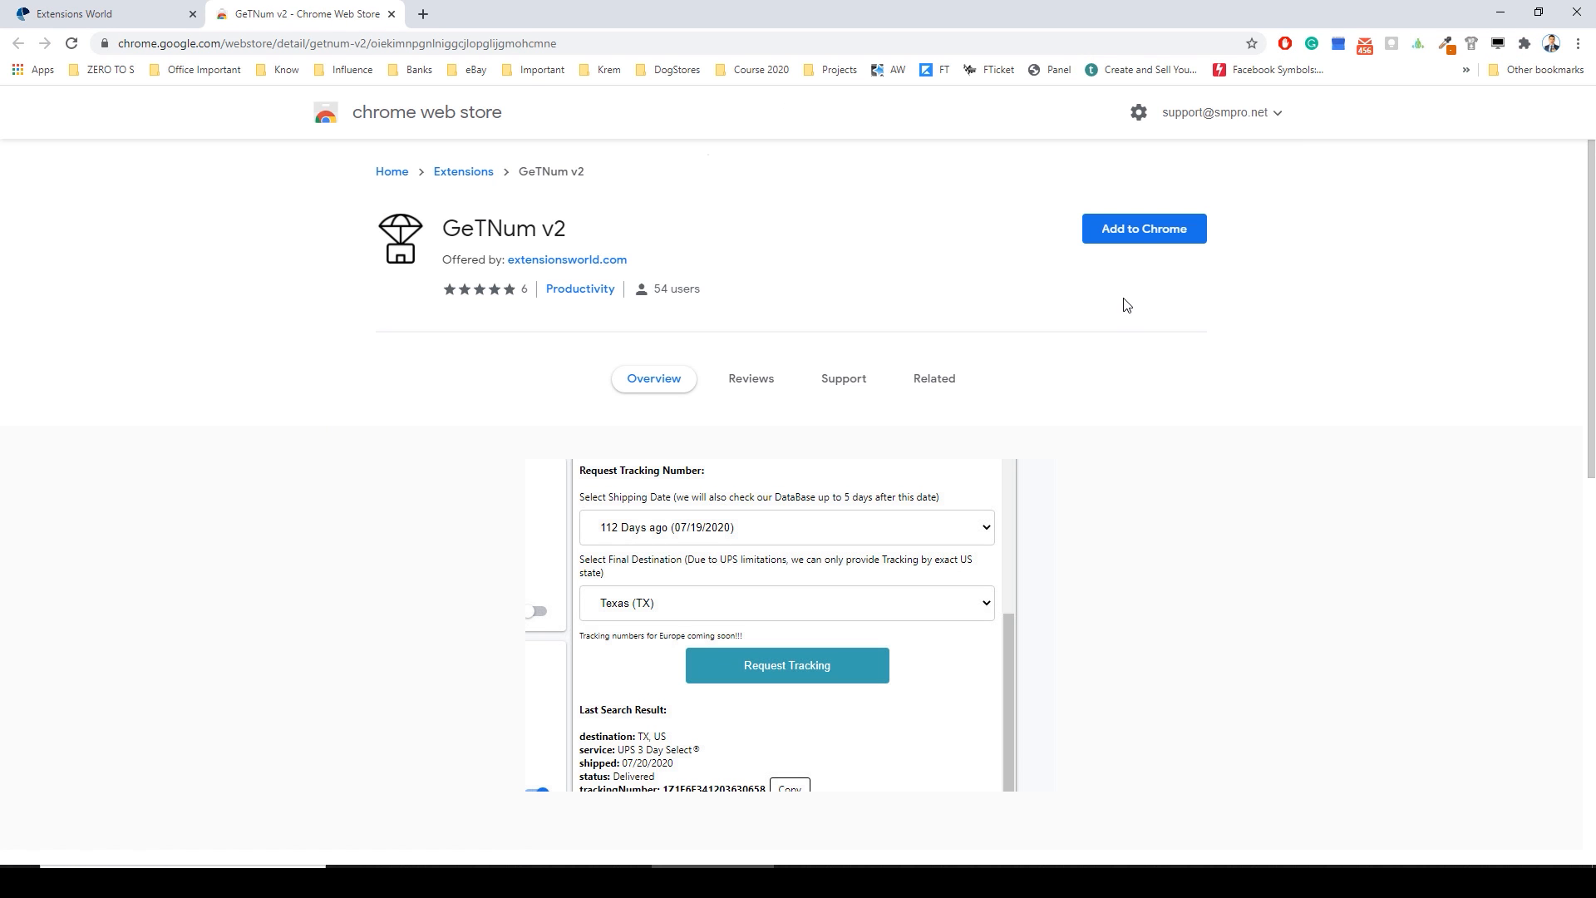
{"action": "left_click", "coordinate": [1142, 228]}
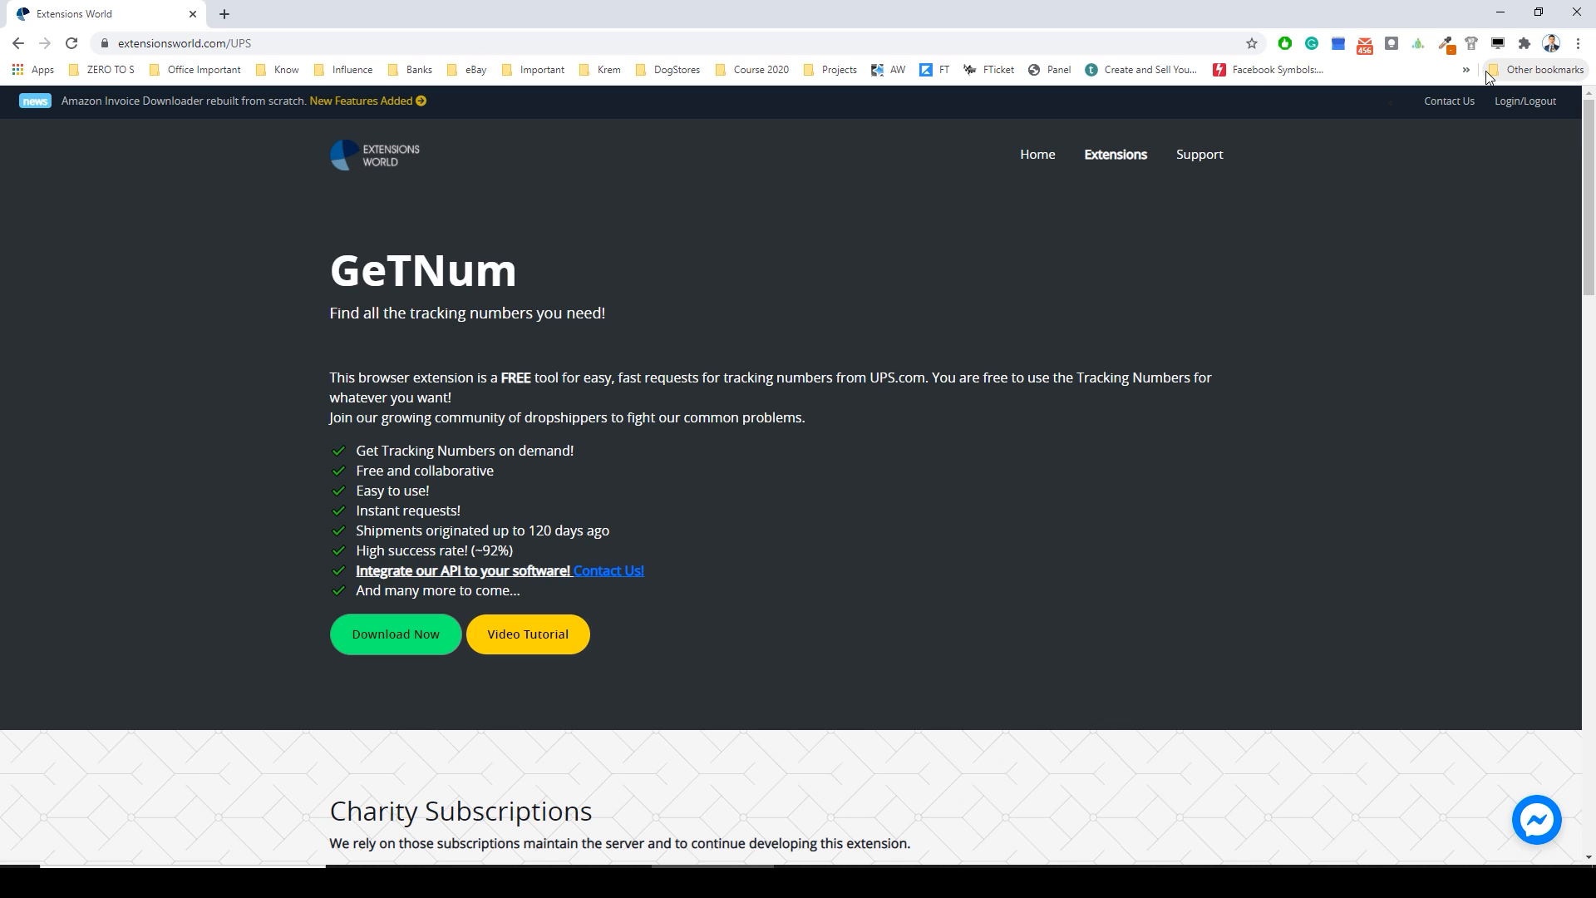
{"action": "mouse_move", "coordinate": [1525, 43]}
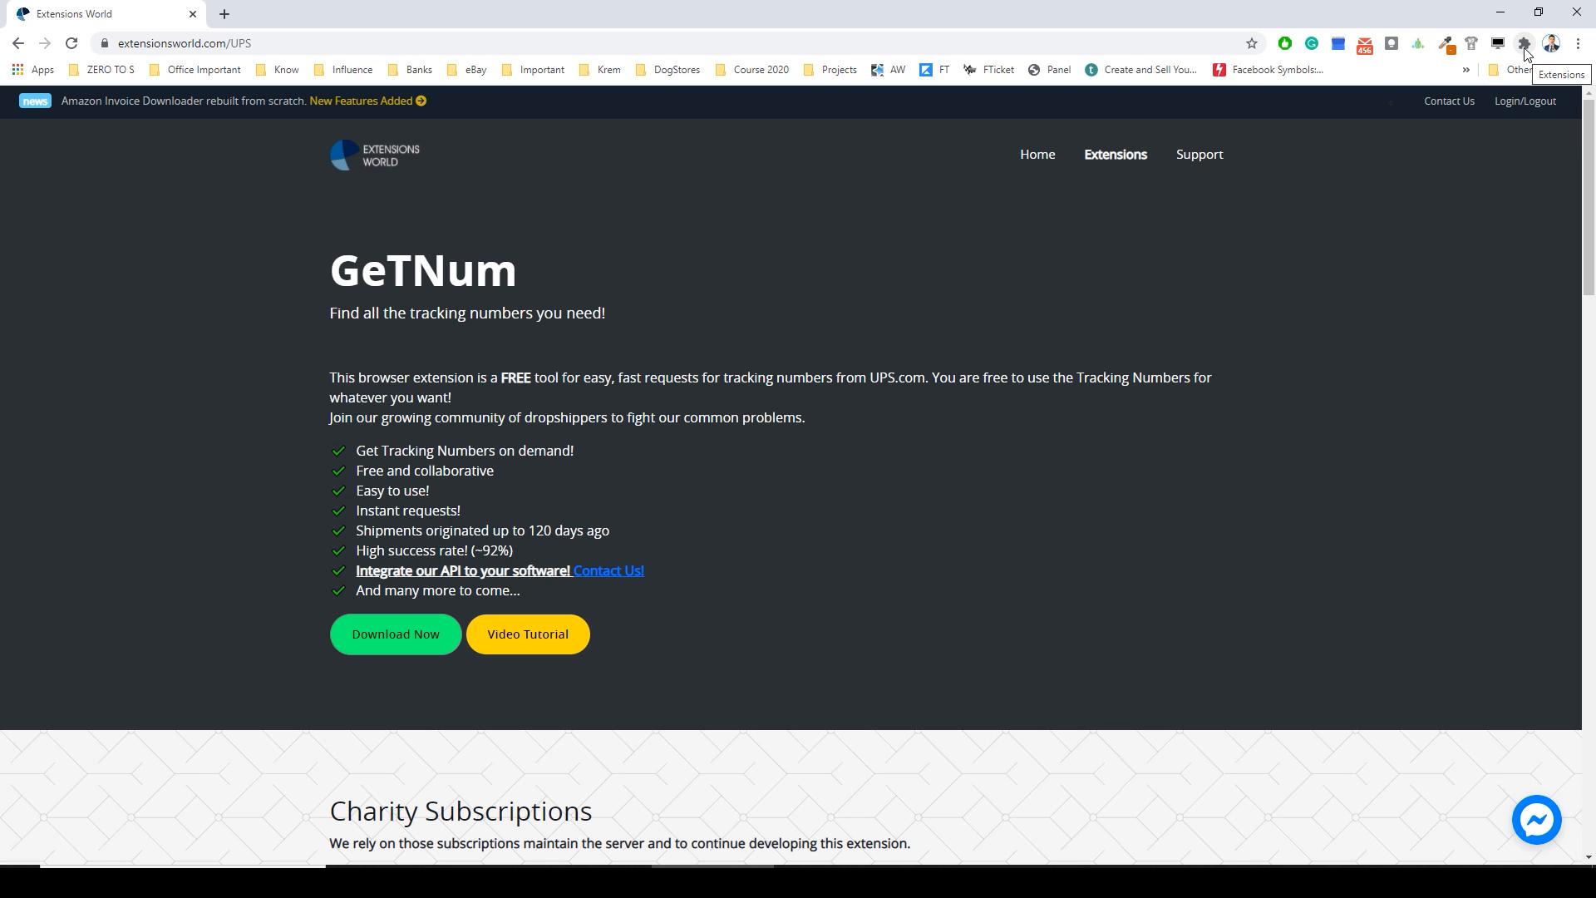
Pin GeTNum v2 to the Chrome toolbar from the Extensions list.
{"action": "left_click", "coordinate": [1524, 43]}
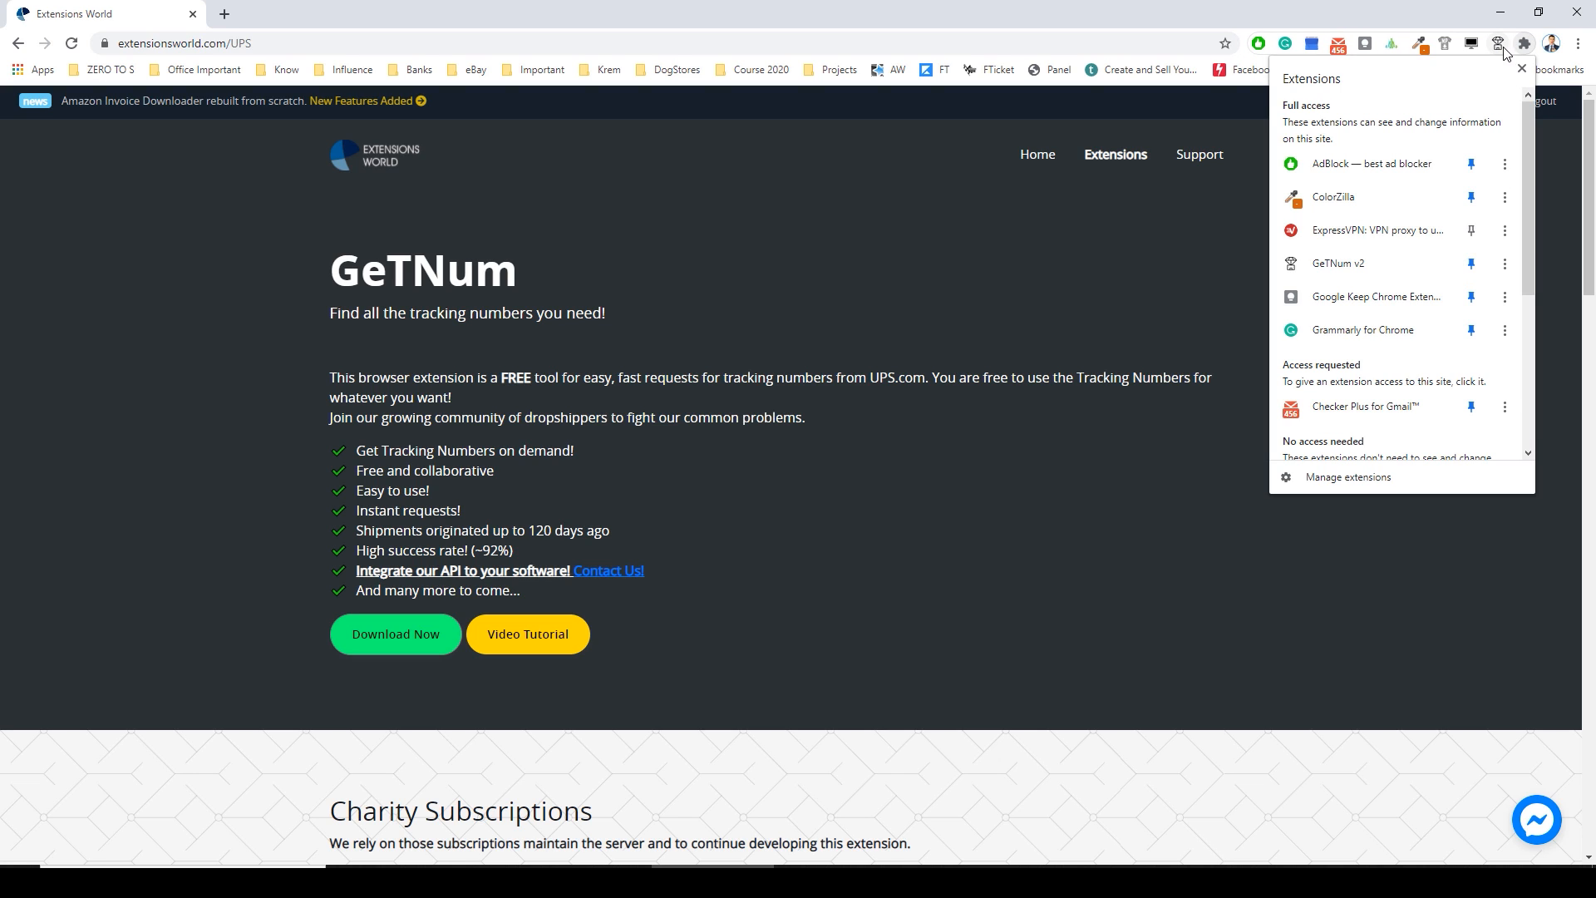
{"action": "left_click", "coordinate": [1498, 43]}
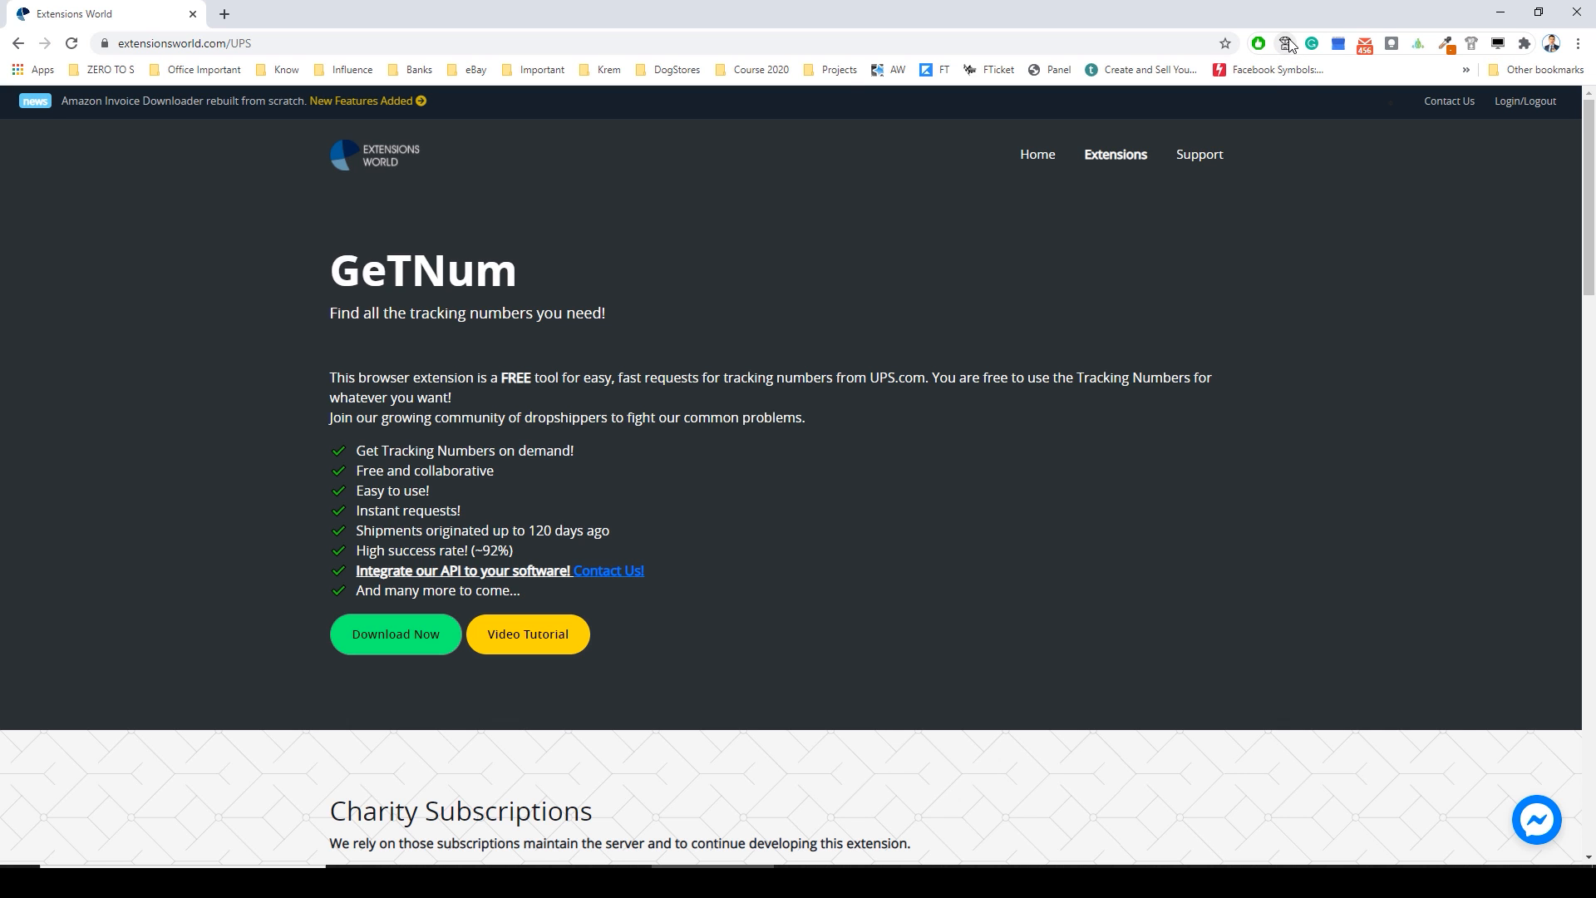
Turn on collaborative mode in the GeTNum popup with 10 EW coins shown.
{"action": "left_click", "coordinate": [1285, 44]}
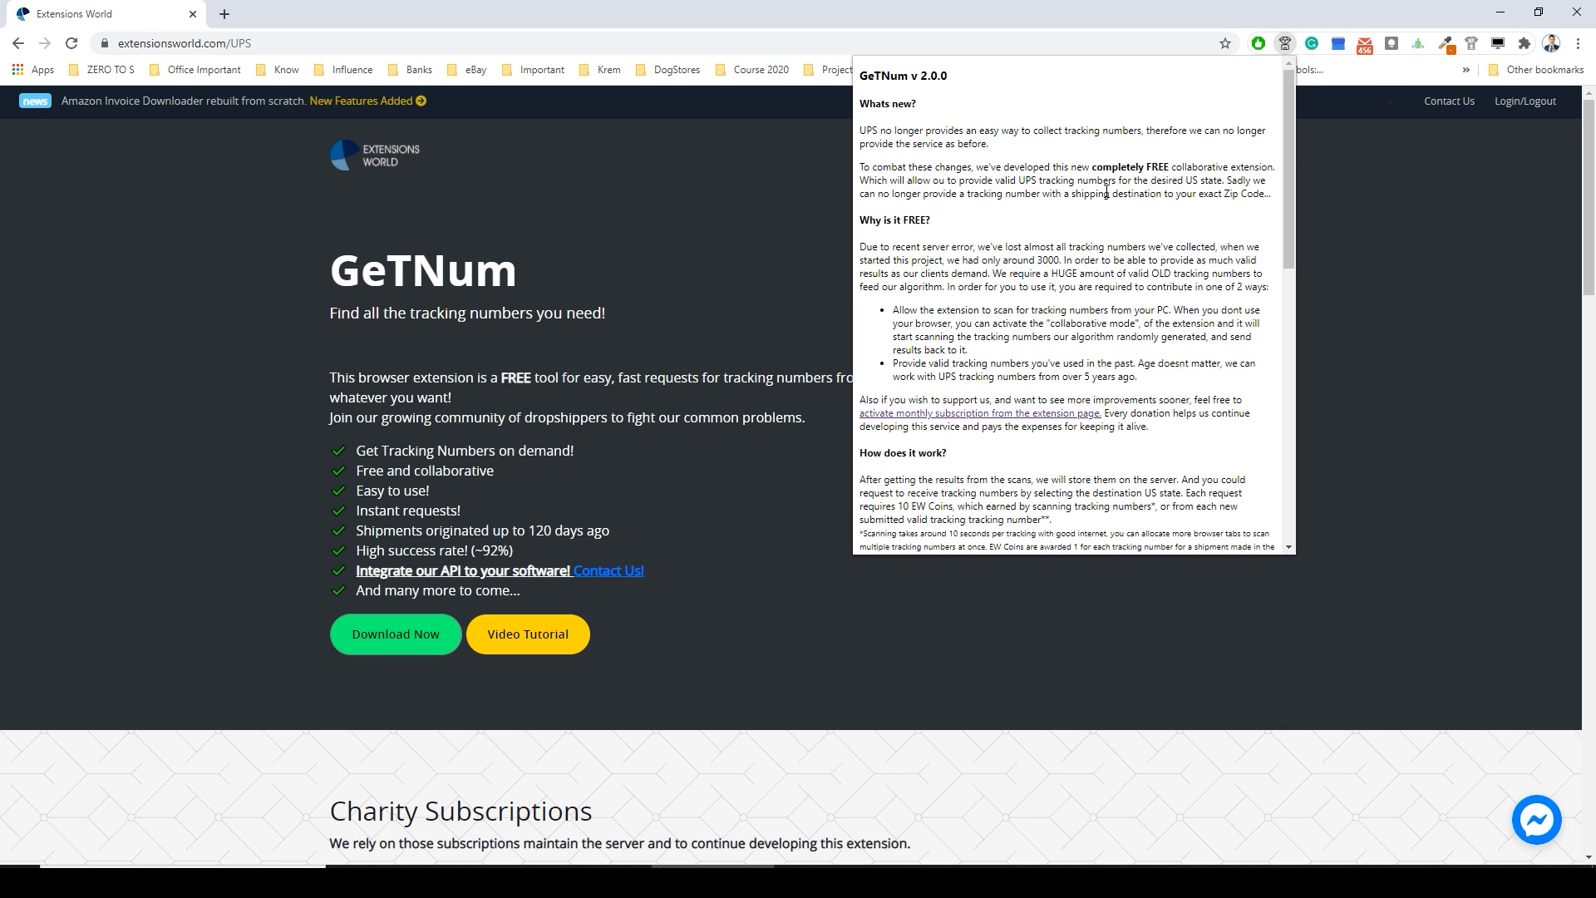
{"action": "scroll", "scroll_direction": "down", "scroll_amount": 3}
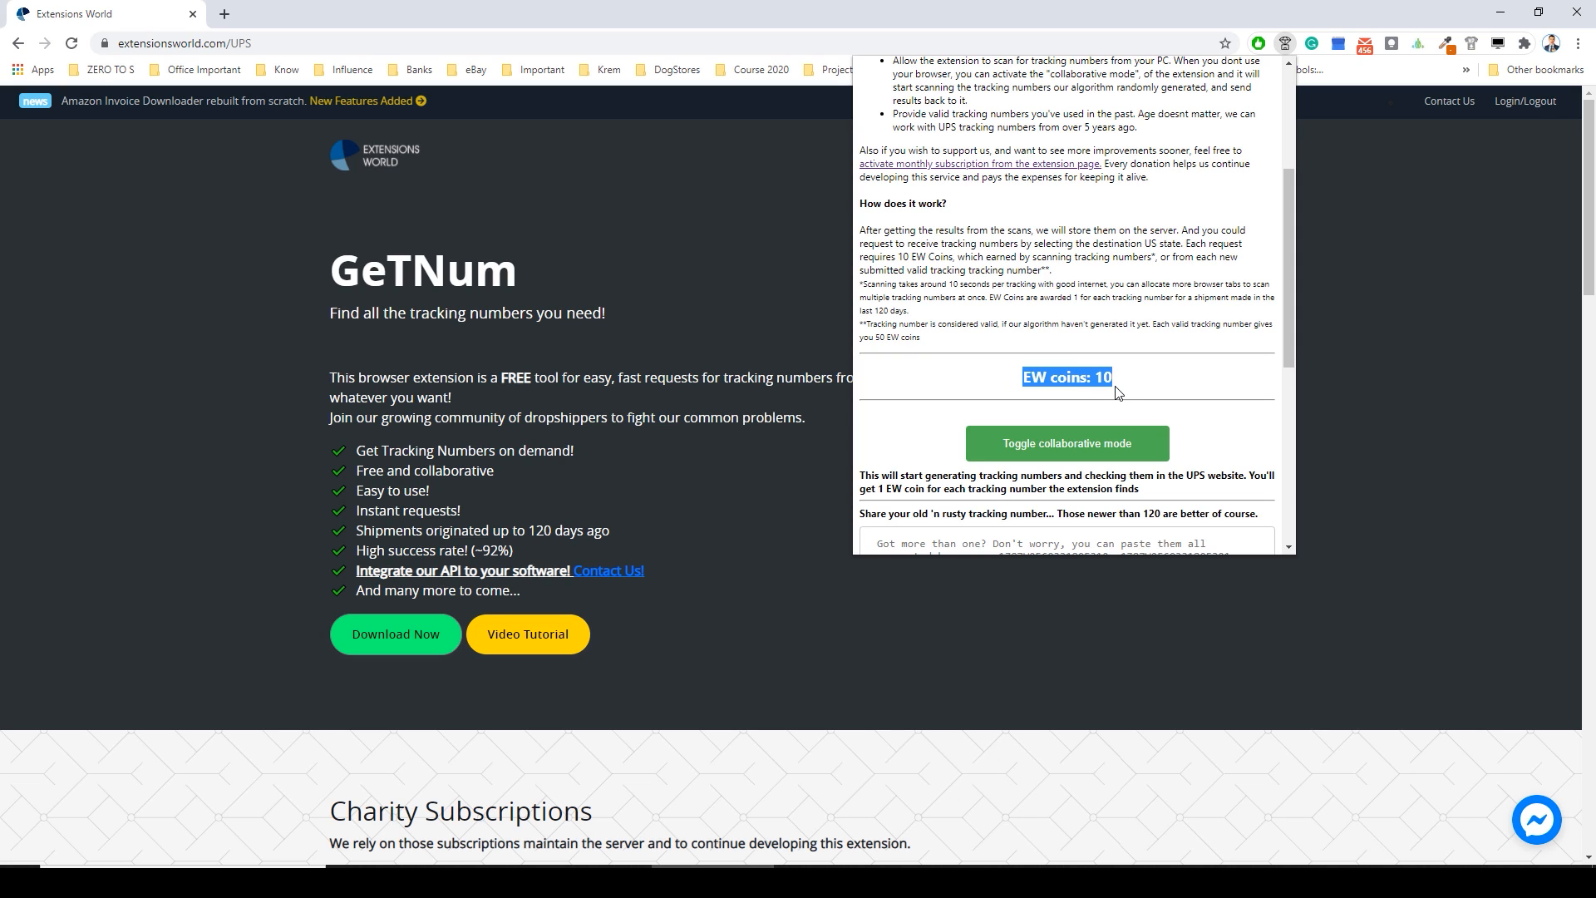
{"action": "mouse_move", "coordinate": [1141, 385]}
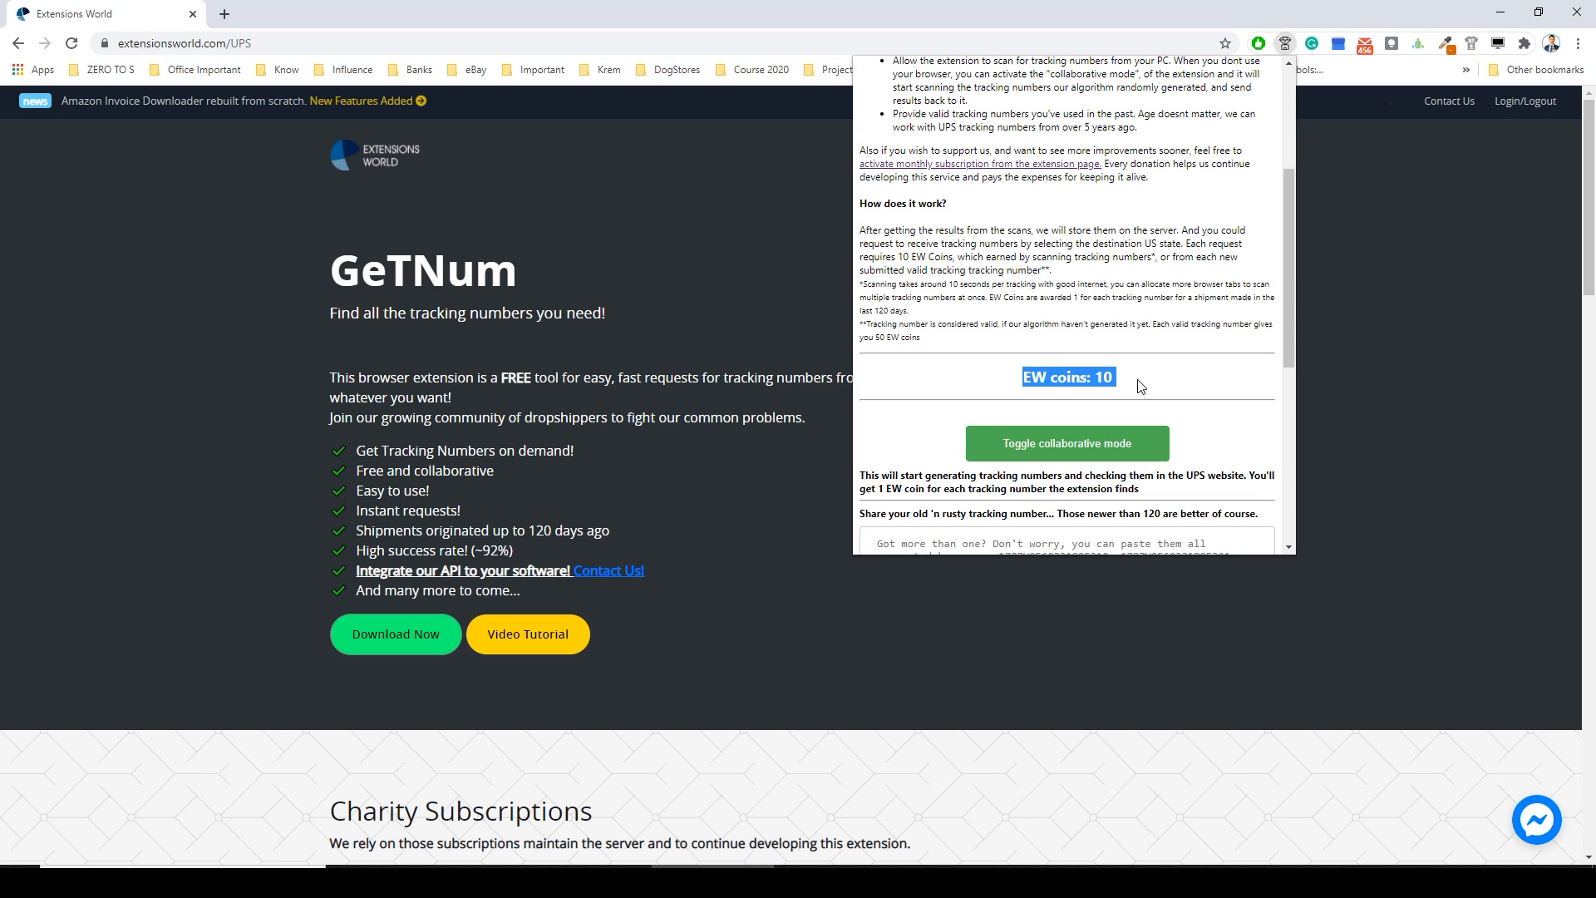
{"action": "mouse_move", "coordinate": [1066, 442]}
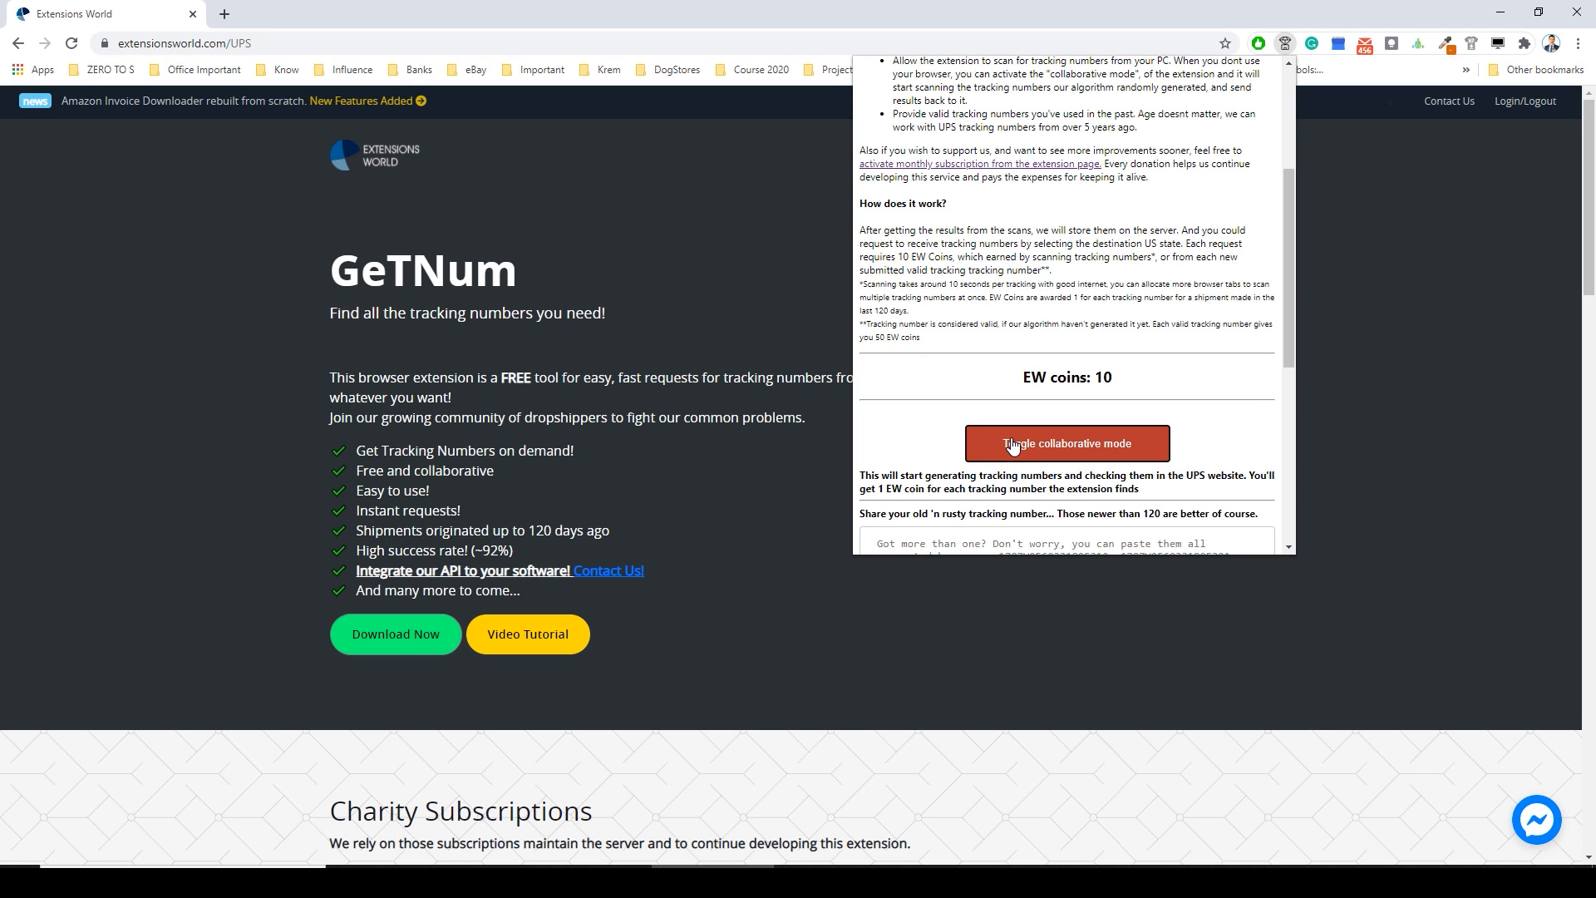
{"action": "left_click", "coordinate": [1067, 442]}
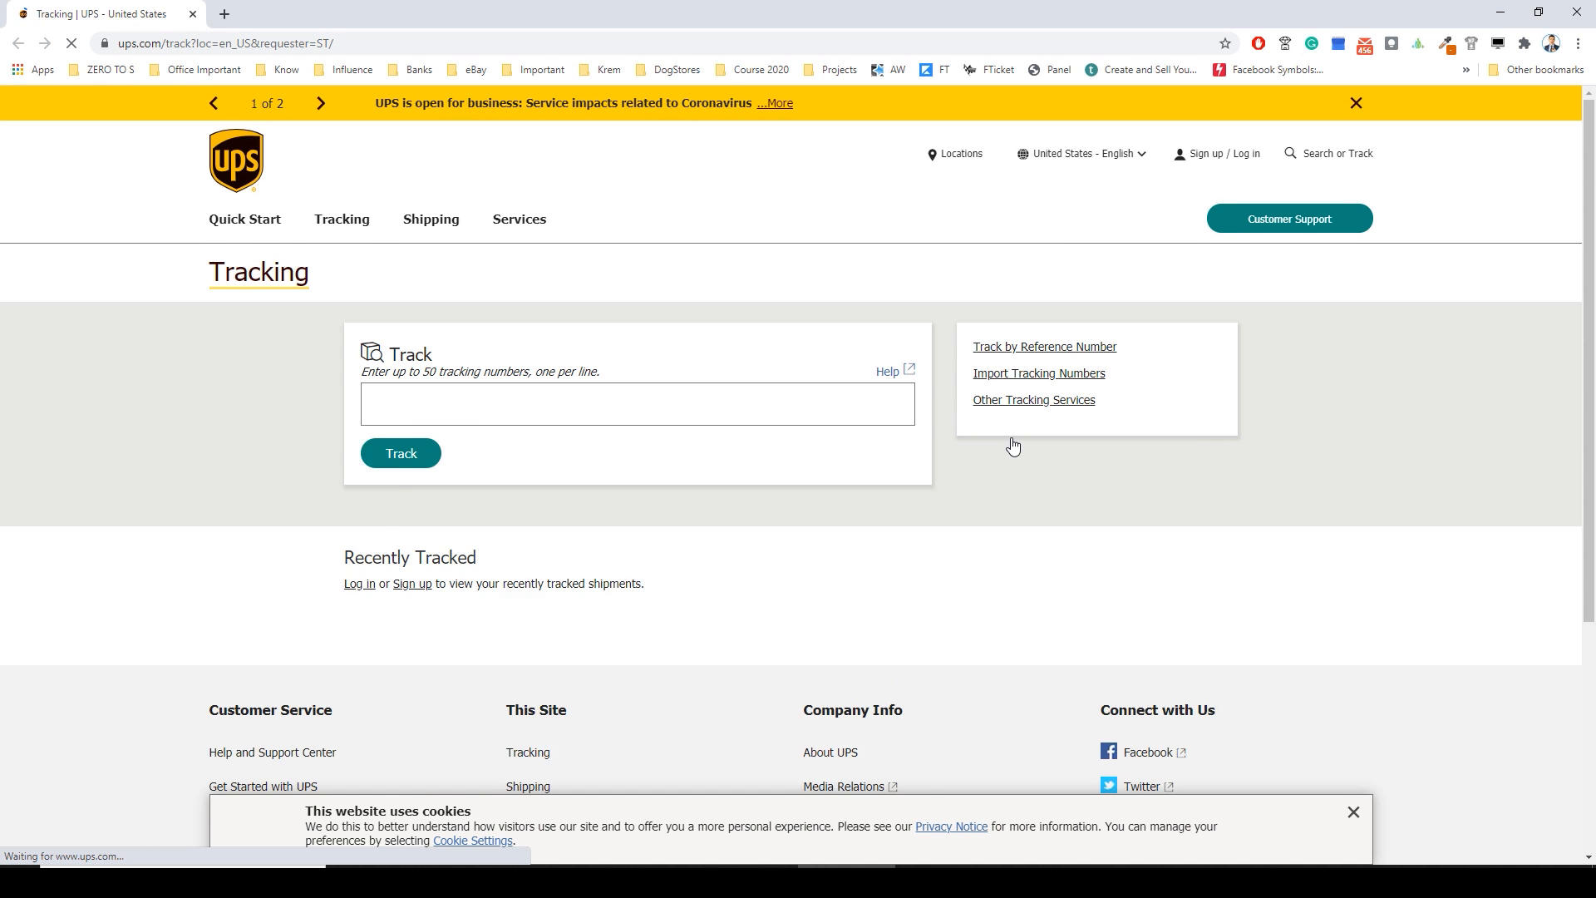
Review the UPS Tracking Summary of the 48 auto-filled tracking numbers.
{"action": "left_click", "coordinate": [401, 452]}
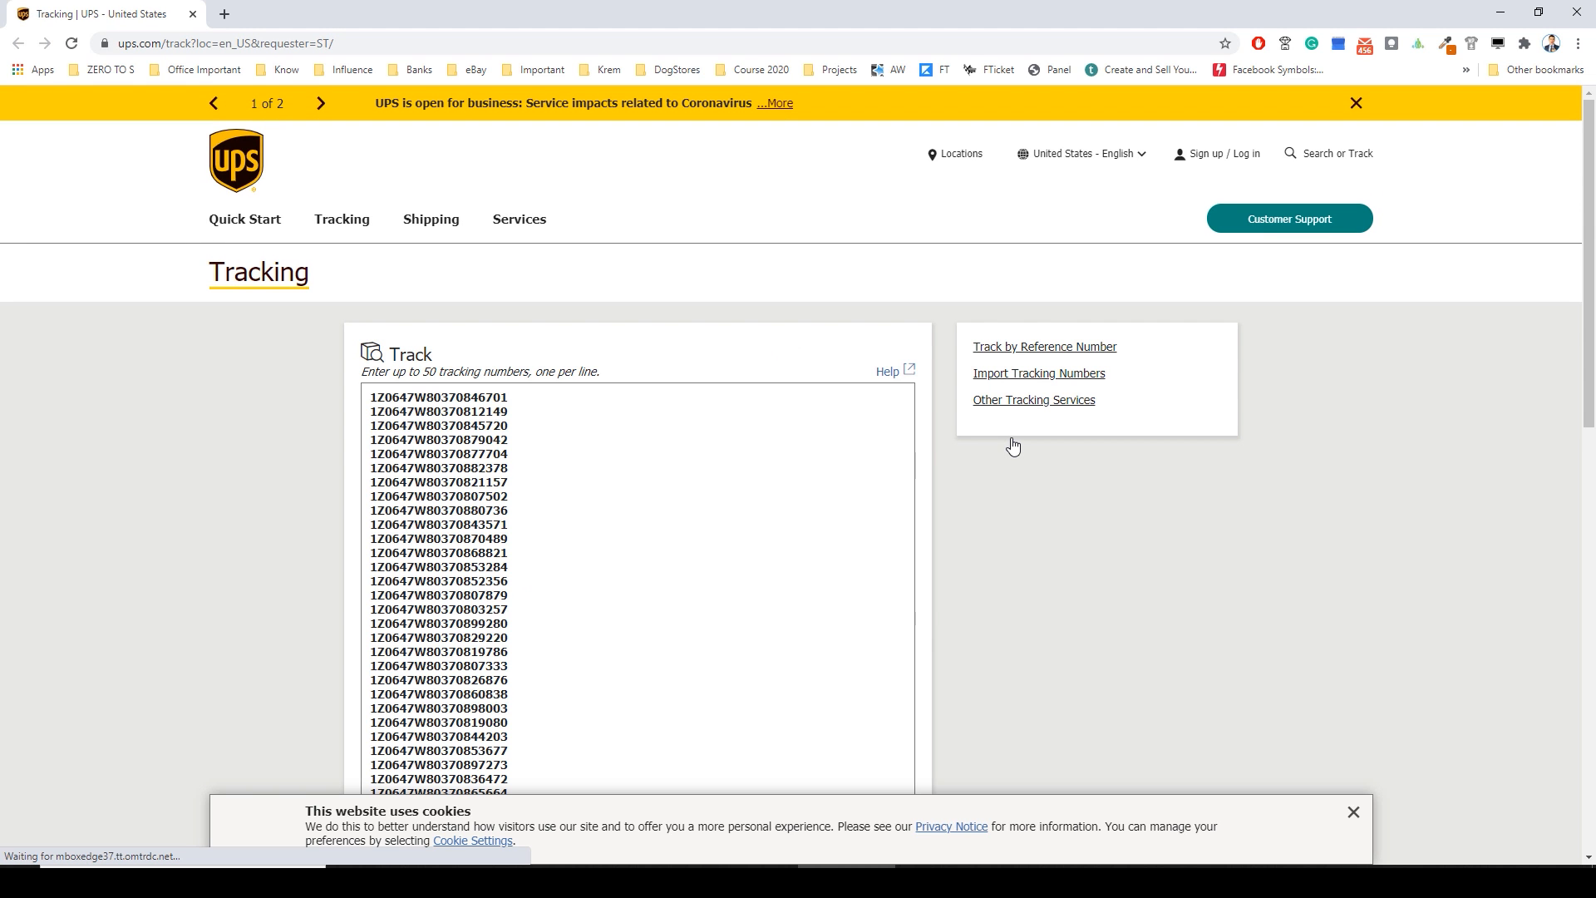
{"action": "left_click", "coordinate": [1012, 445]}
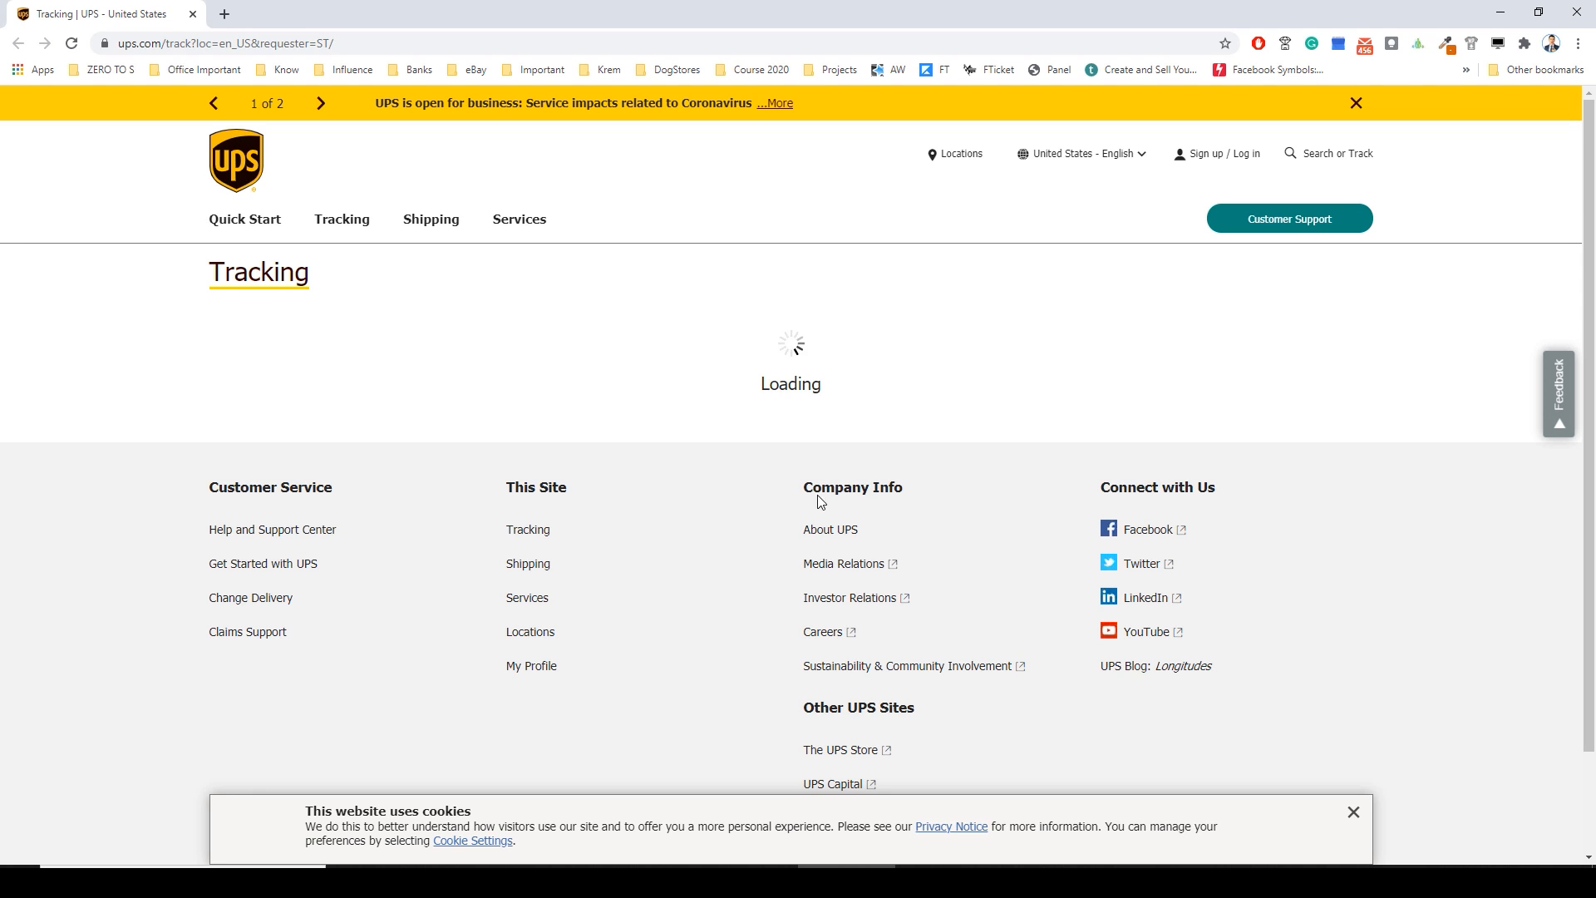
{"action": "mouse_move", "coordinate": [580, 396]}
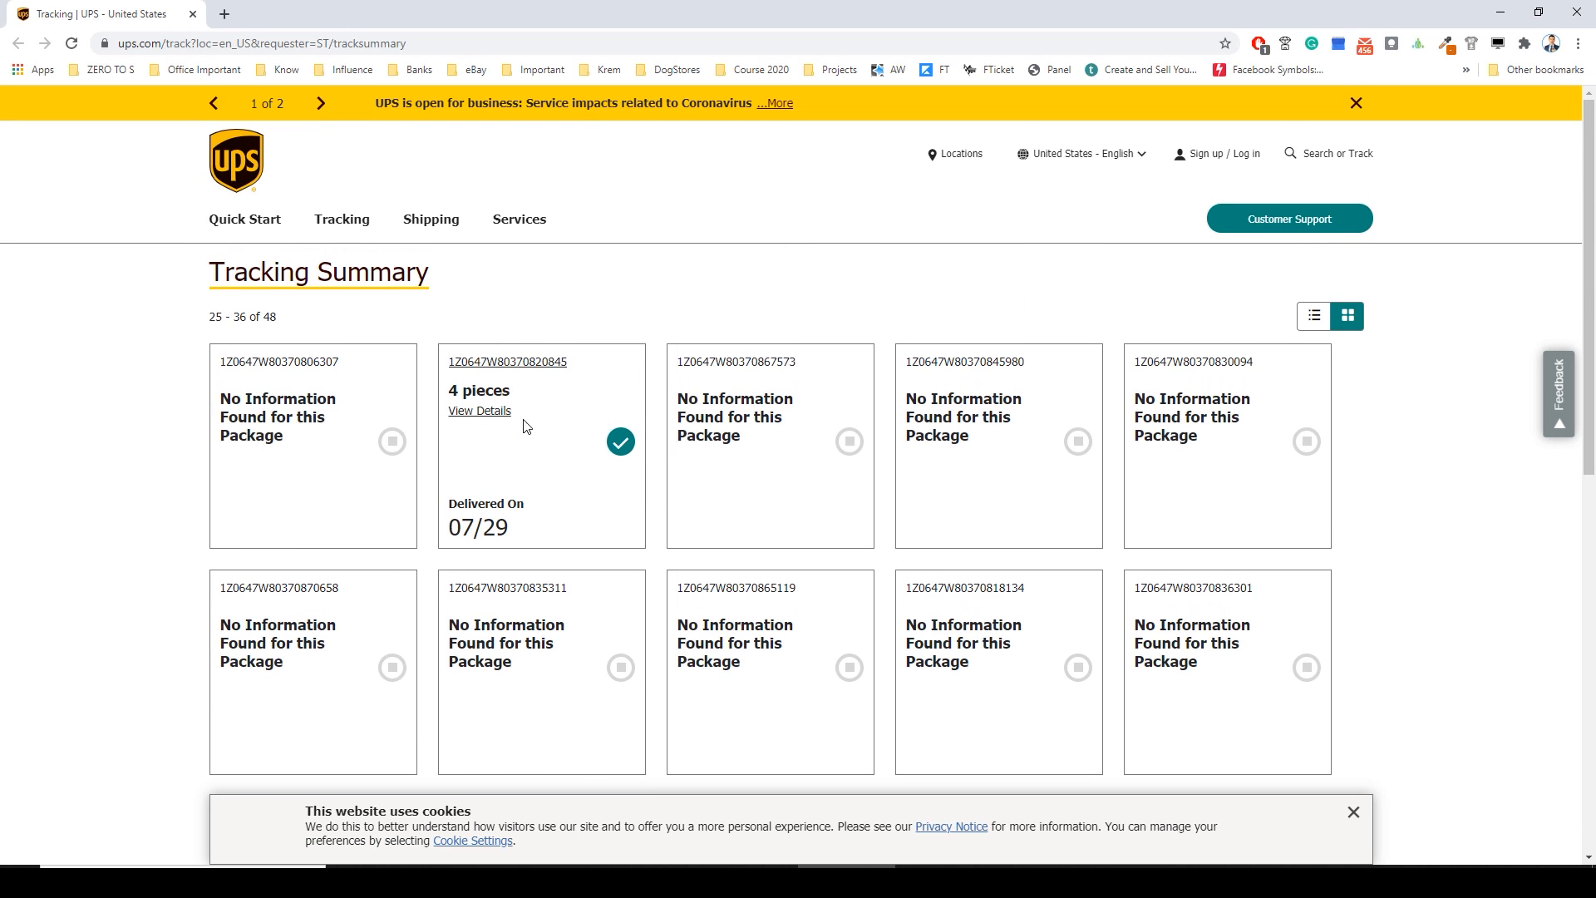
{"action": "scroll", "scroll_direction": "down", "scroll_amount": 3}
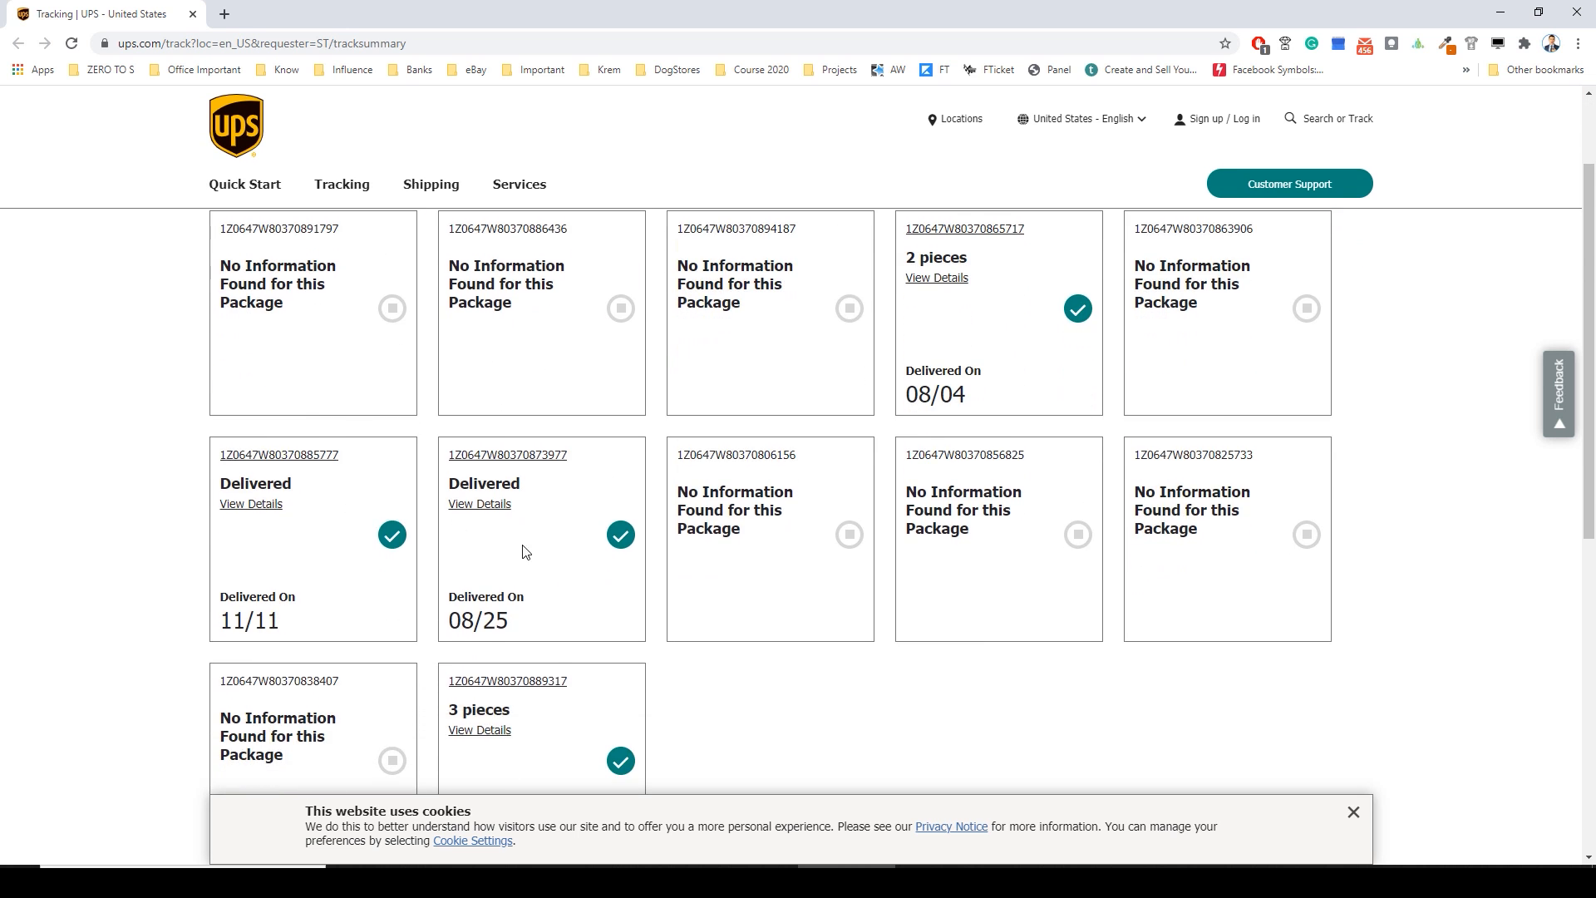
{"action": "scroll", "scroll_direction": "down", "scroll_amount": 3}
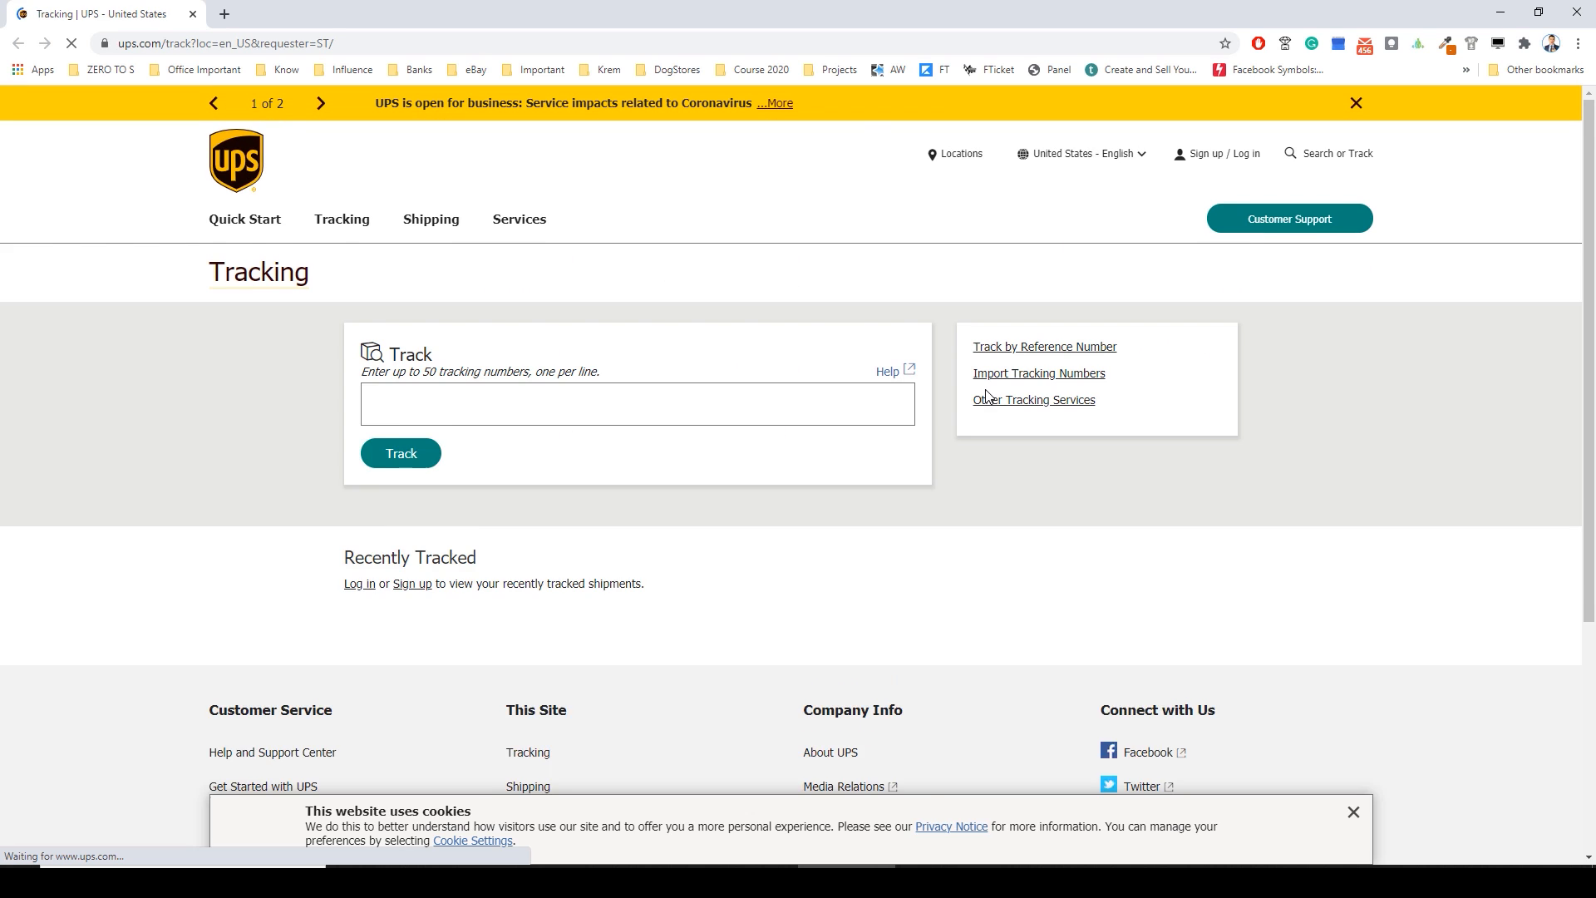
Inspect one delivered package's details and return to the Extensions World GeTNum page.
{"action": "left_click", "coordinate": [398, 452]}
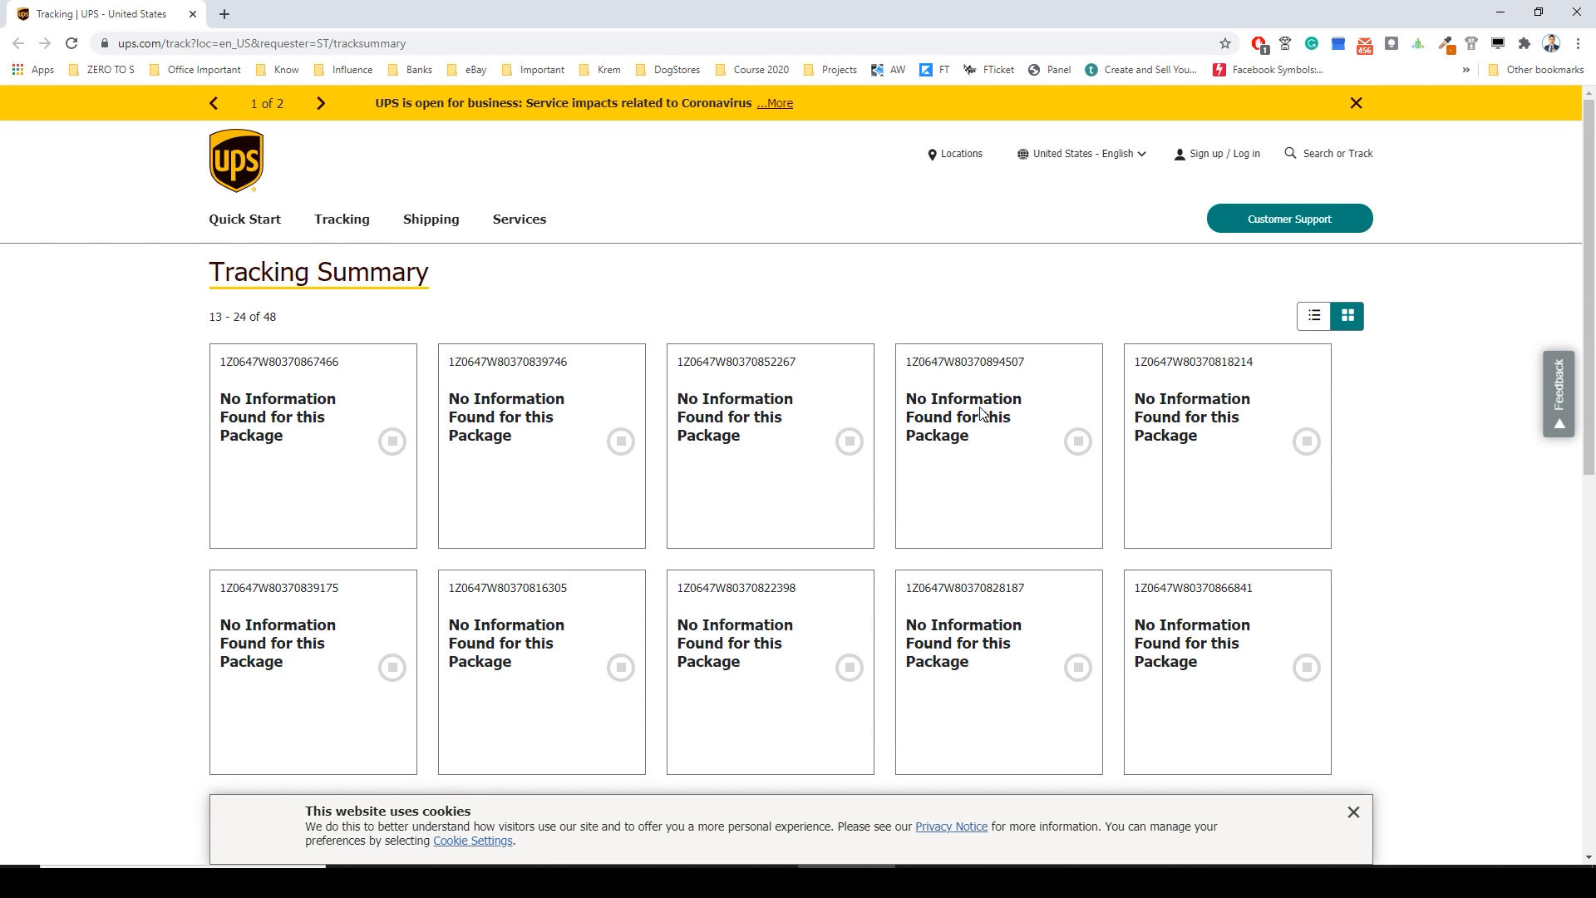
{"action": "scroll", "scroll_direction": "down", "scroll_amount": 3}
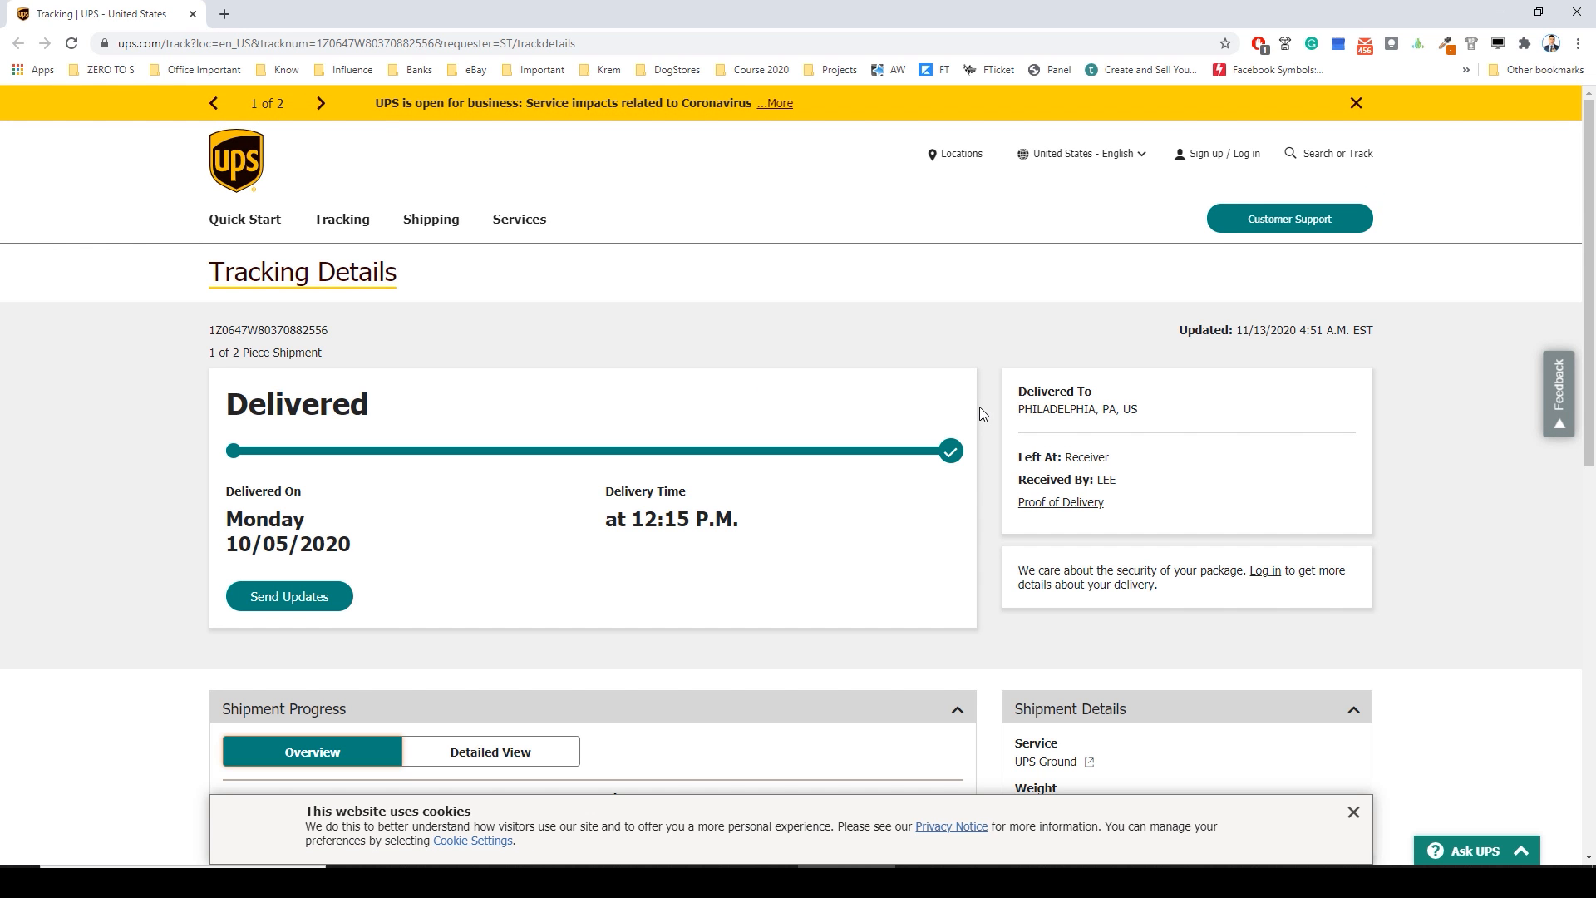
{"action": "scroll", "scroll_direction": "down", "scroll_amount": 3}
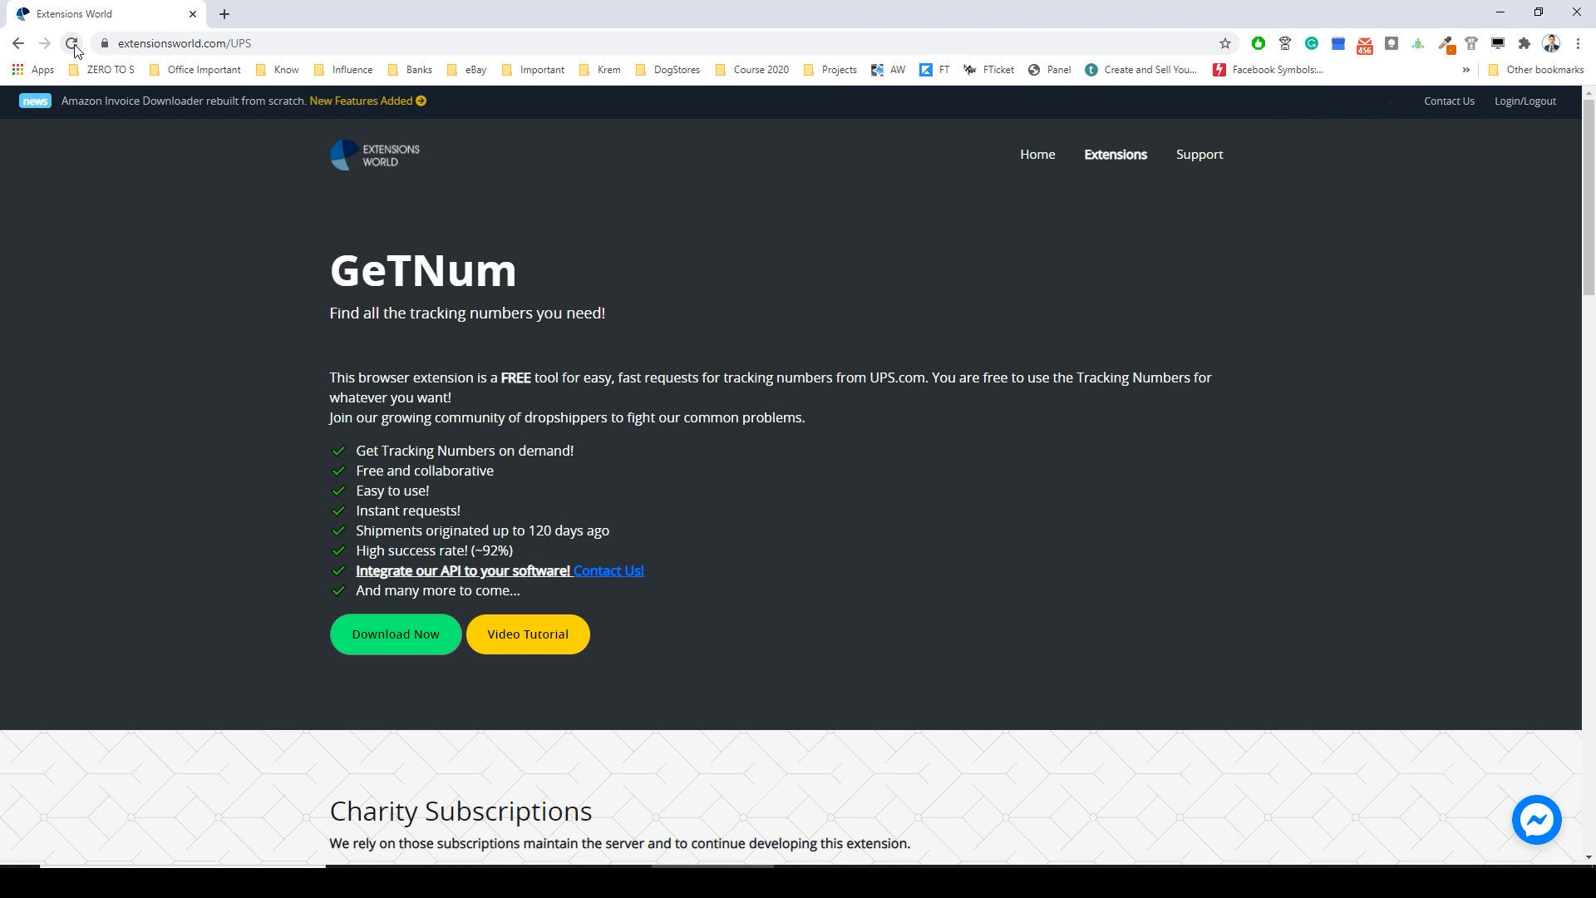
Reload the GeTNum page and reopen the popup showing 12 EW coins and the Request Tracking Number section.
{"action": "left_click", "coordinate": [72, 43]}
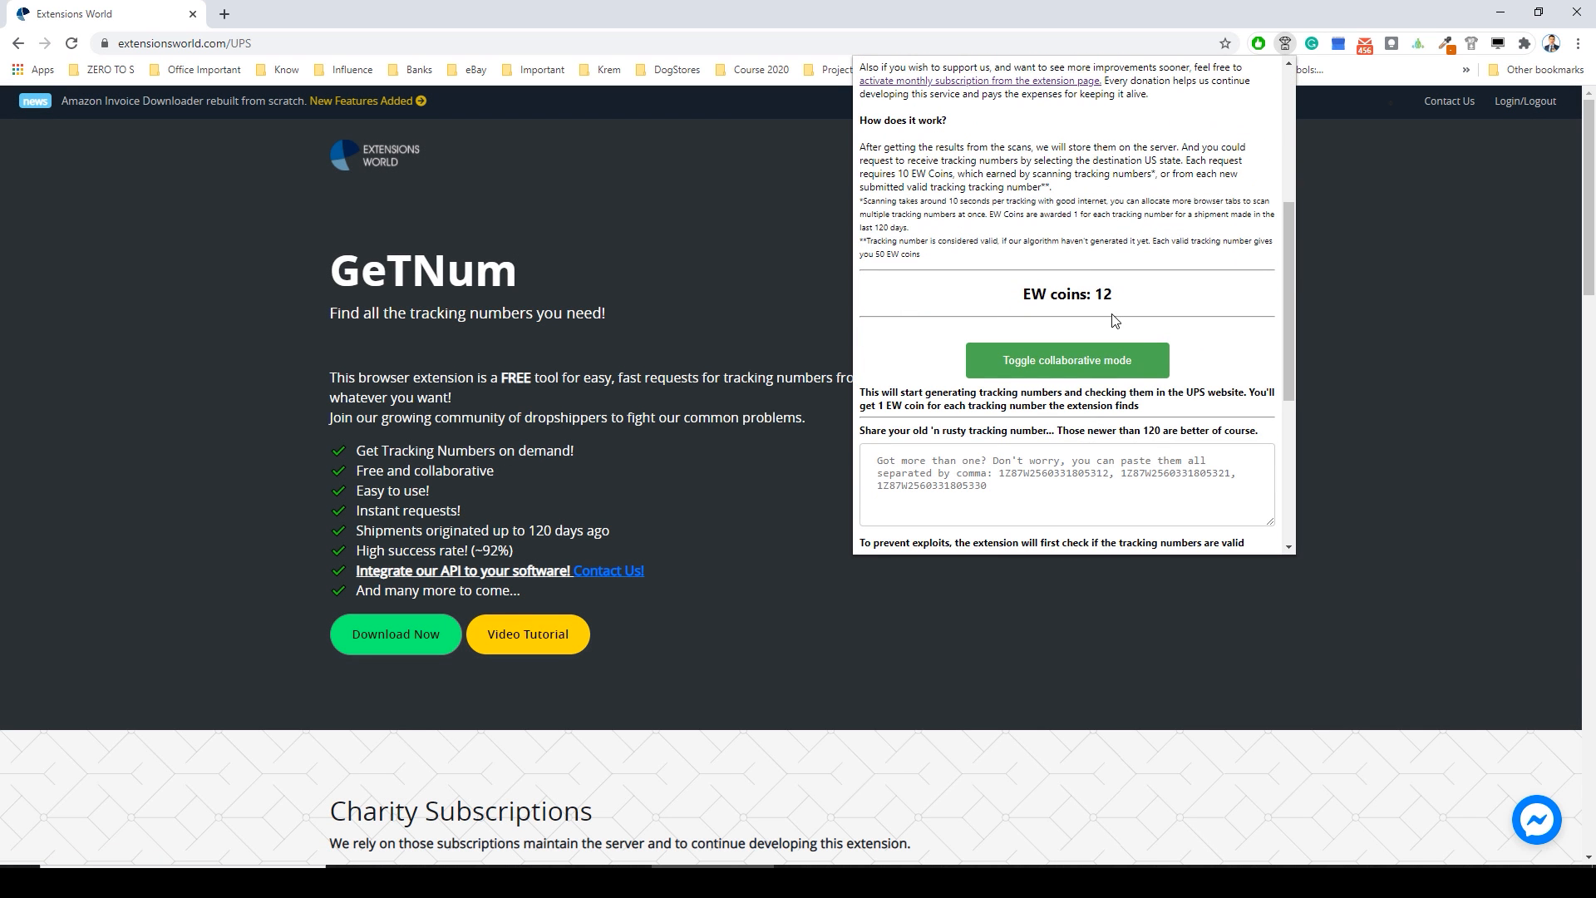
{"action": "mouse_move", "coordinate": [1104, 296]}
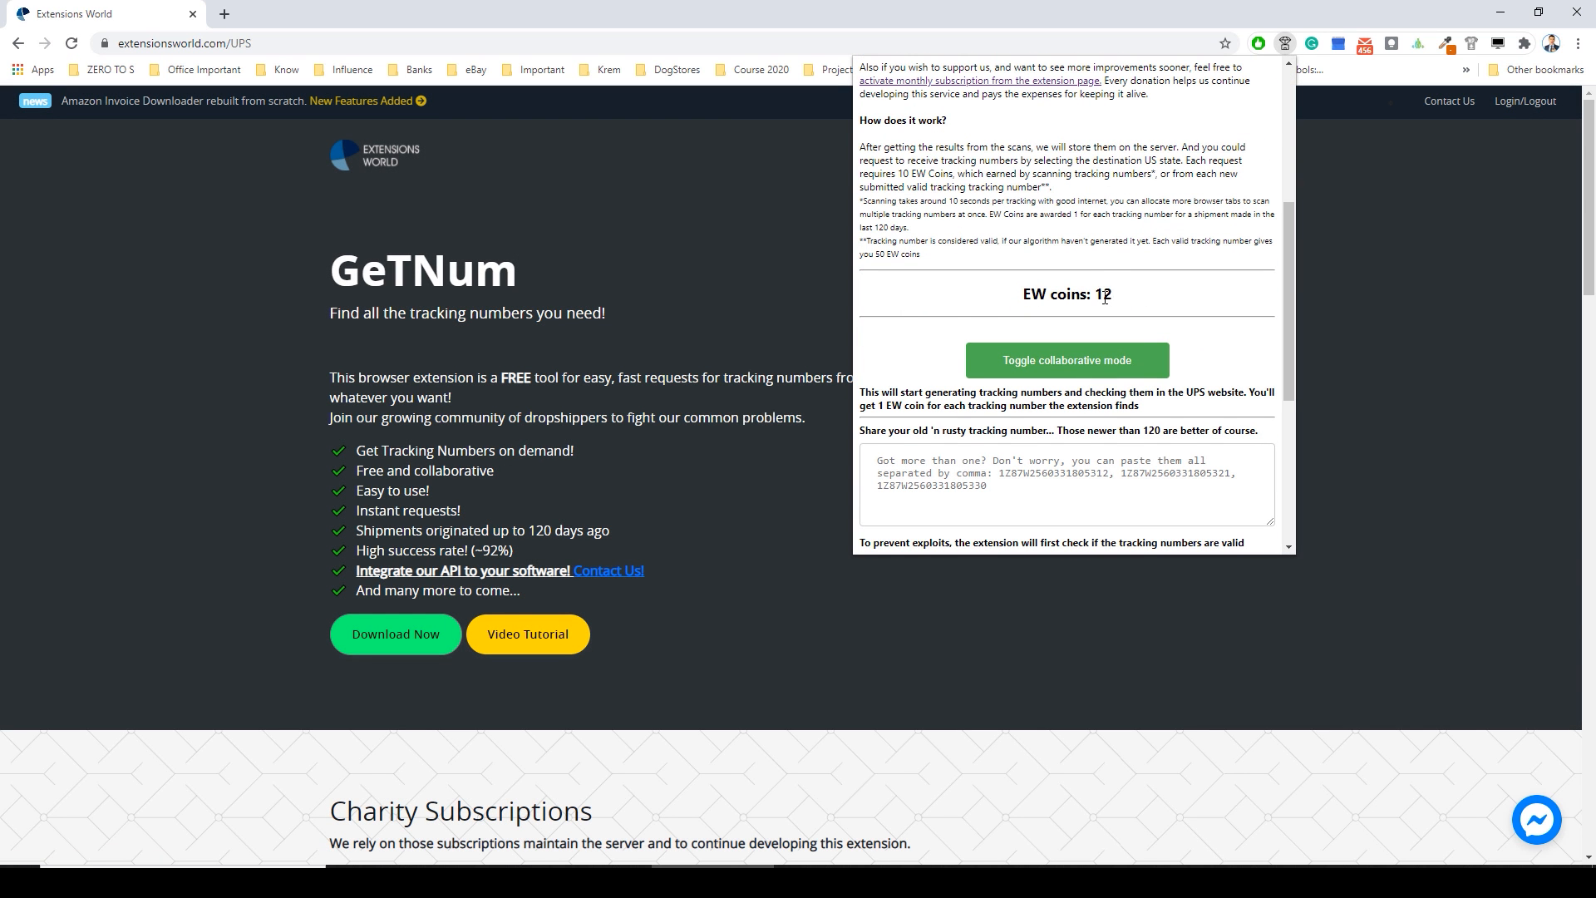
{"action": "mouse_move", "coordinate": [1125, 303]}
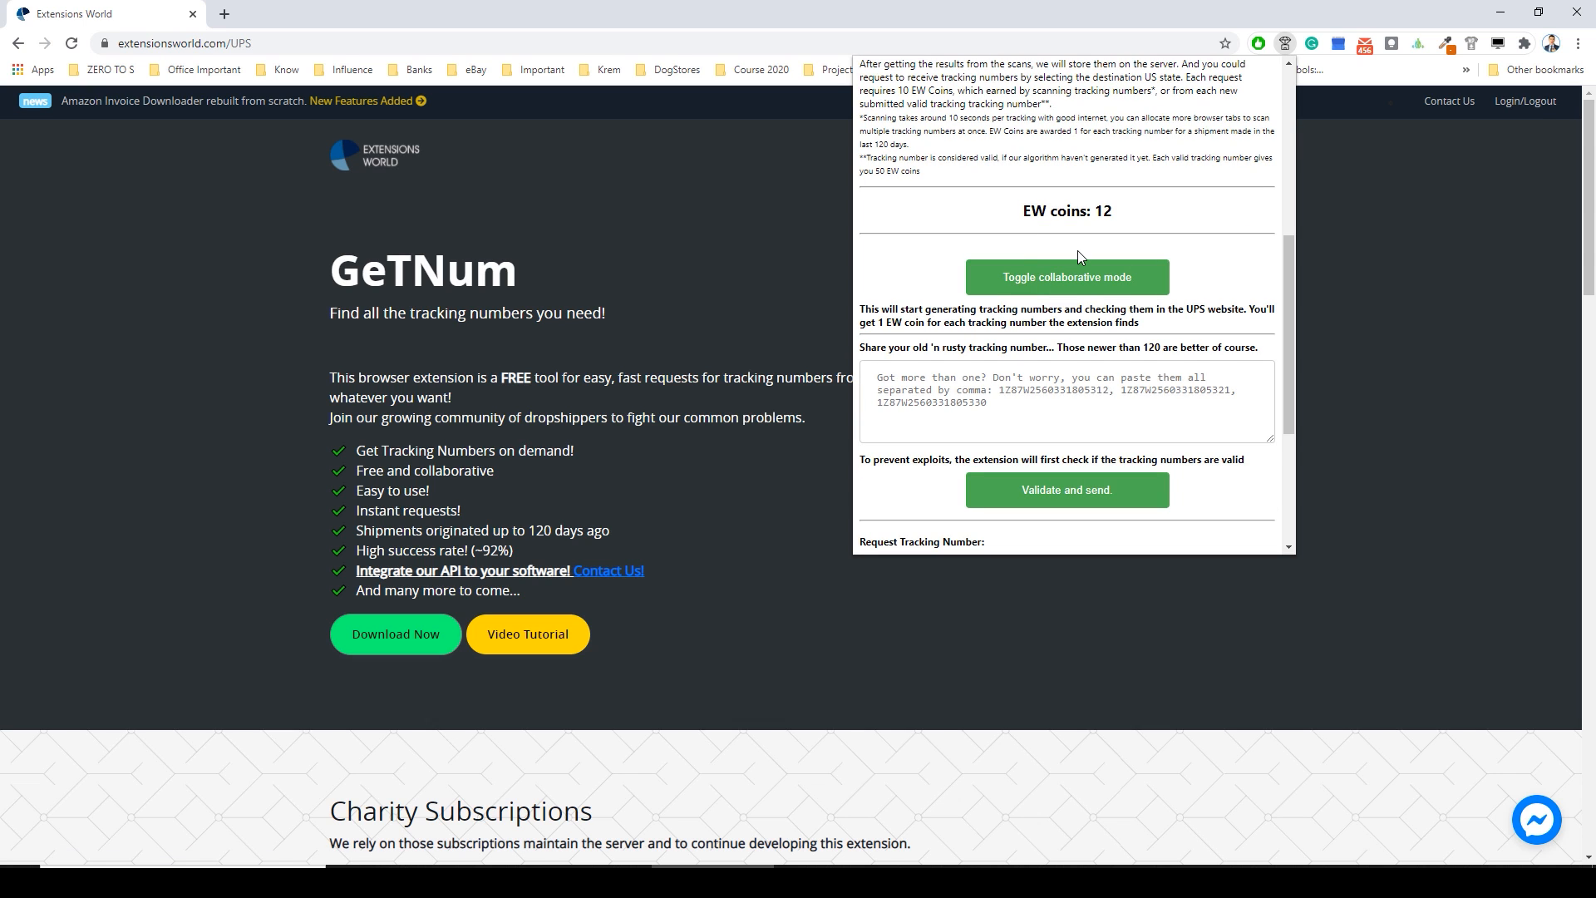
{"action": "left_click", "coordinate": [1009, 399]}
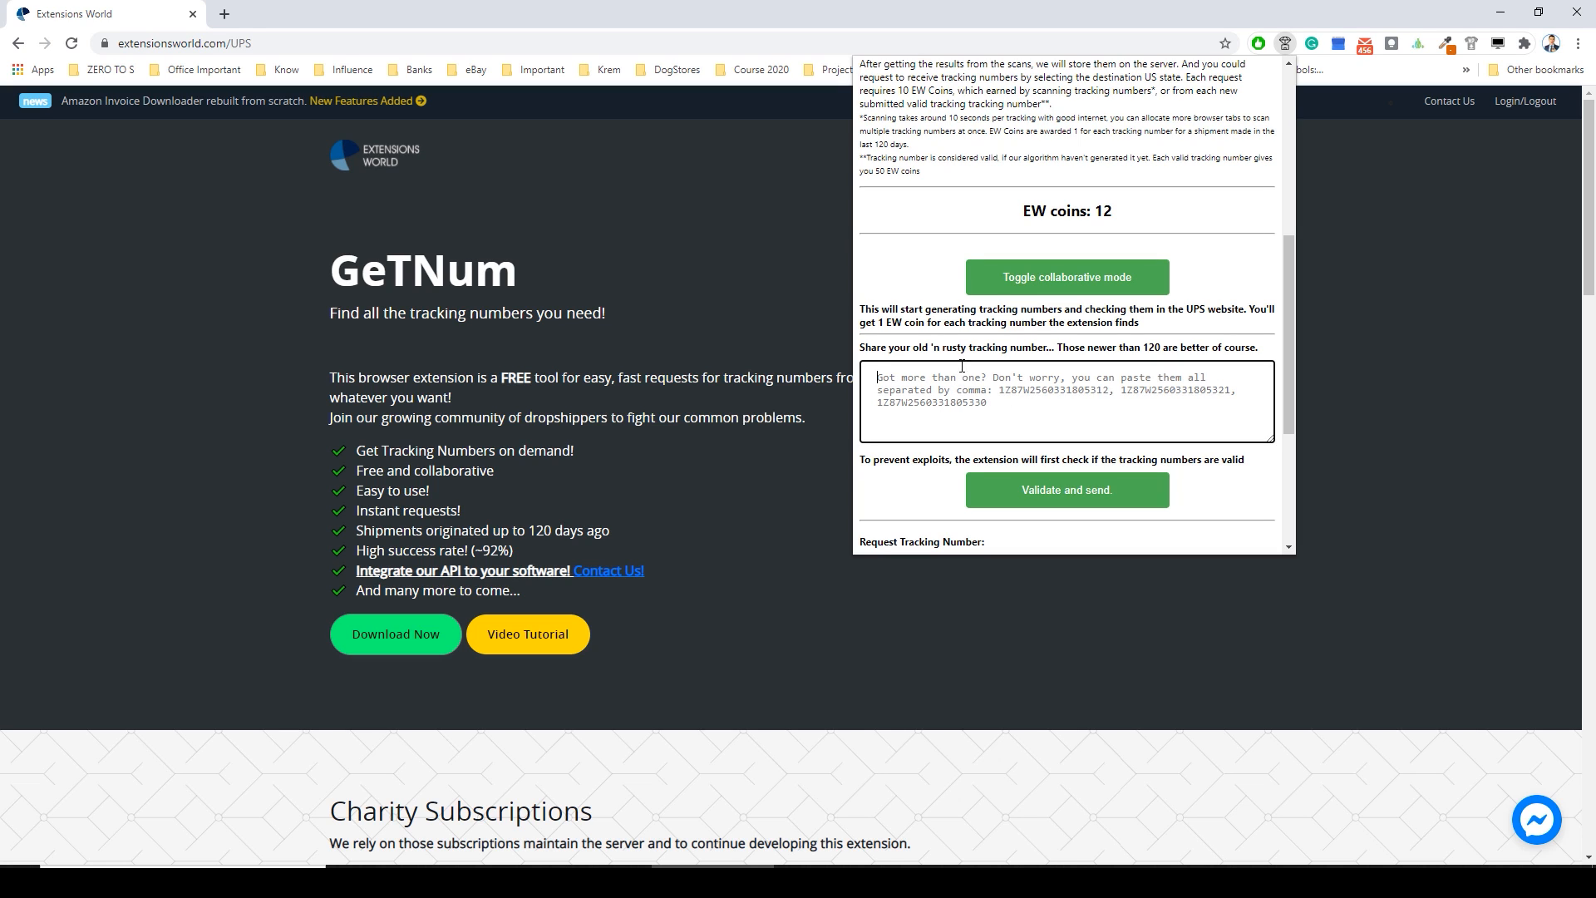
{"action": "double_click", "coordinate": [1065, 211]}
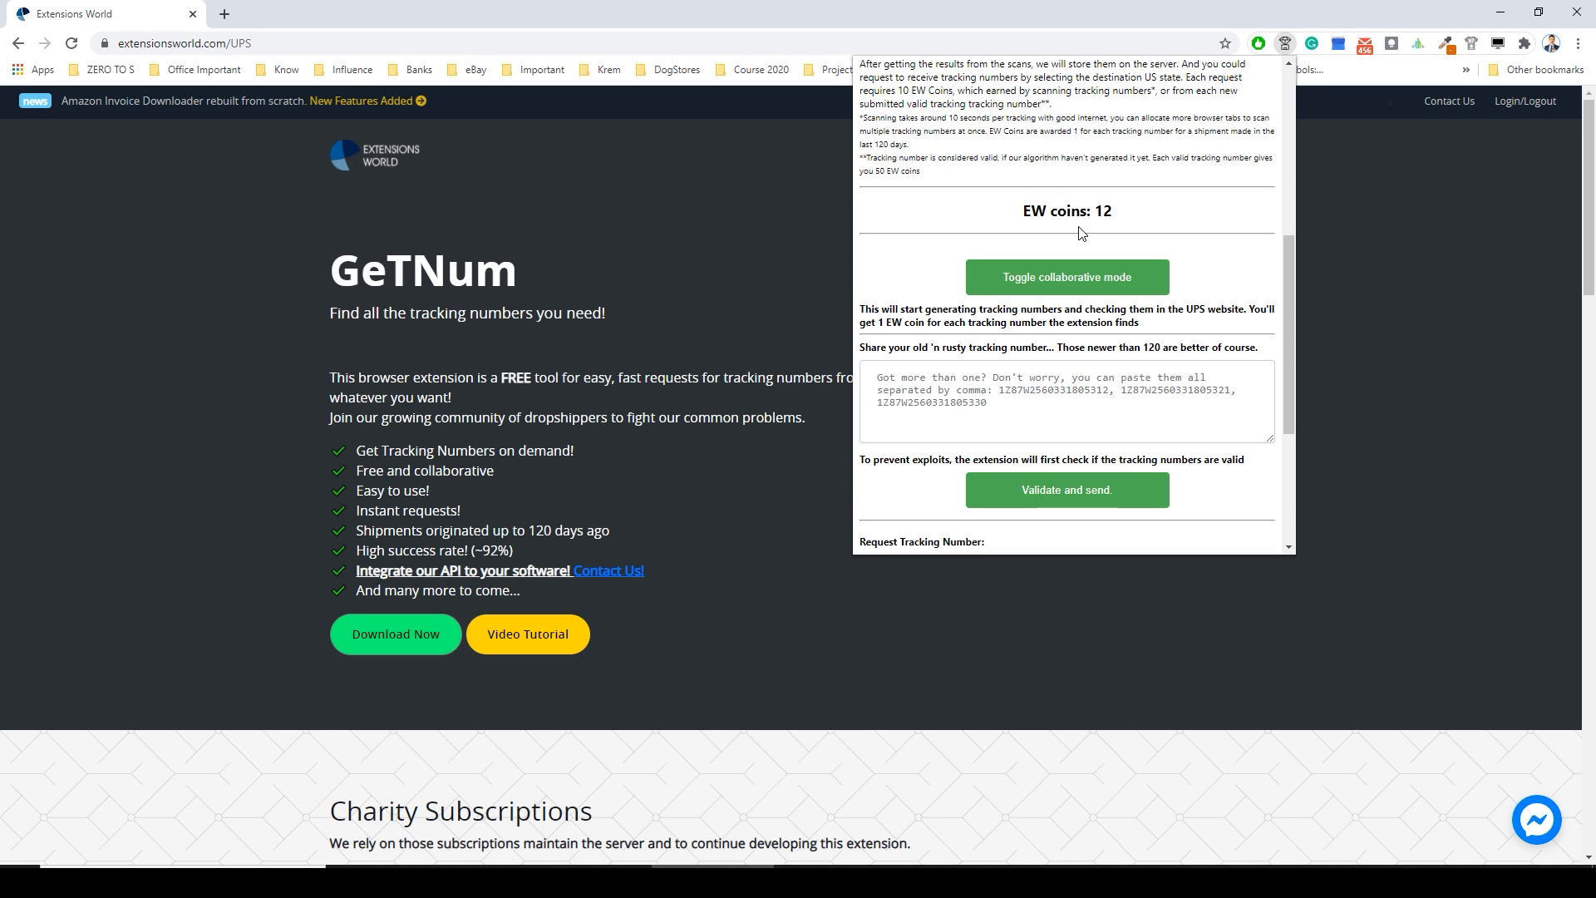
{"action": "scroll", "scroll_direction": "down", "scroll_amount": 3}
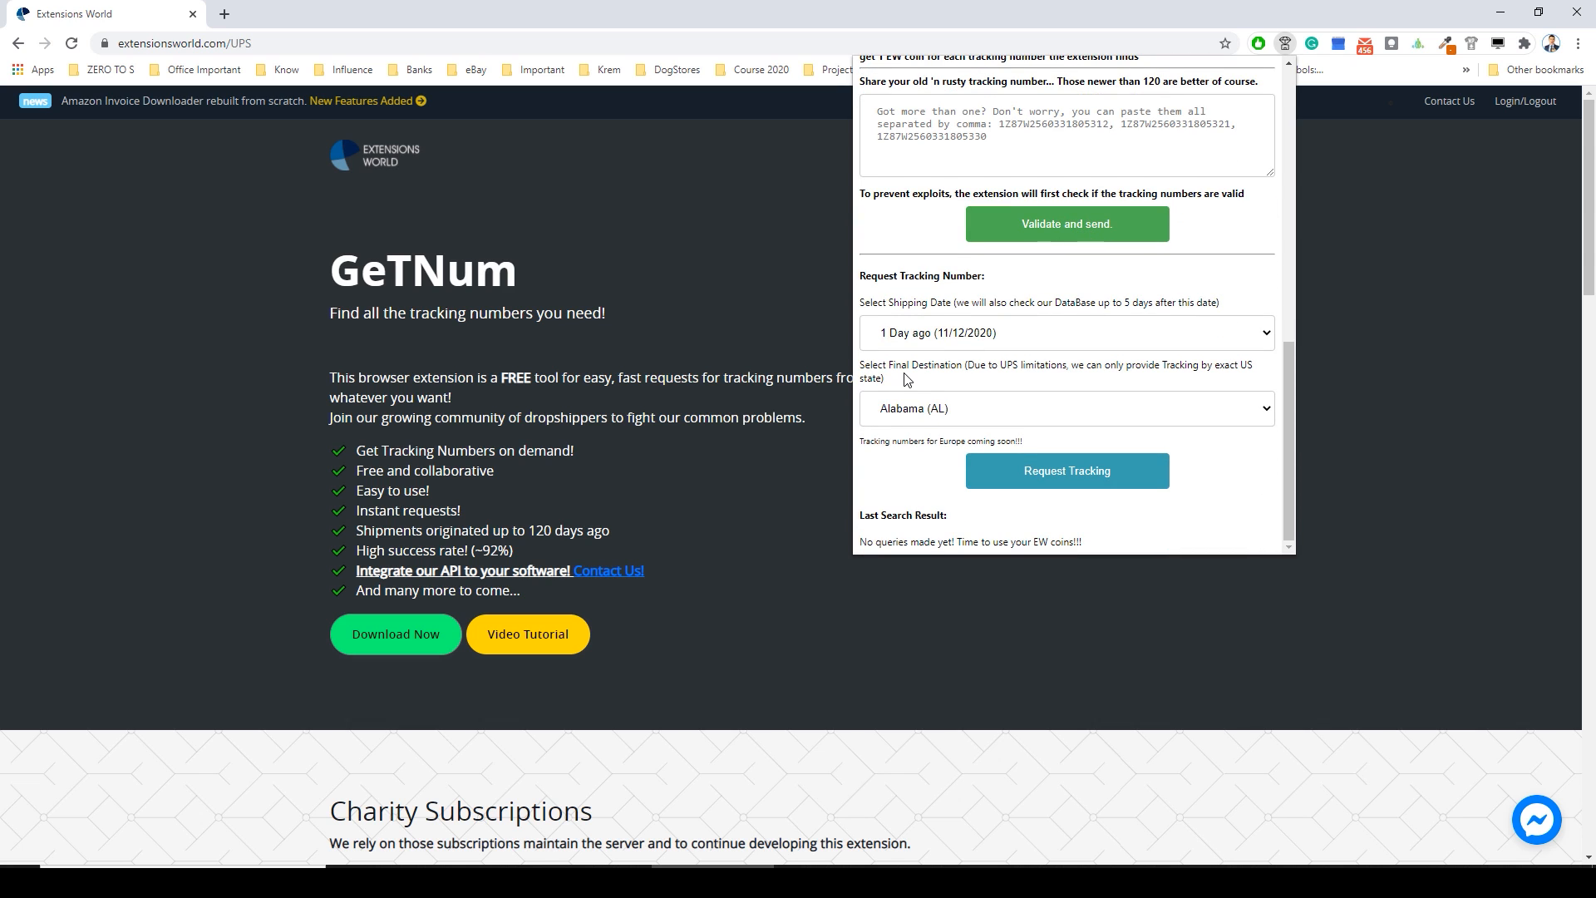
Set the tracking request's final destination to New York (NY).
{"action": "left_click", "coordinate": [1064, 409]}
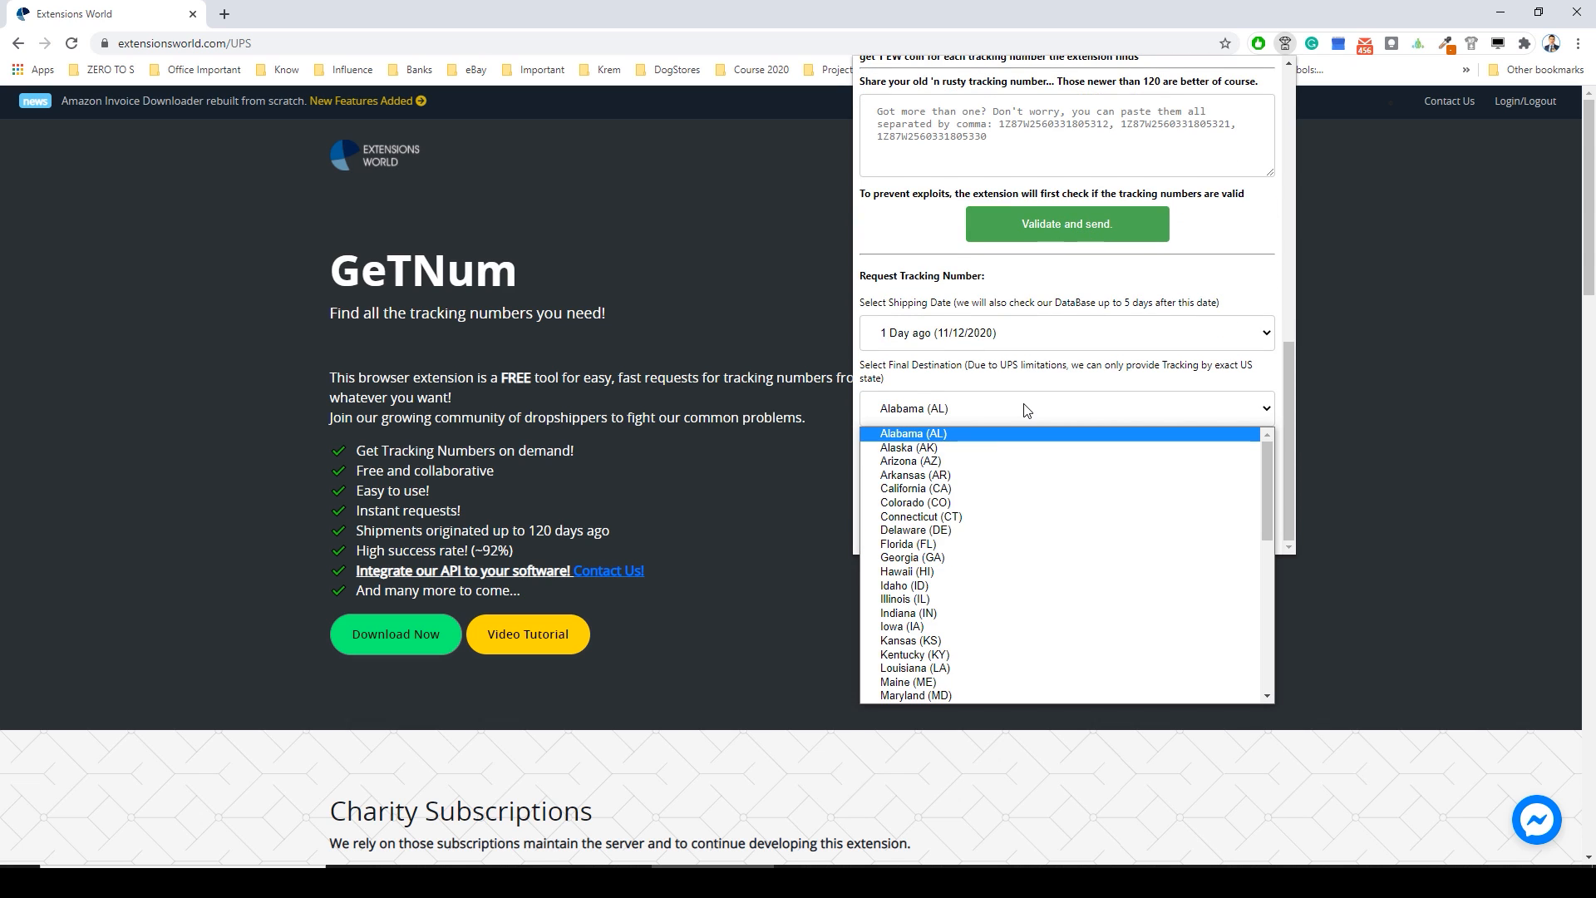
{"action": "mouse_move", "coordinate": [1007, 412]}
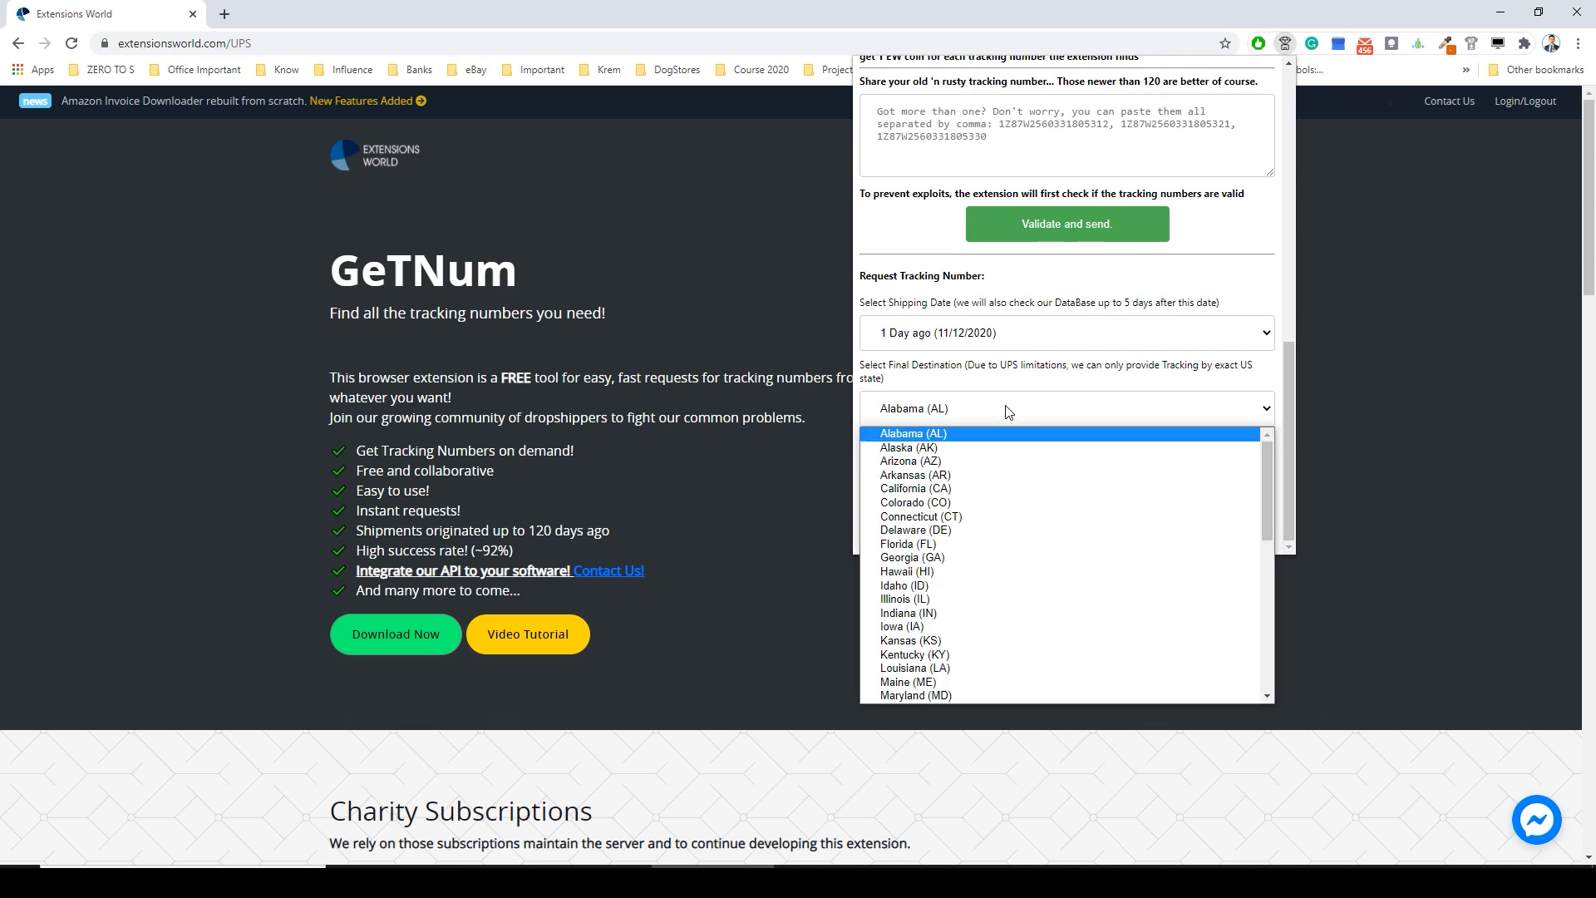
{"action": "scroll", "scroll_direction": "down", "scroll_amount": 3}
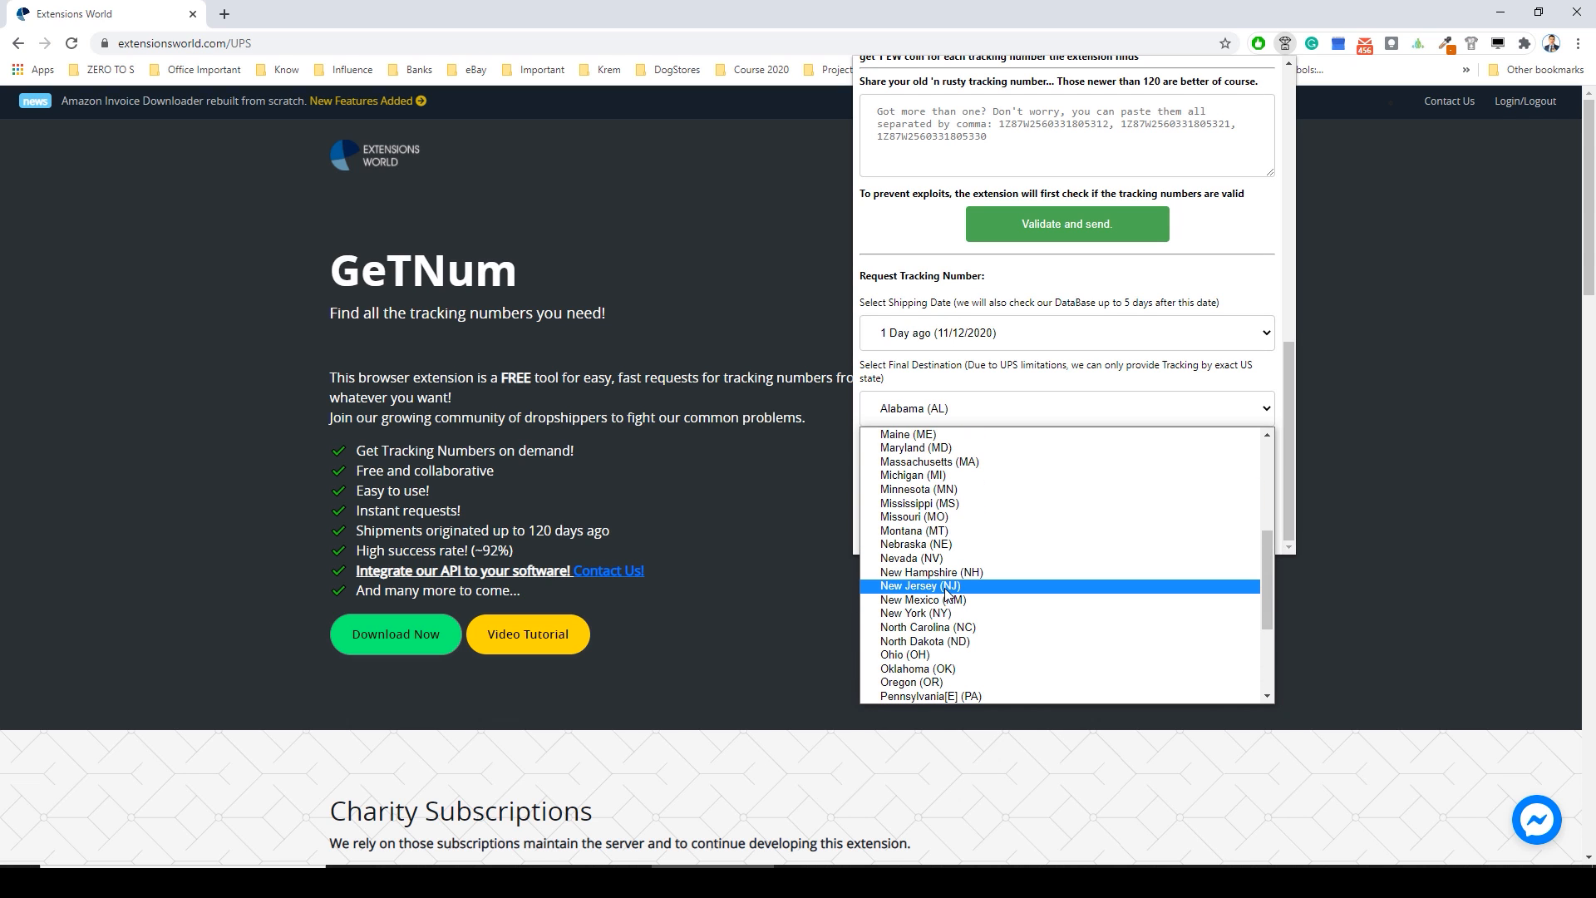
{"action": "left_click", "coordinate": [914, 614]}
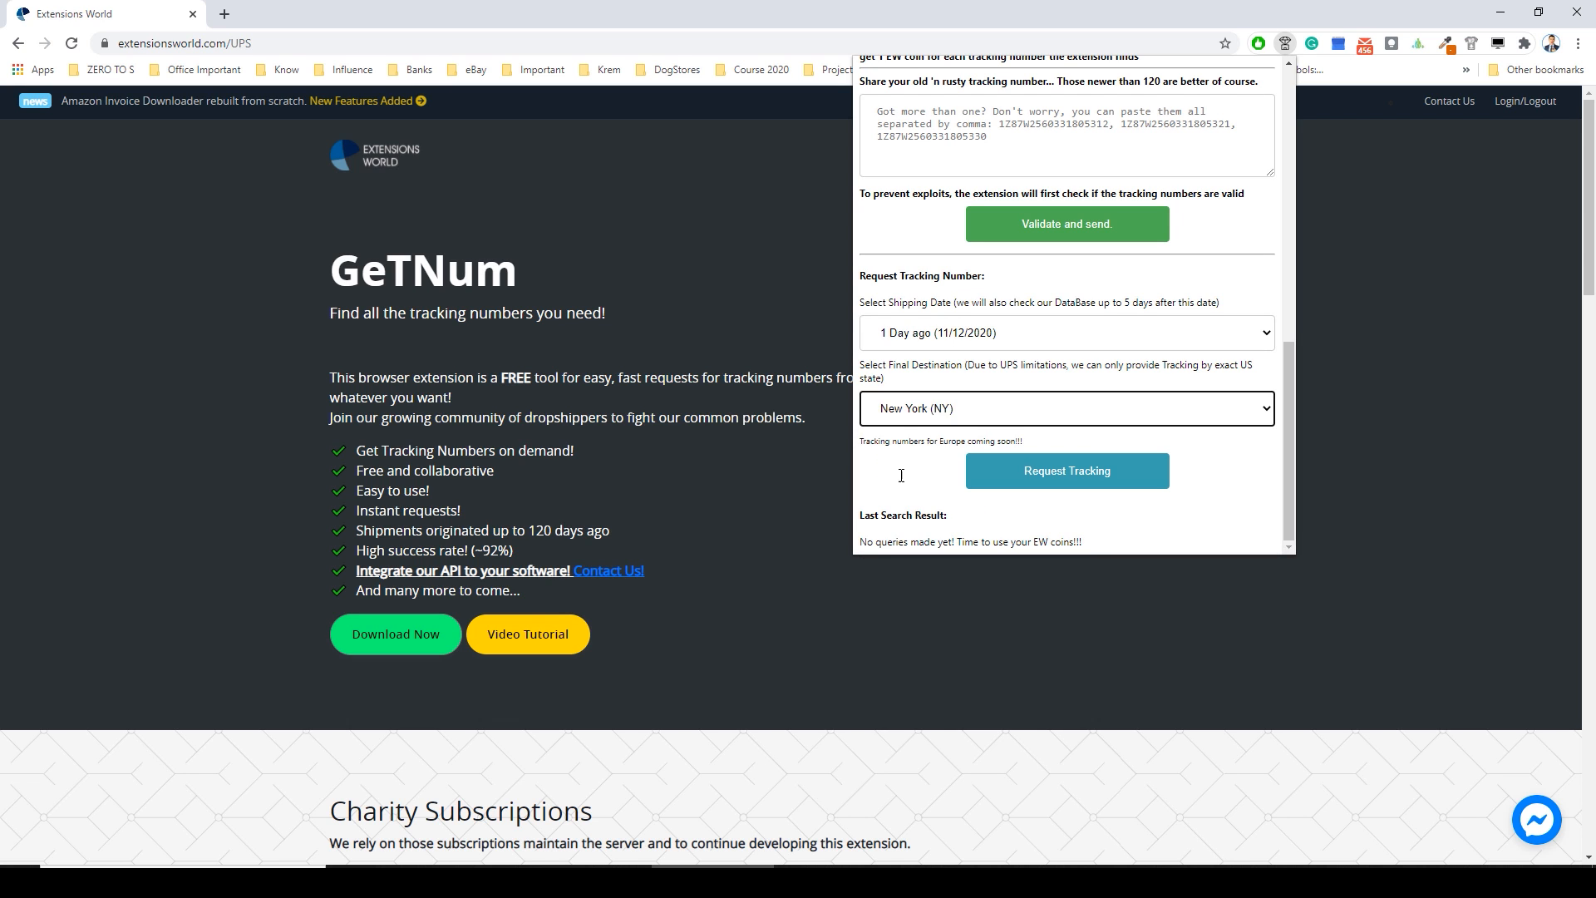
Request a tracking number for a New York shipment shipped 6 days ago.
{"action": "left_click", "coordinate": [1064, 333]}
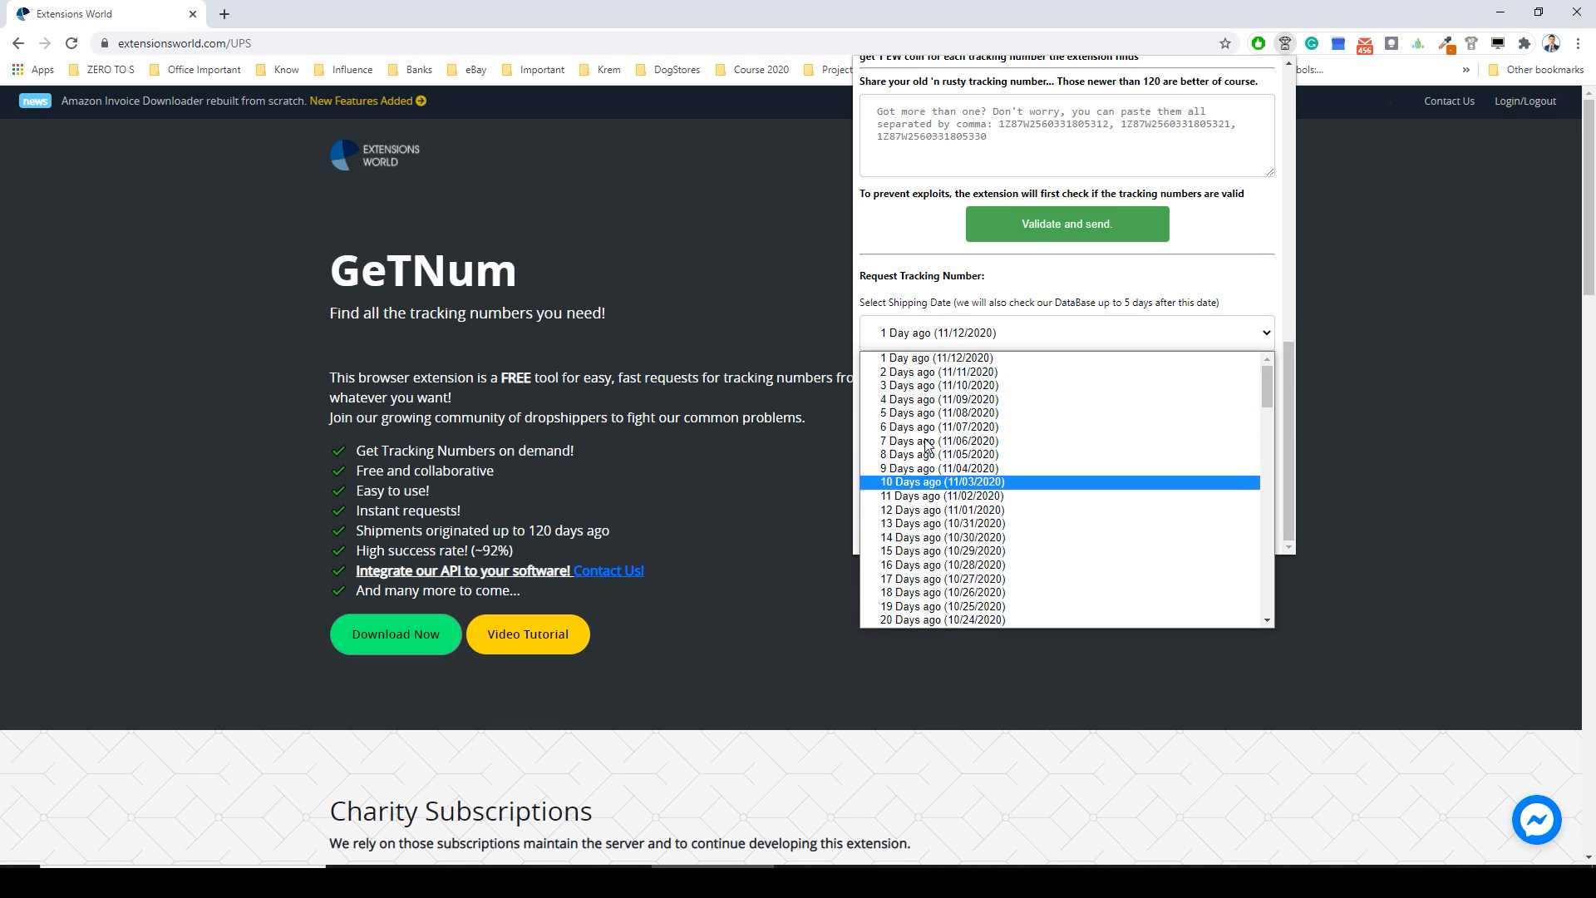
{"action": "mouse_move", "coordinate": [939, 412]}
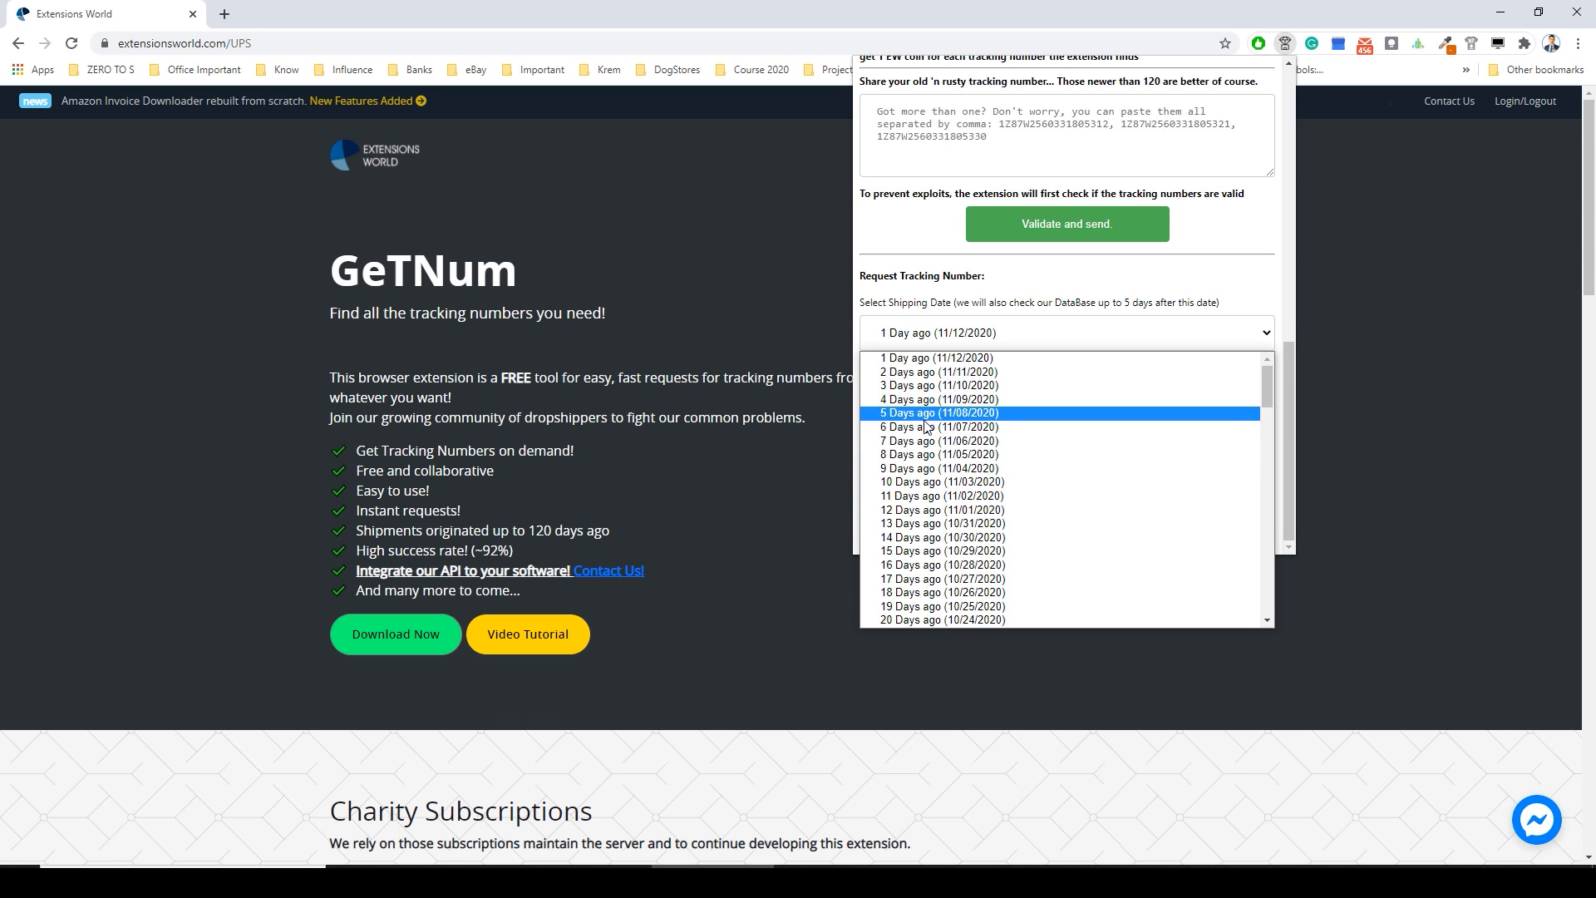
{"action": "left_click", "coordinate": [937, 427]}
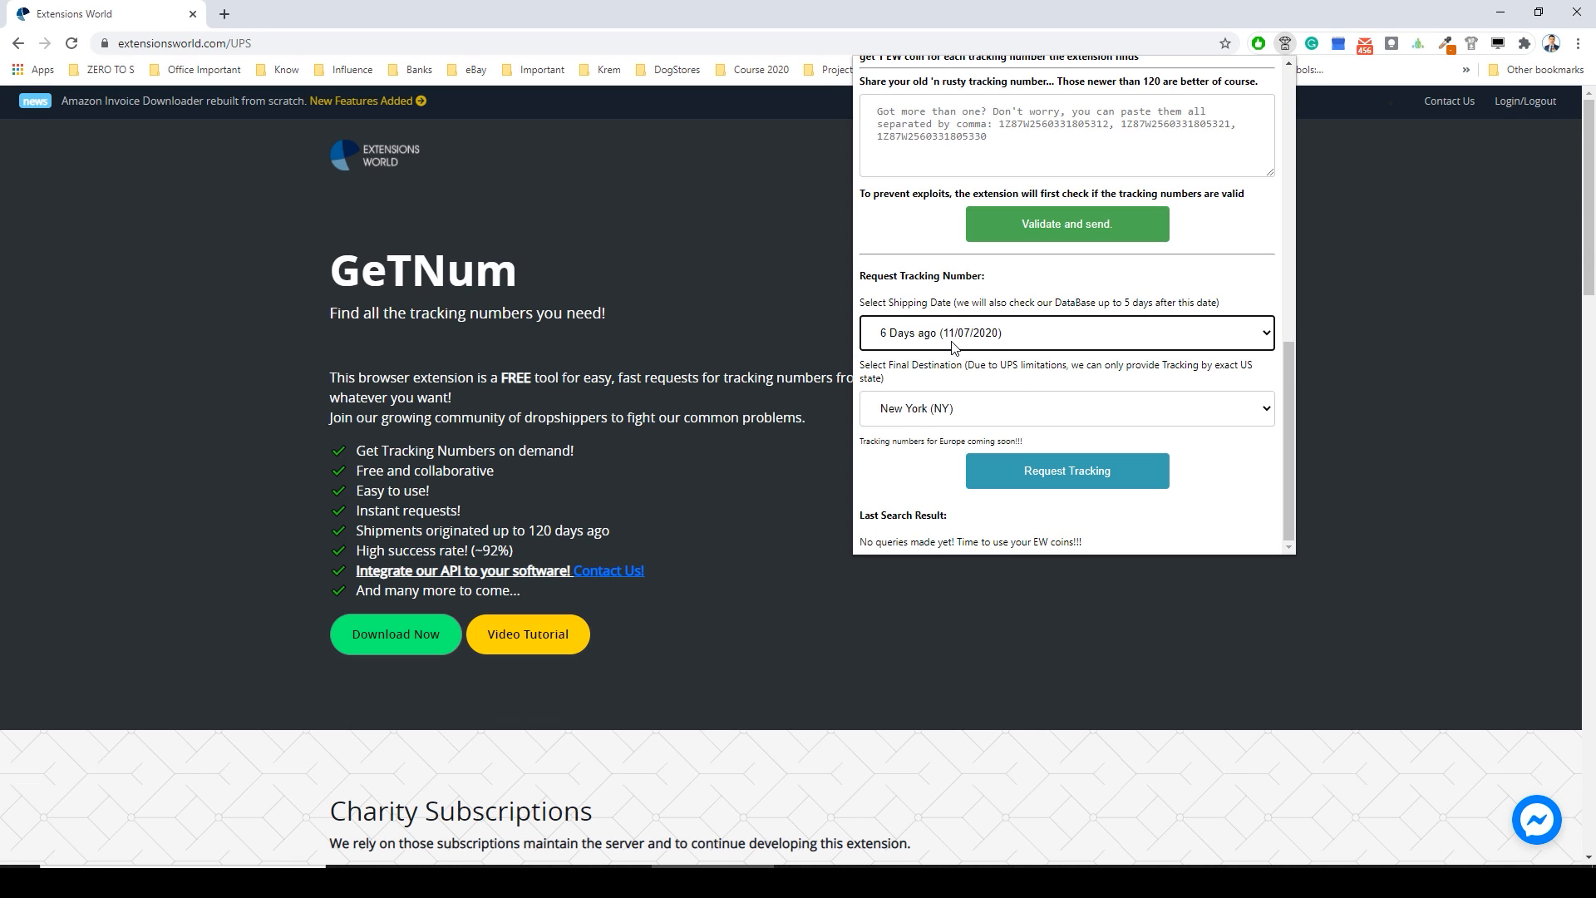
{"action": "mouse_move", "coordinate": [965, 350]}
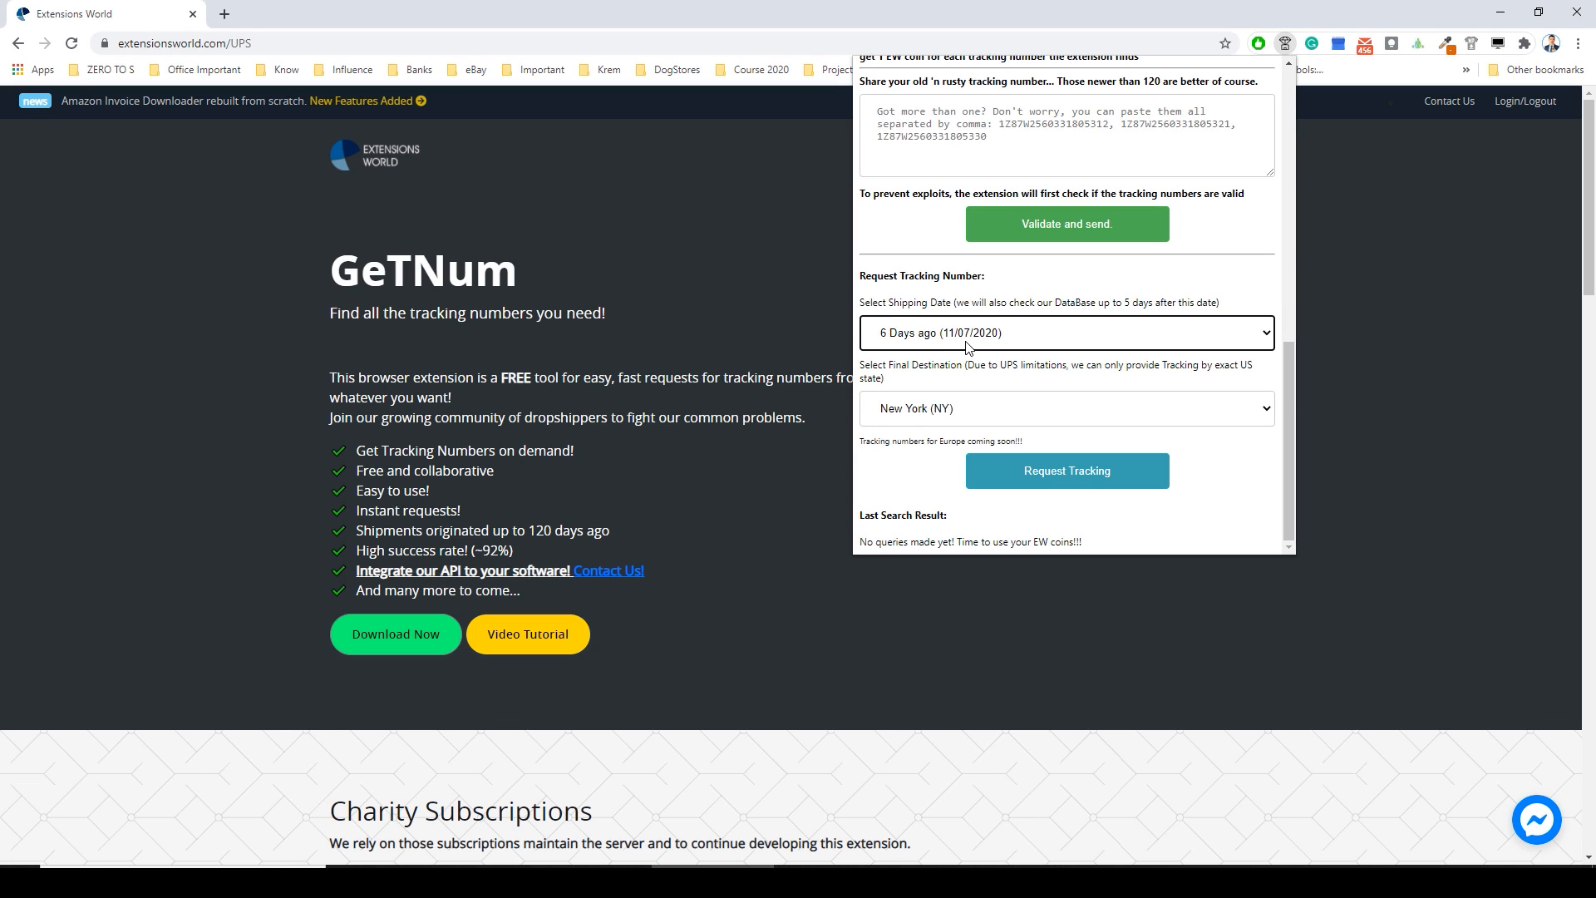
{"action": "mouse_move", "coordinate": [1051, 484]}
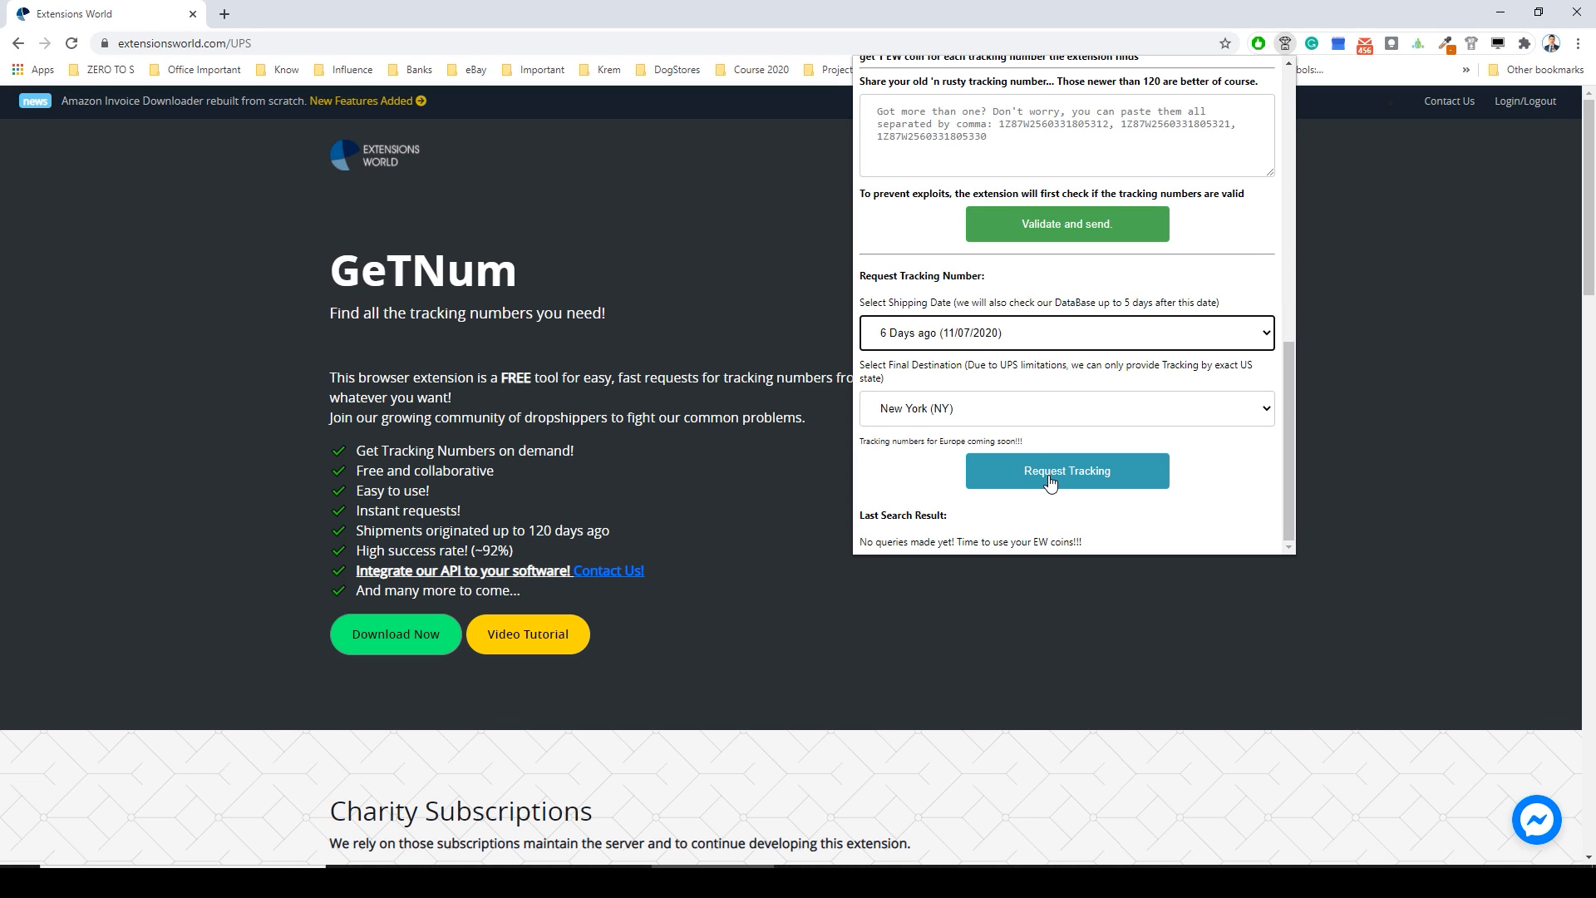
{"action": "left_click", "coordinate": [1066, 470]}
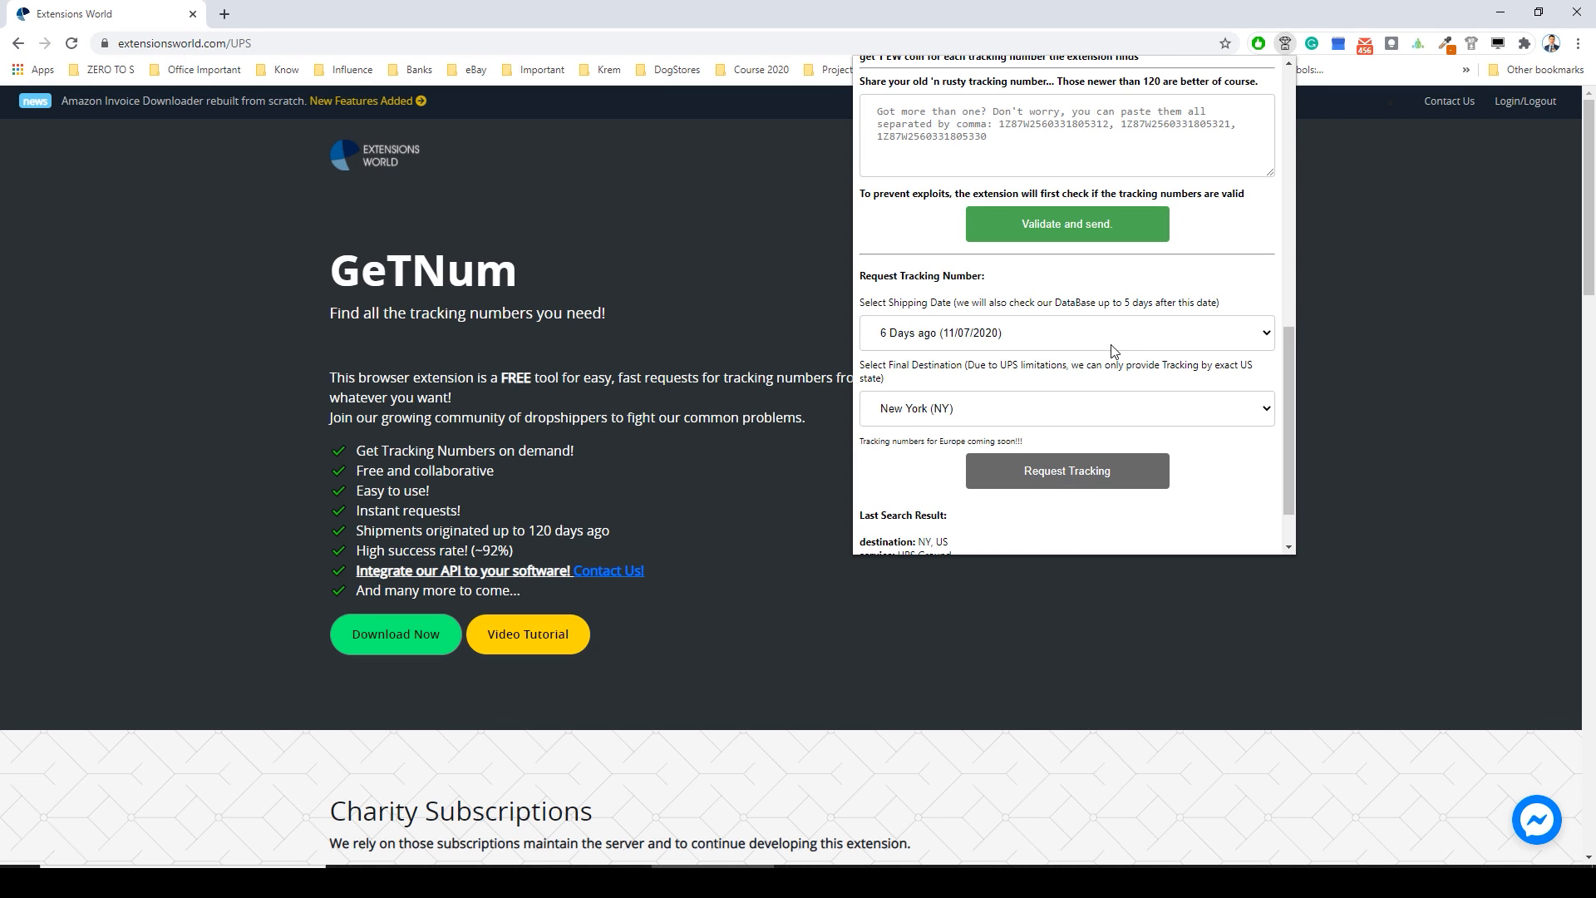
{"action": "scroll", "scroll_direction": "down", "scroll_amount": 3}
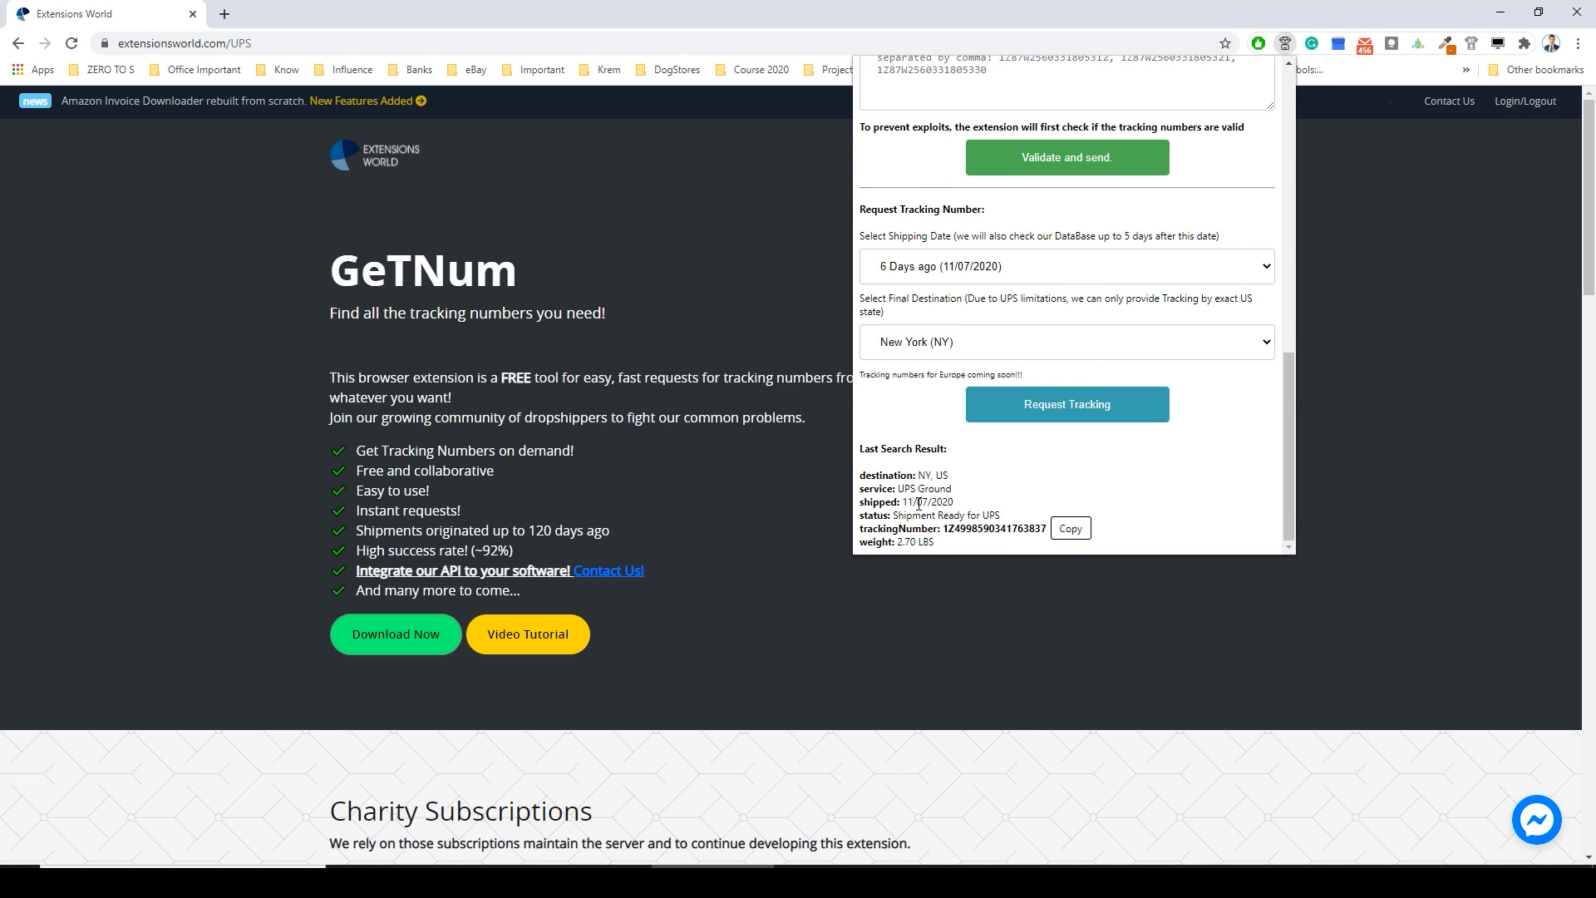
{"action": "double_click", "coordinate": [929, 473]}
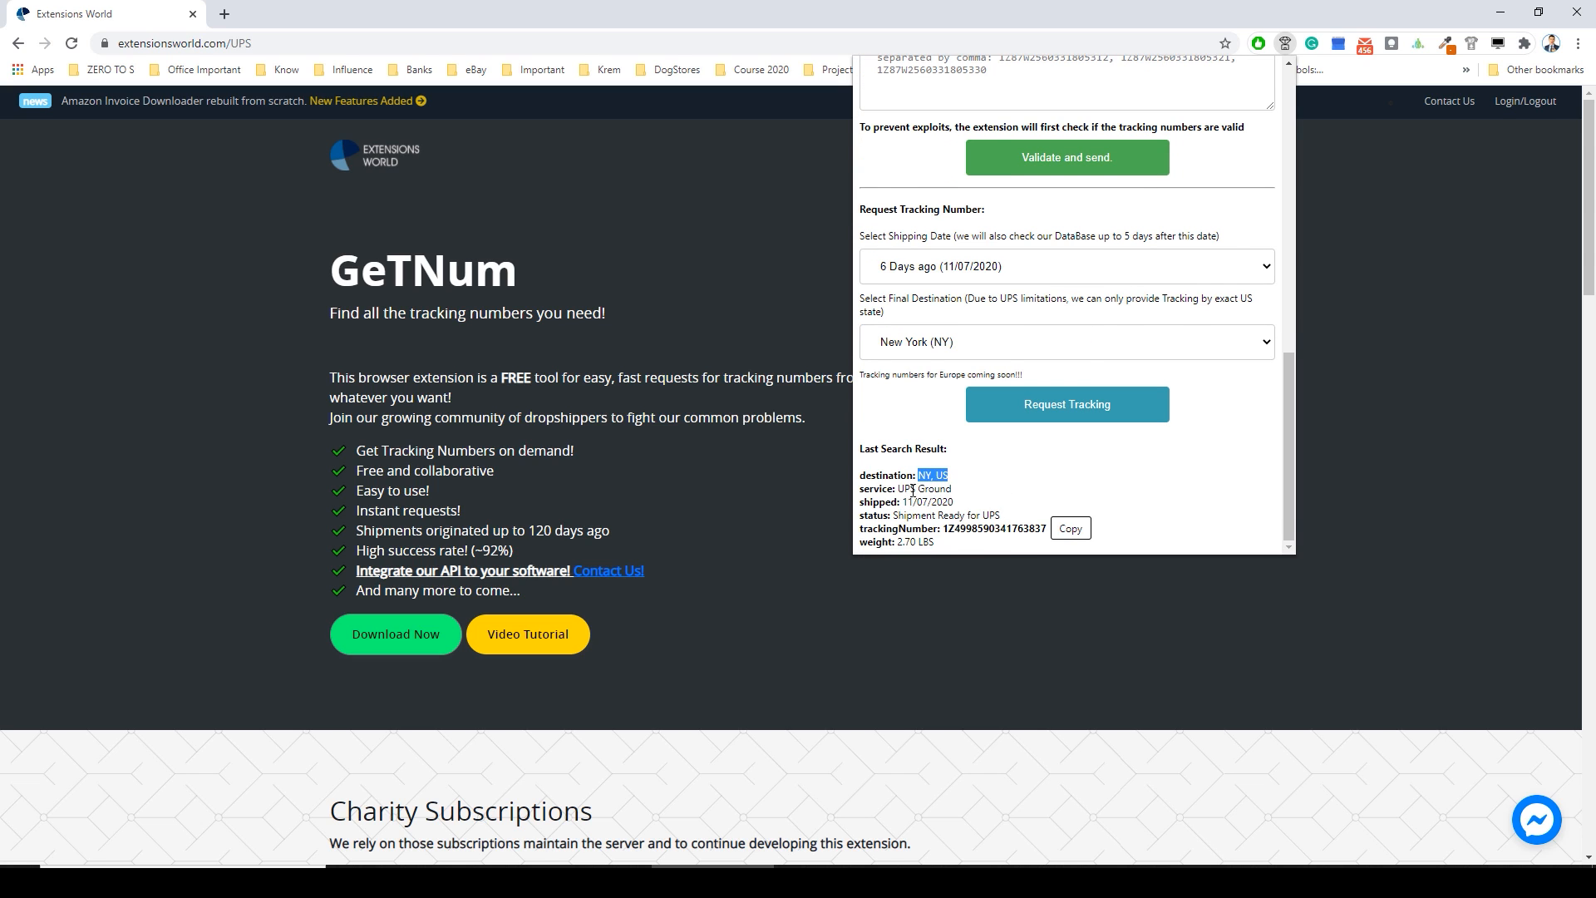
{"action": "double_click", "coordinate": [921, 489]}
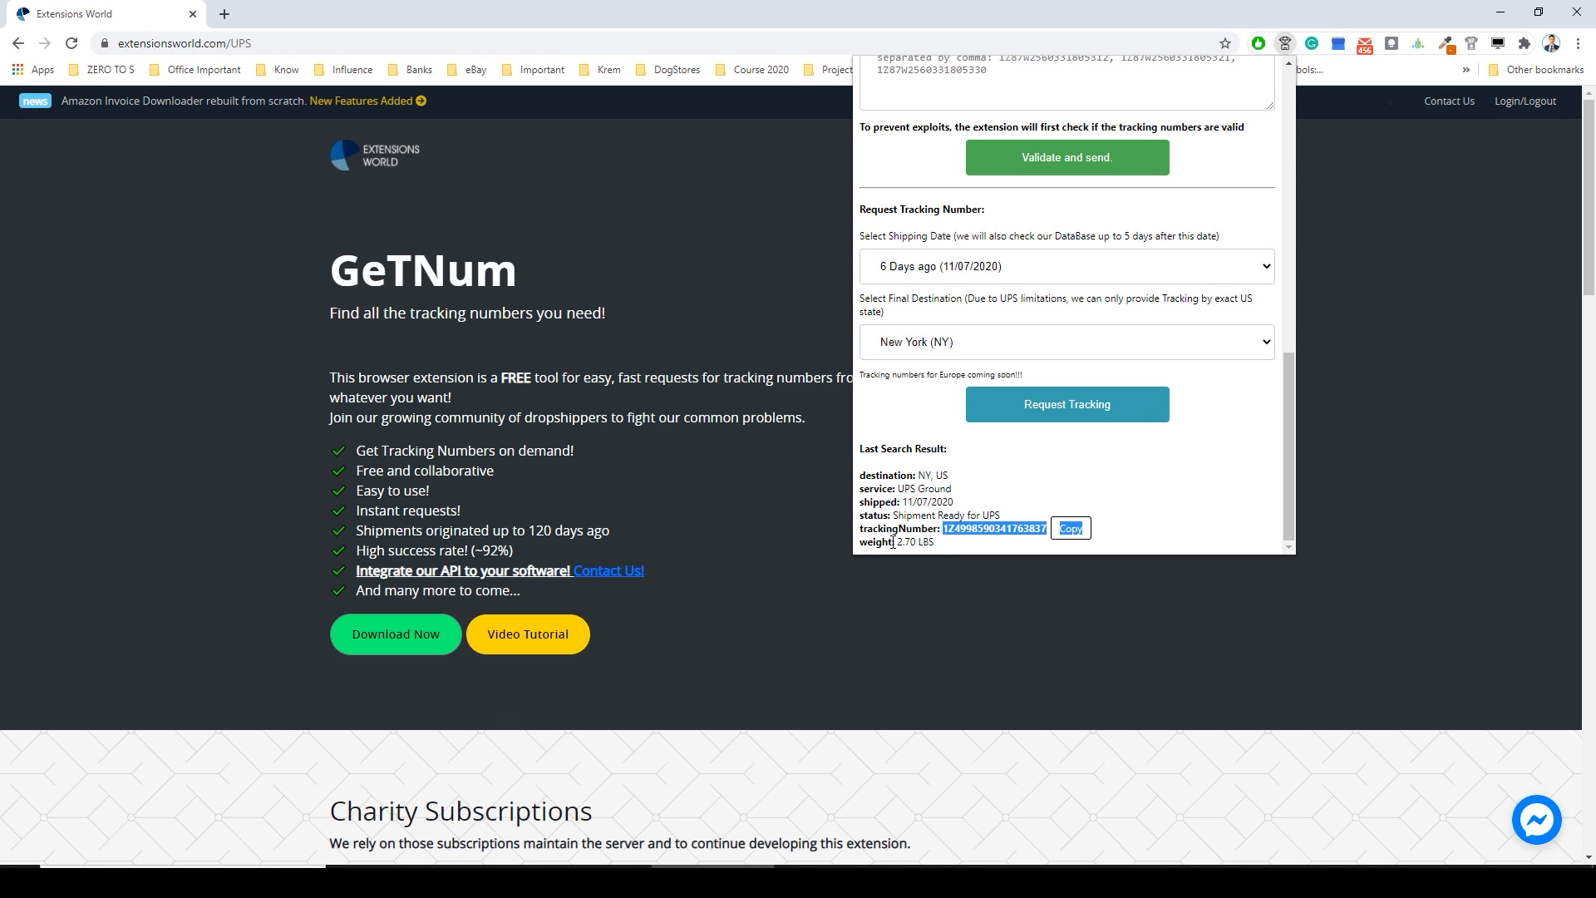
{"action": "left_click", "coordinate": [1069, 529]}
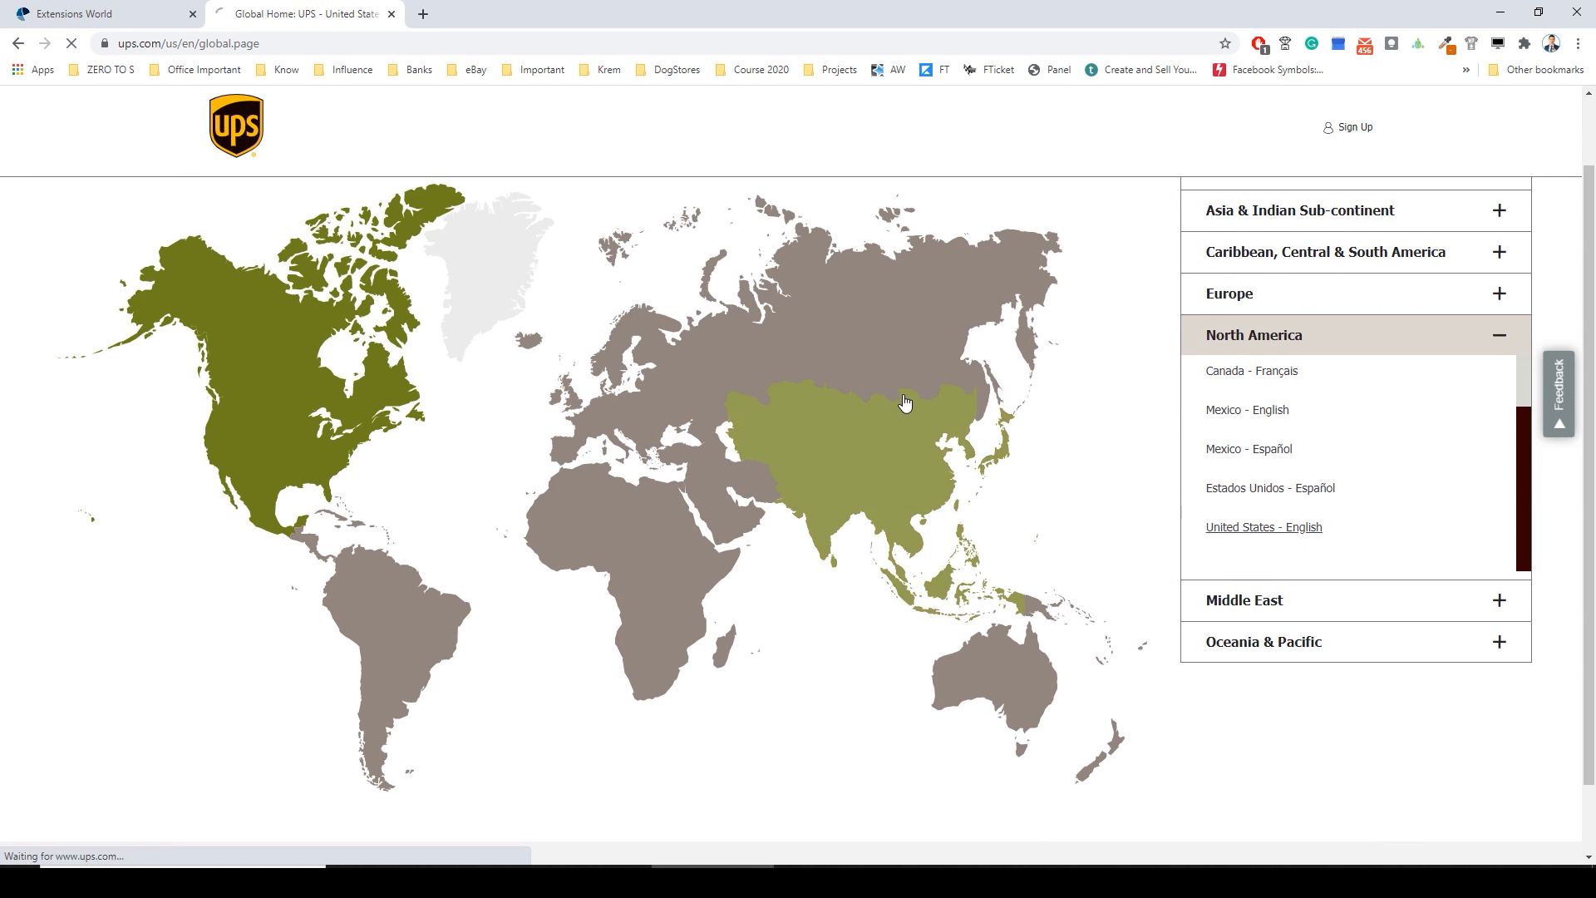
Start tracking the copied number on the US English UPS site.
{"action": "left_click", "coordinate": [1262, 527]}
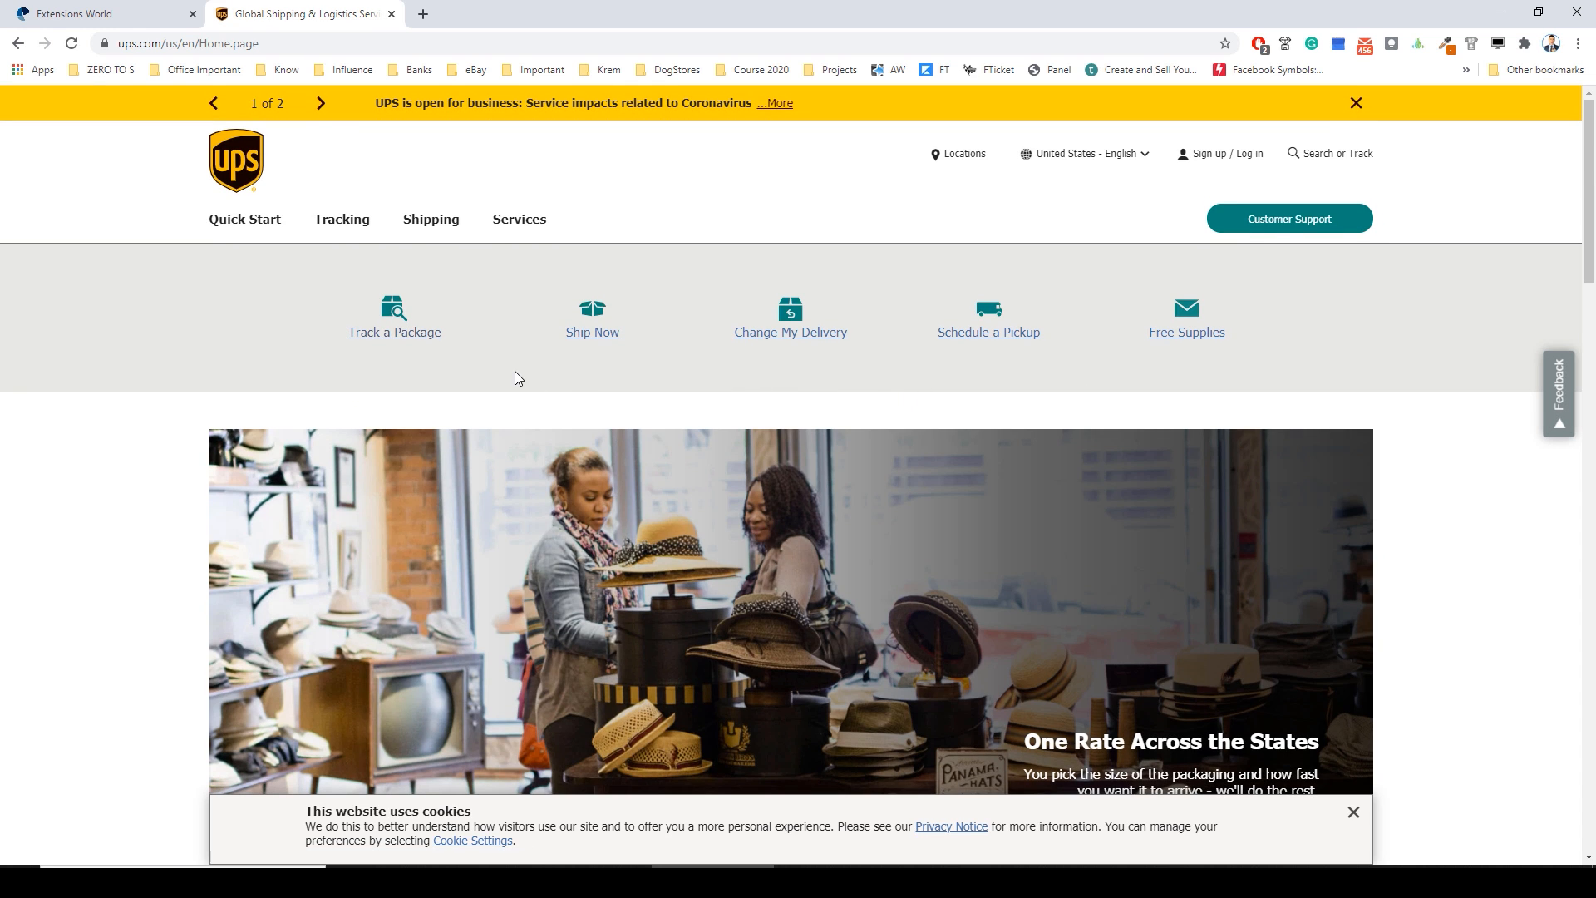
{"action": "left_click", "coordinate": [394, 316]}
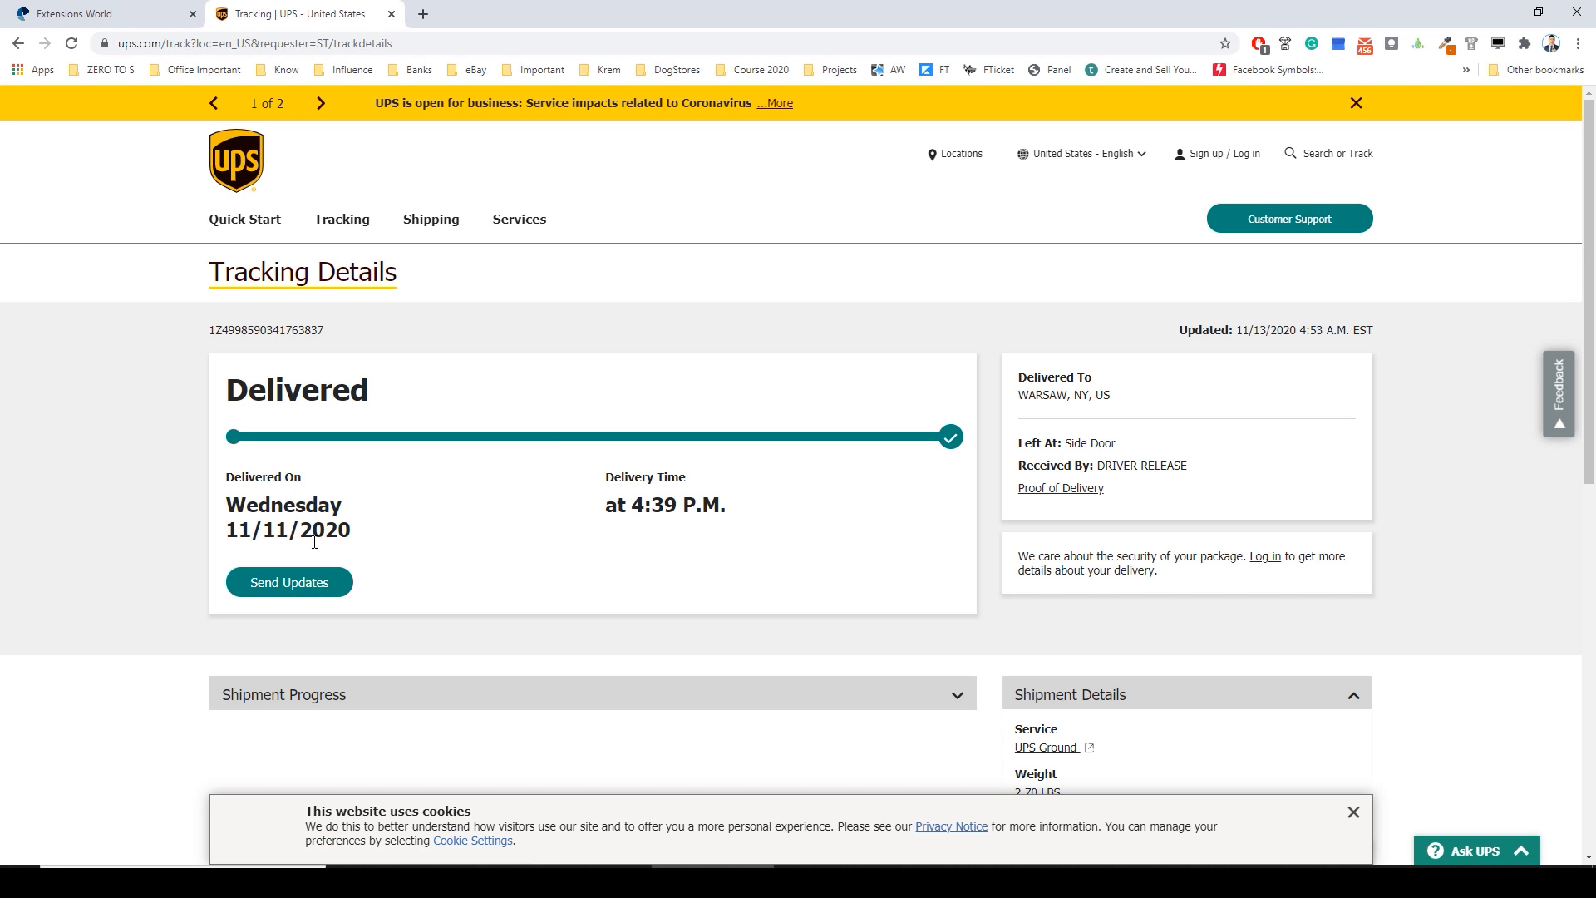
{"action": "mouse_move", "coordinate": [67, 6]}
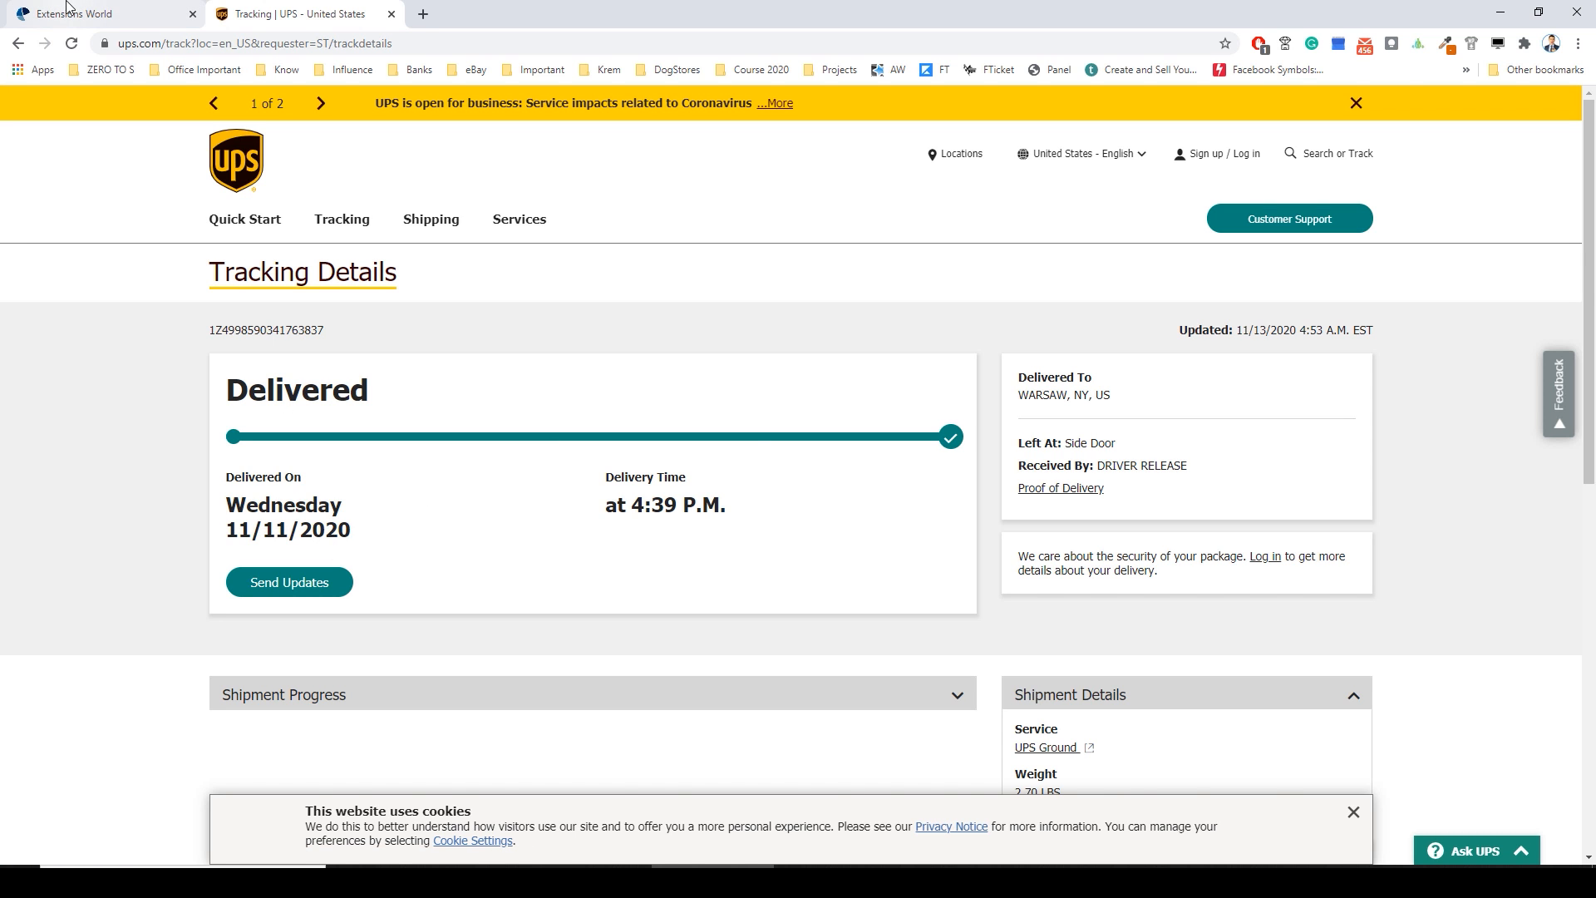
{"action": "left_click", "coordinate": [96, 13]}
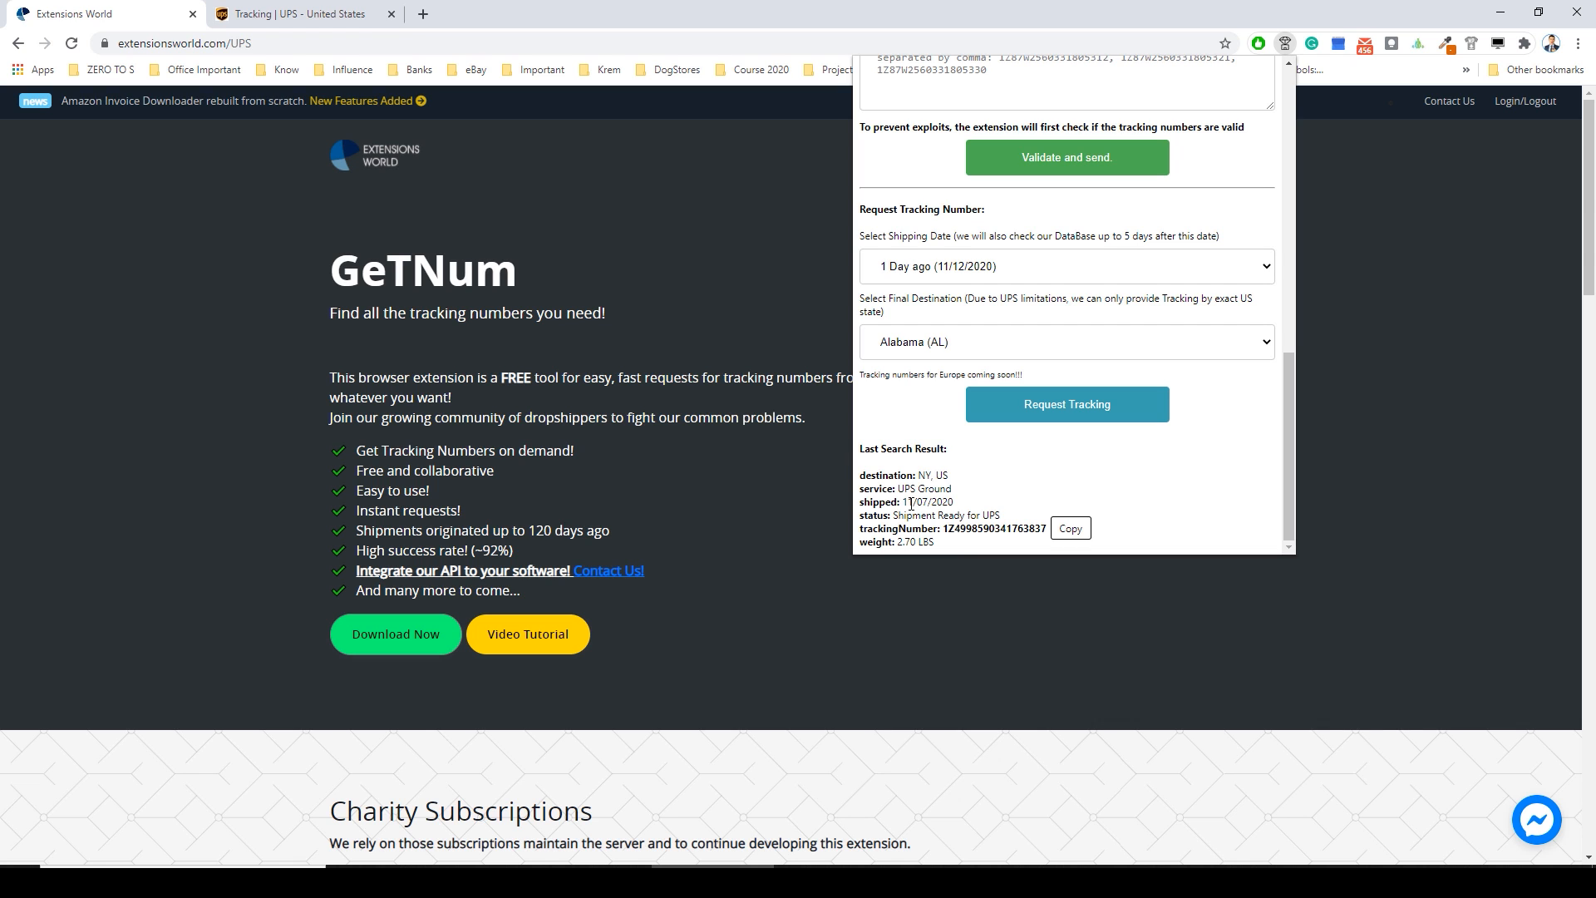
Highlight the 'Delivered To WARSAW, NY, US' result and return to the Extensions World page.
{"action": "double_click", "coordinate": [926, 502]}
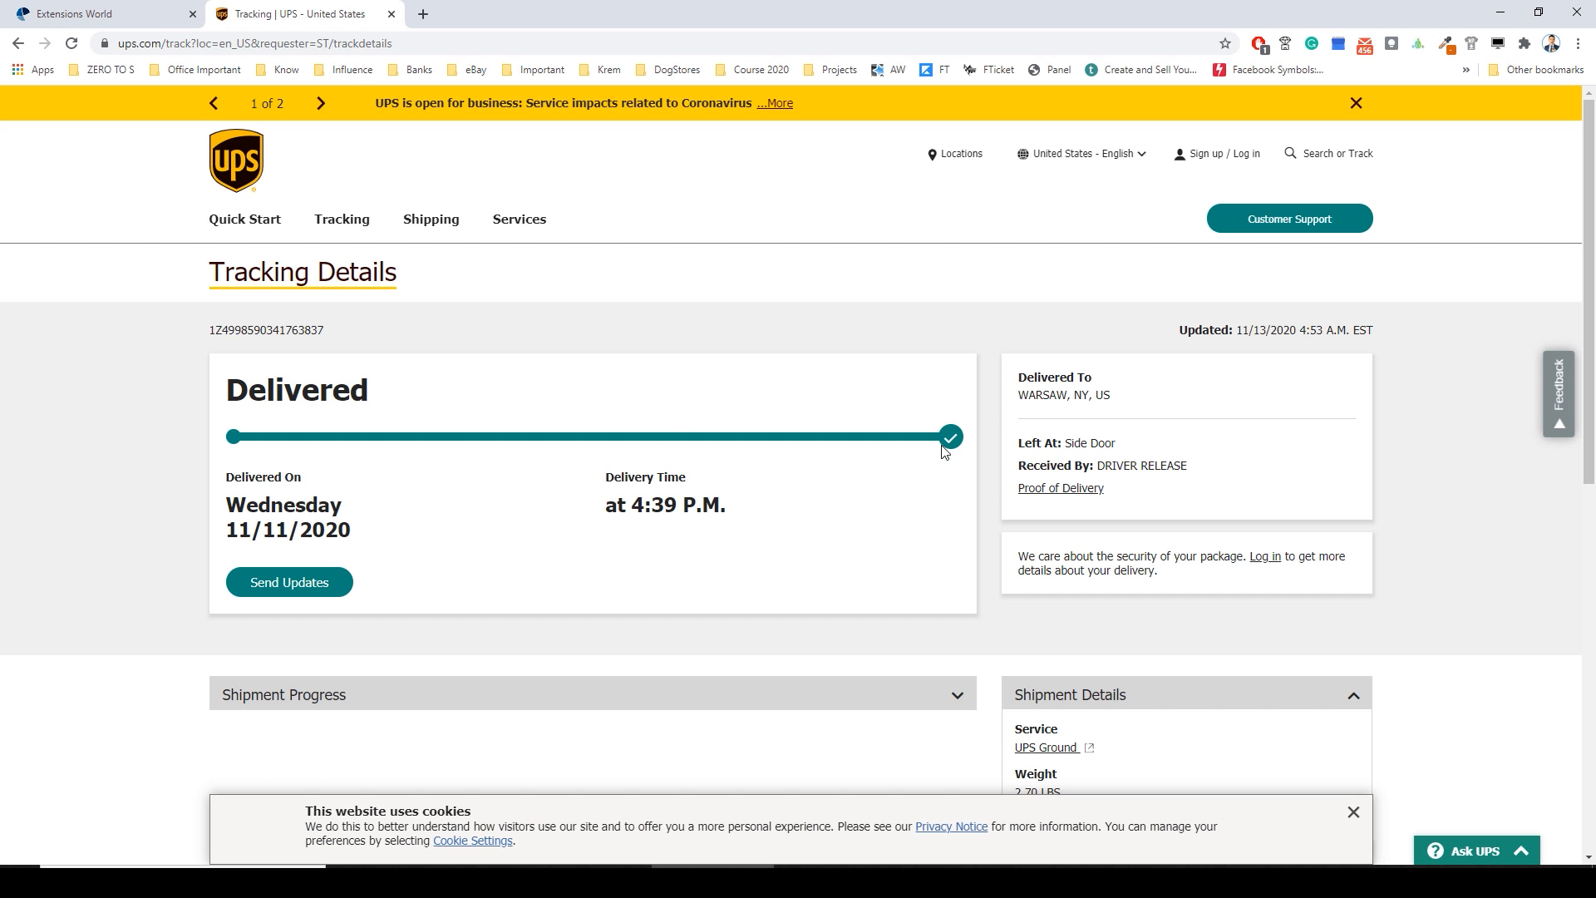
{"action": "scroll", "scroll_direction": "down", "scroll_amount": 3}
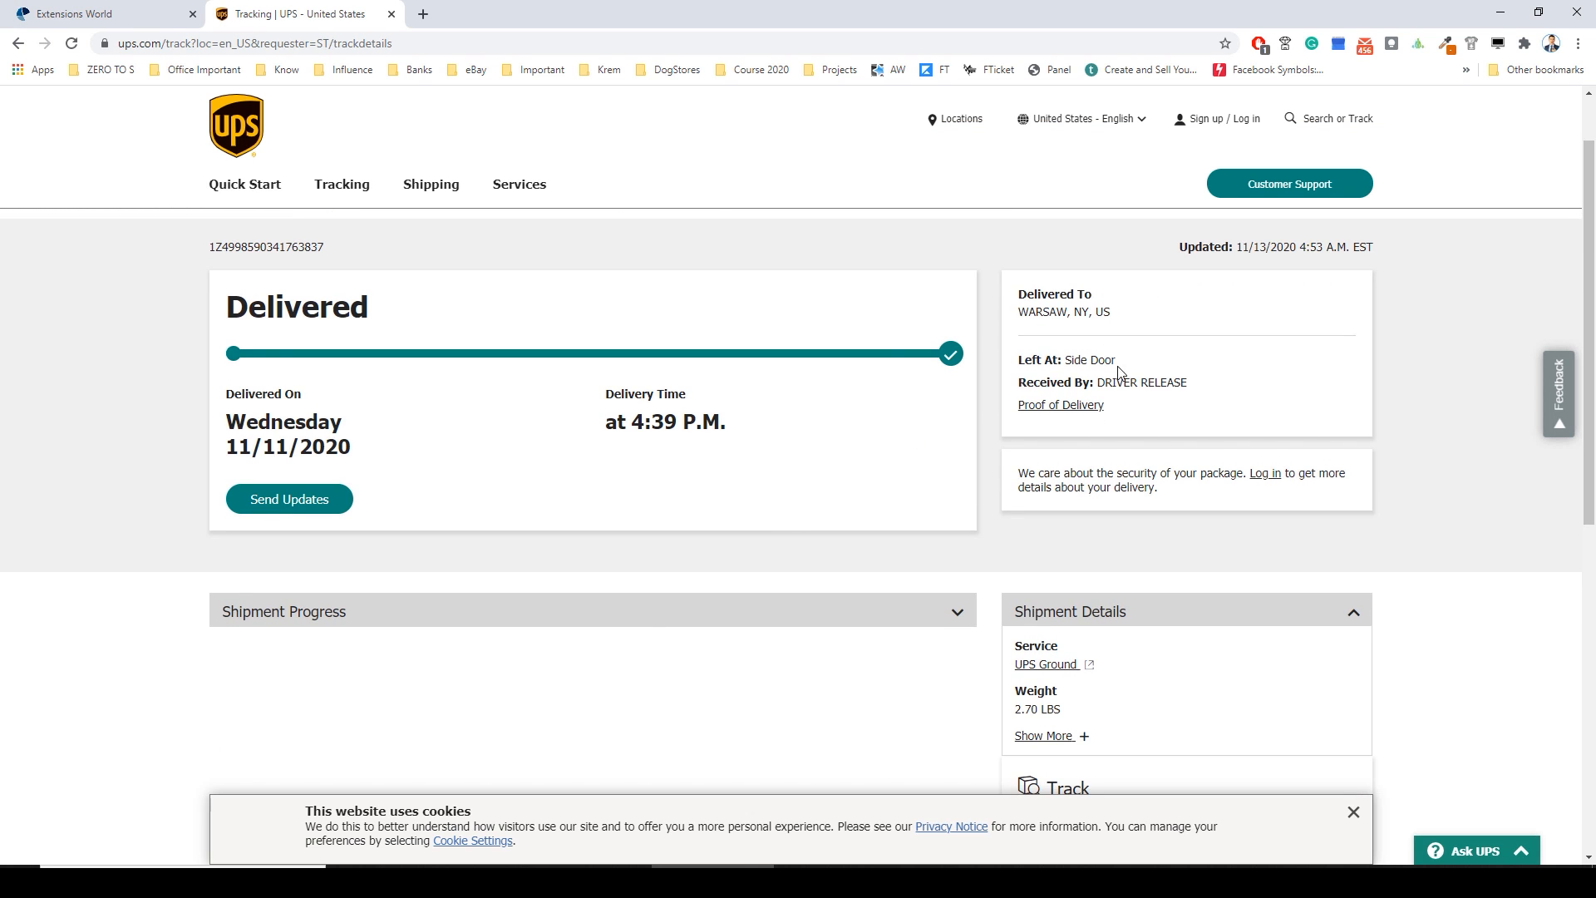
{"action": "left_click_drag", "start_coordinate": [1016, 294], "coordinate": [1109, 316]}
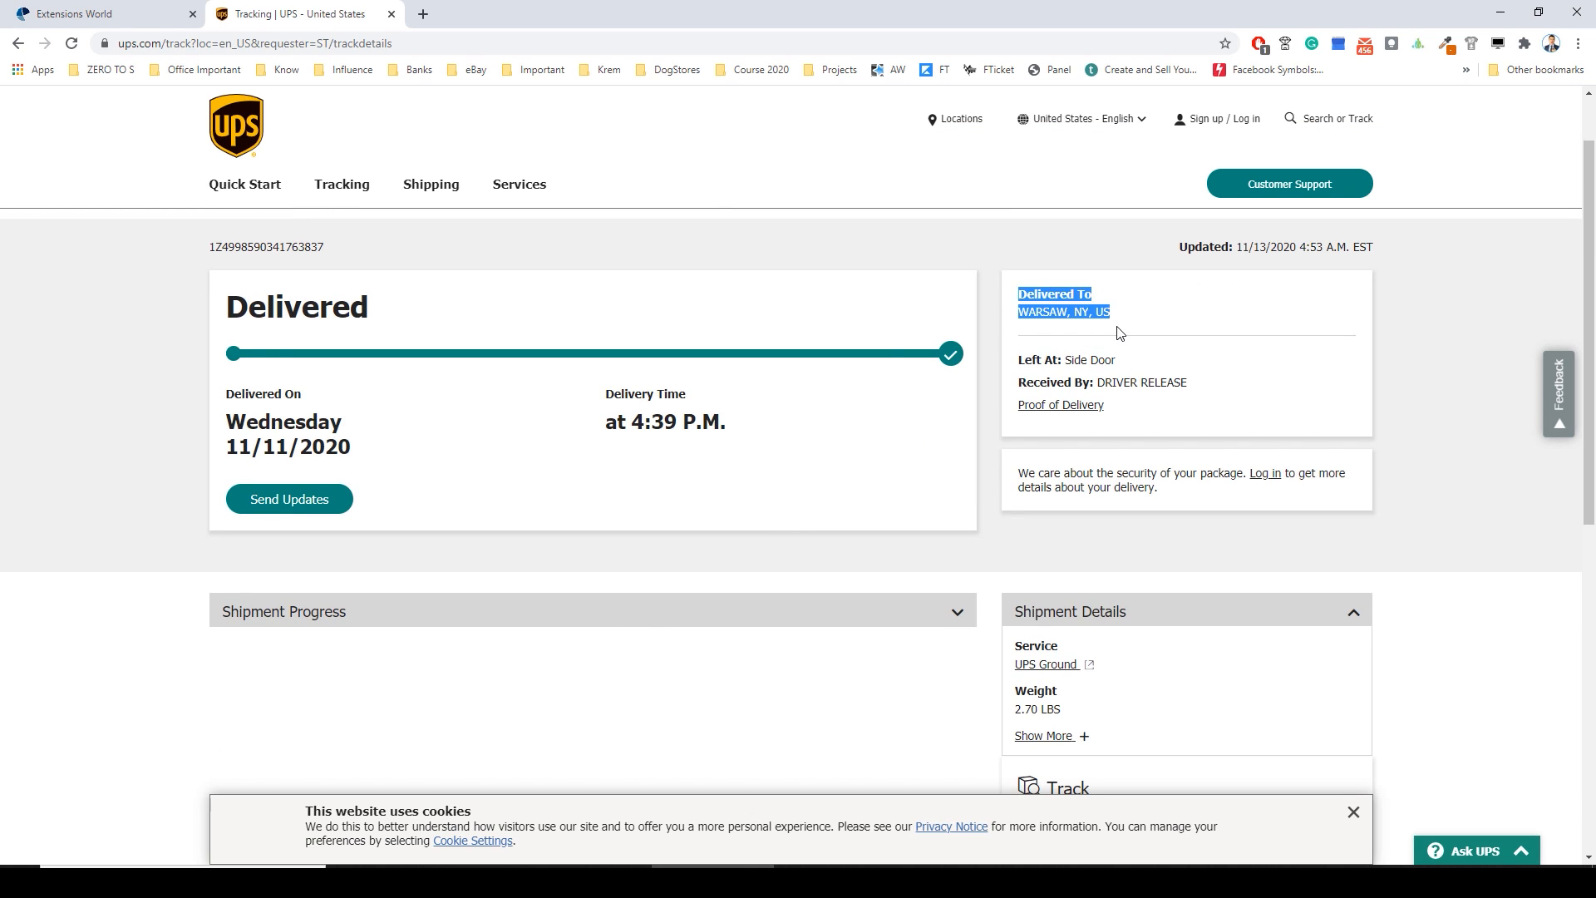
{"action": "mouse_move", "coordinate": [414, 70]}
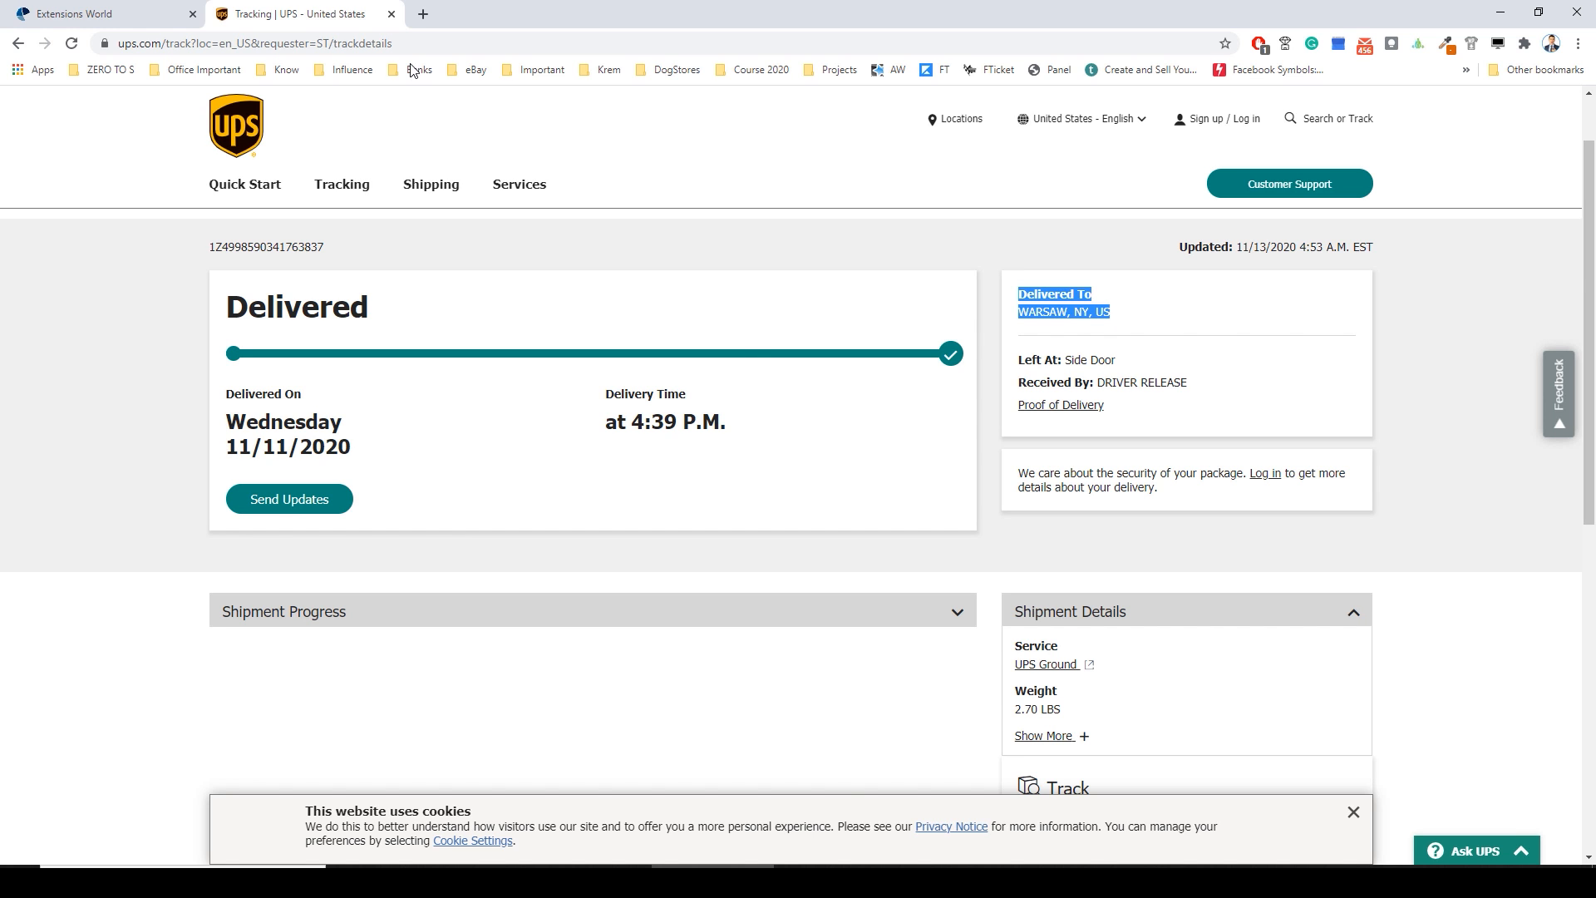
{"action": "left_click", "coordinate": [97, 14]}
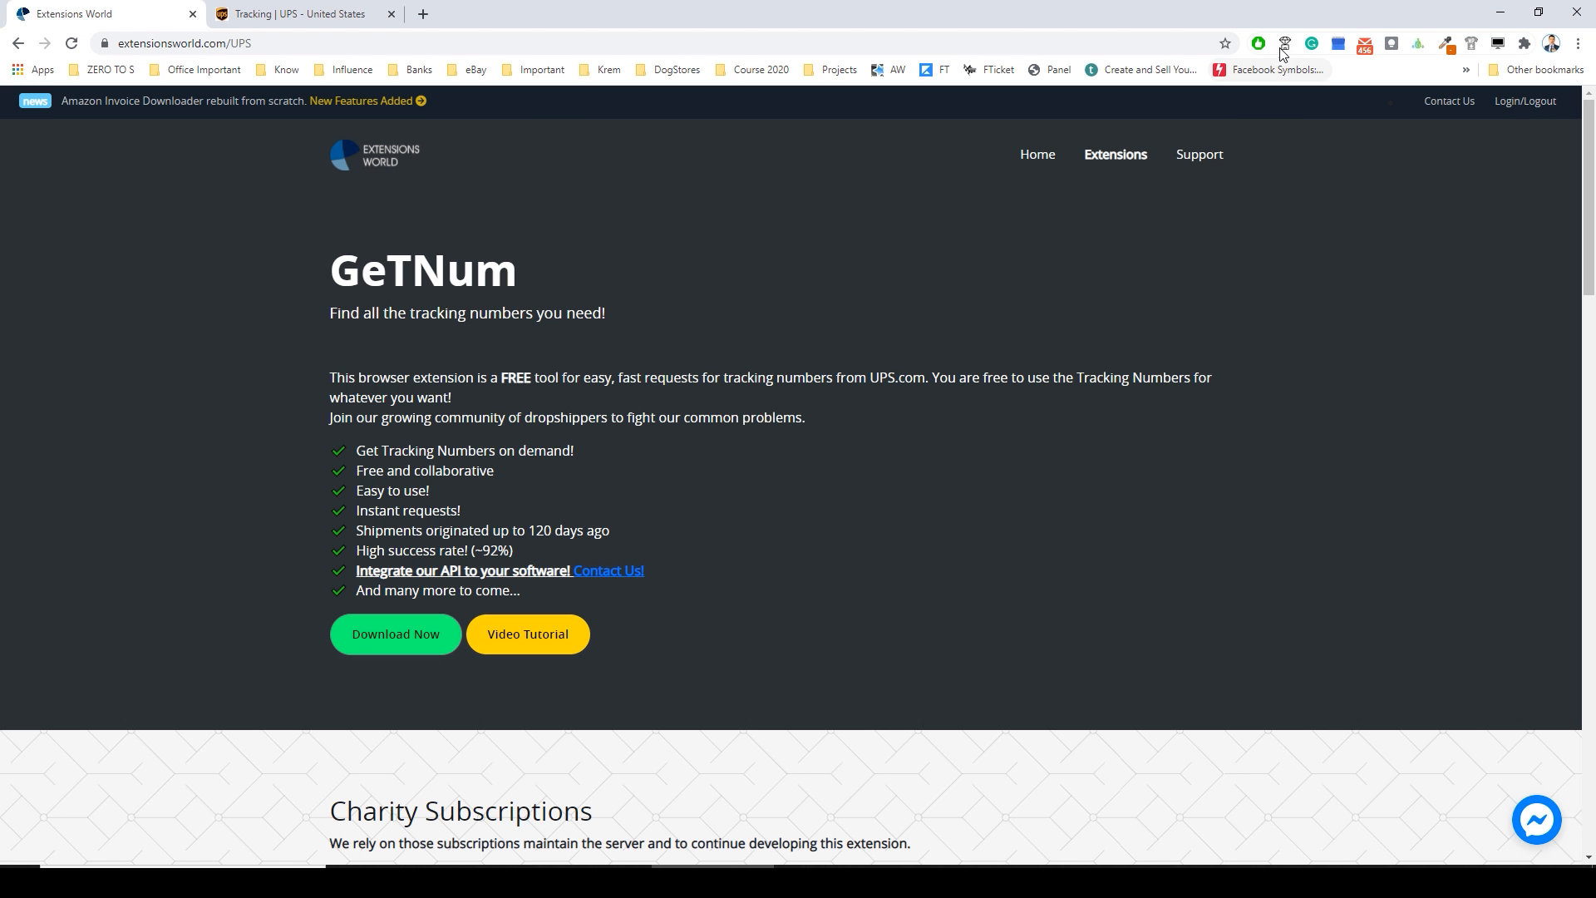
Reopen the GeTNum popup and highlight the EW coins balance of 2.
{"action": "left_click", "coordinate": [1282, 43]}
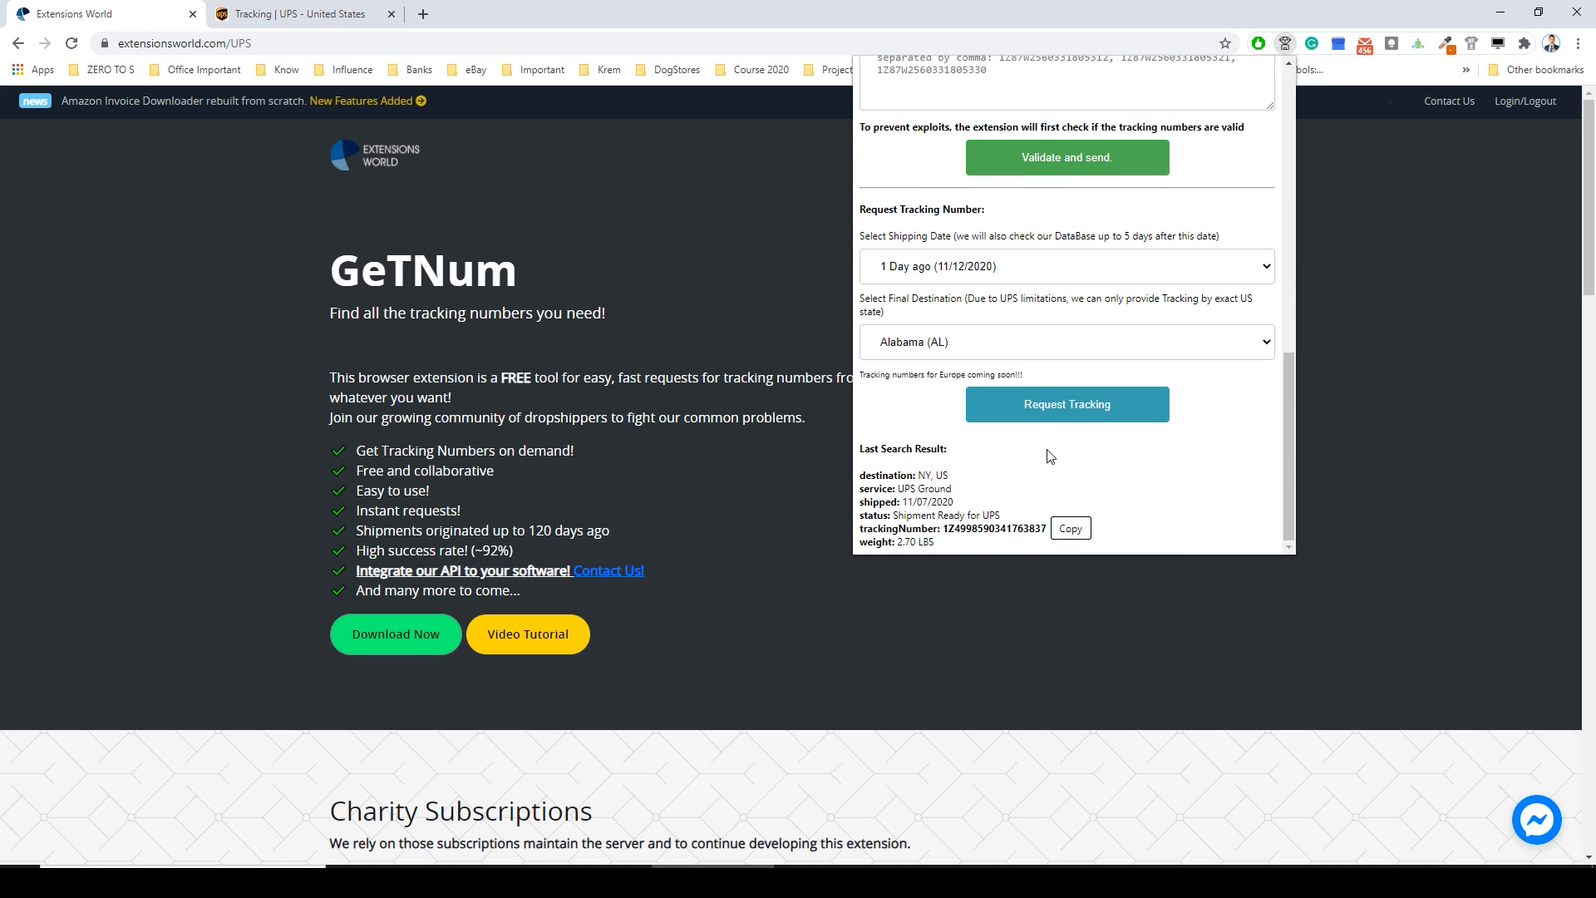
{"action": "mouse_move", "coordinate": [1033, 469]}
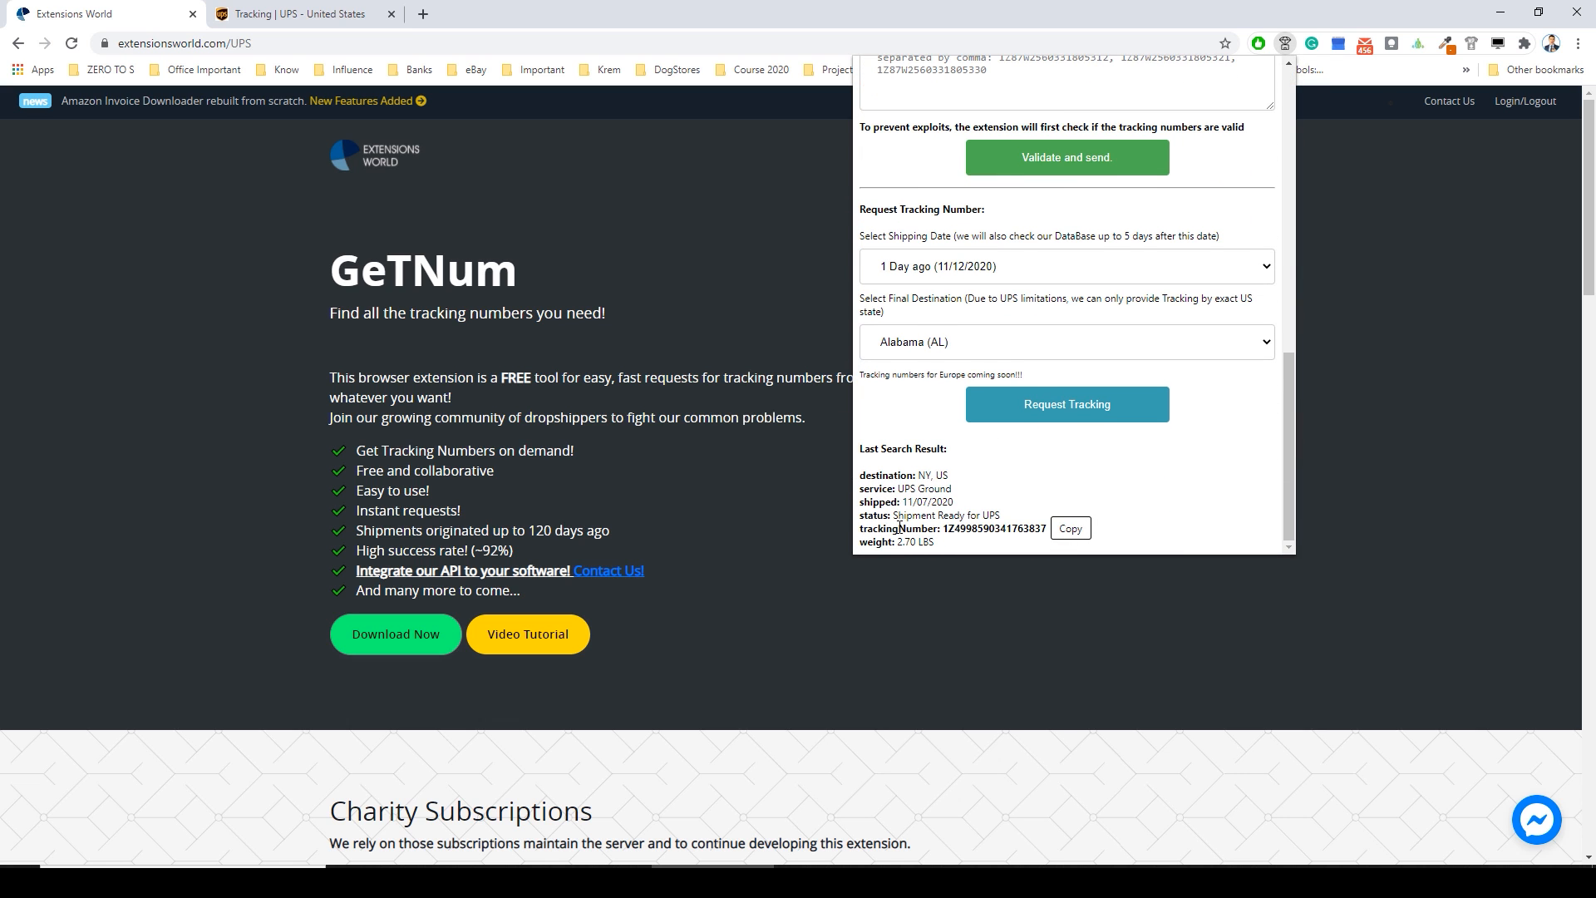
{"action": "double_click", "coordinate": [907, 502]}
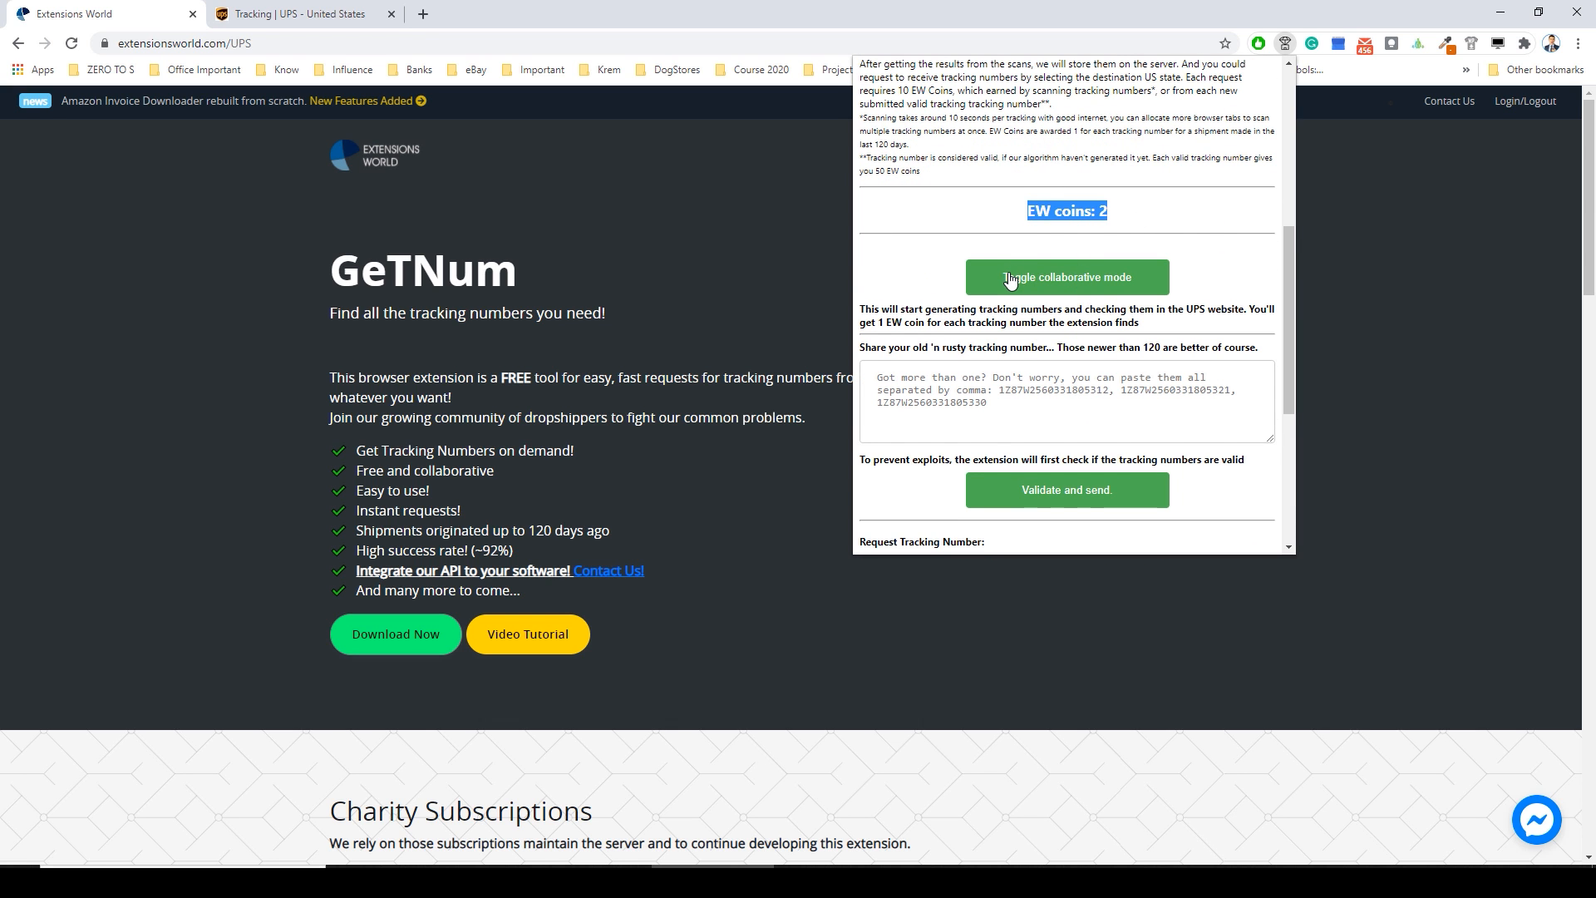
{"action": "mouse_move", "coordinate": [961, 287]}
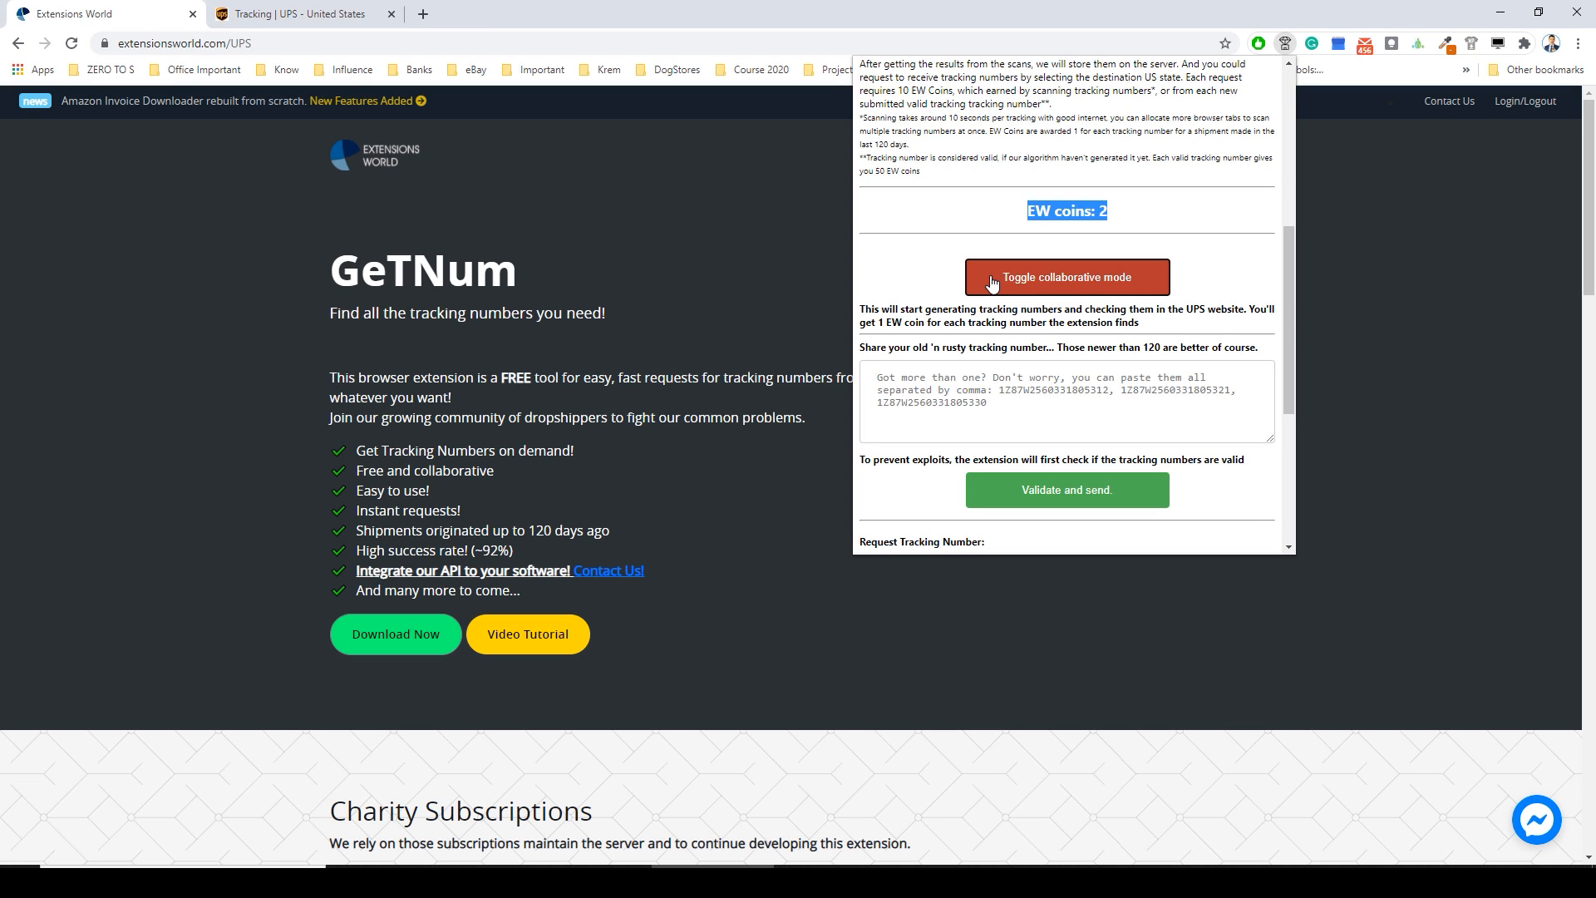
Turn collaborative mode back on and let it scan UPS pages for Windsor Mill, MD and Lexington, KY shipments.
{"action": "left_click", "coordinate": [1067, 278]}
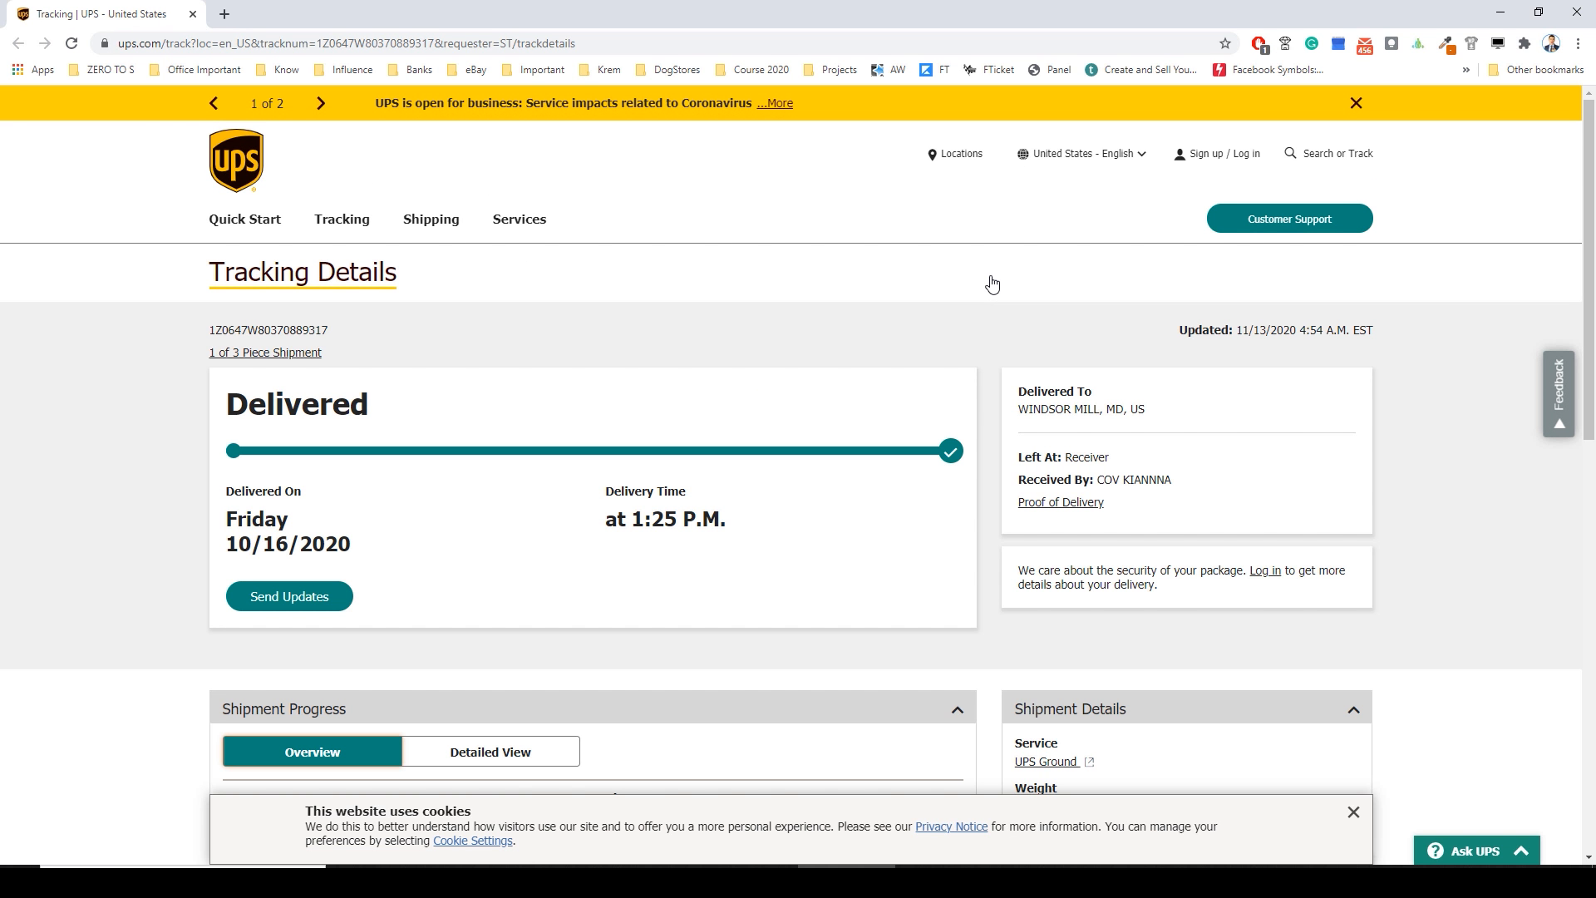
{"action": "scroll", "scroll_direction": "down", "scroll_amount": 3}
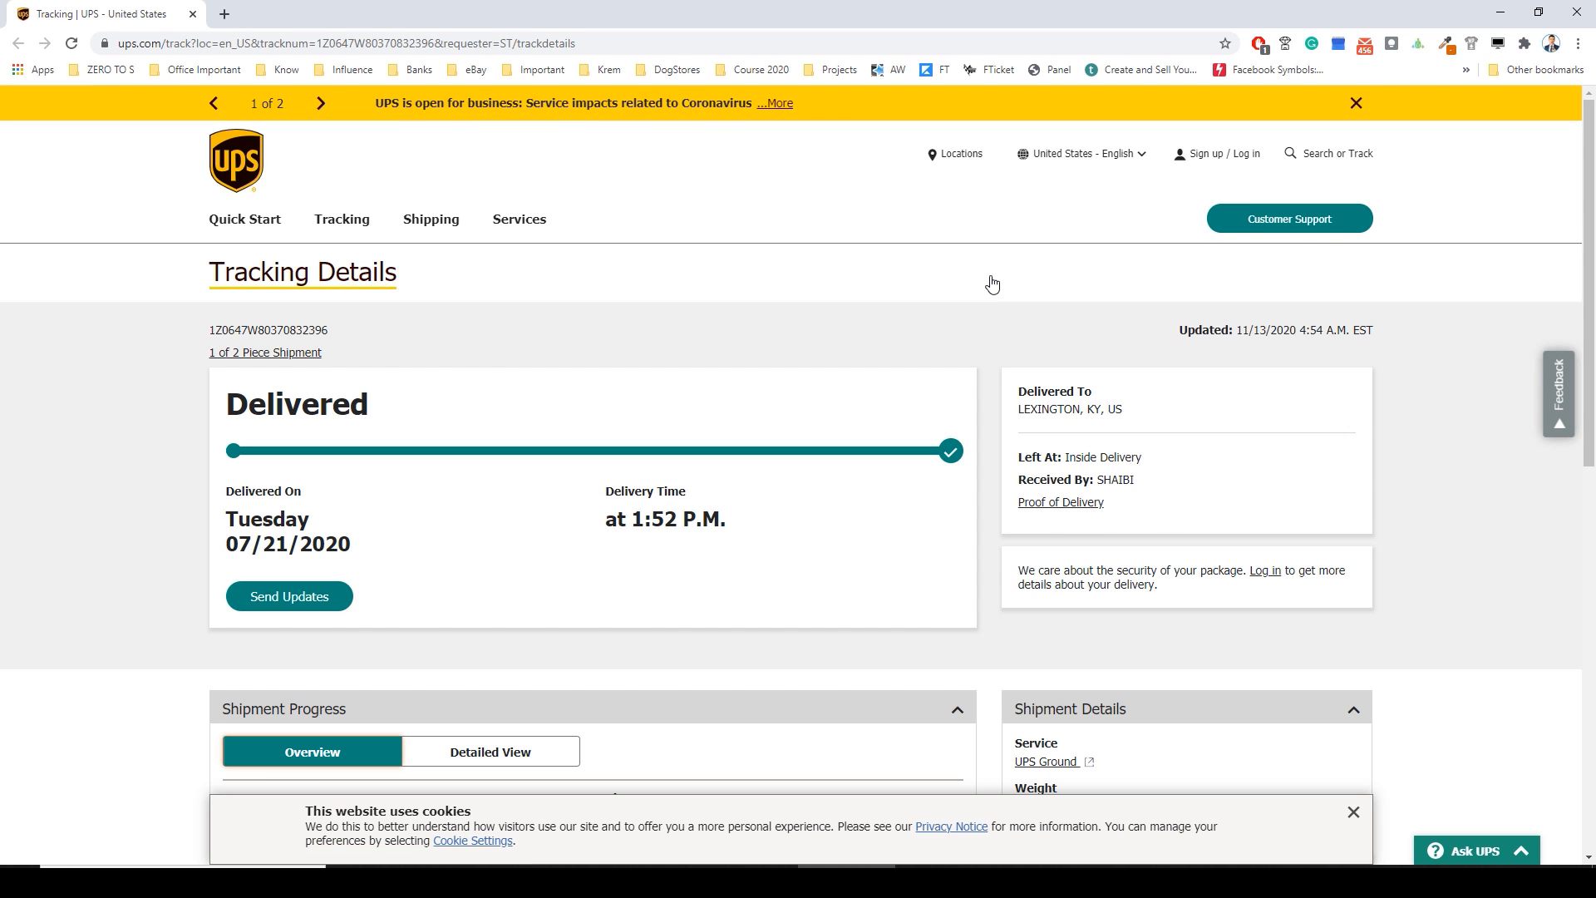
{"action": "scroll", "scroll_direction": "down", "scroll_amount": 3}
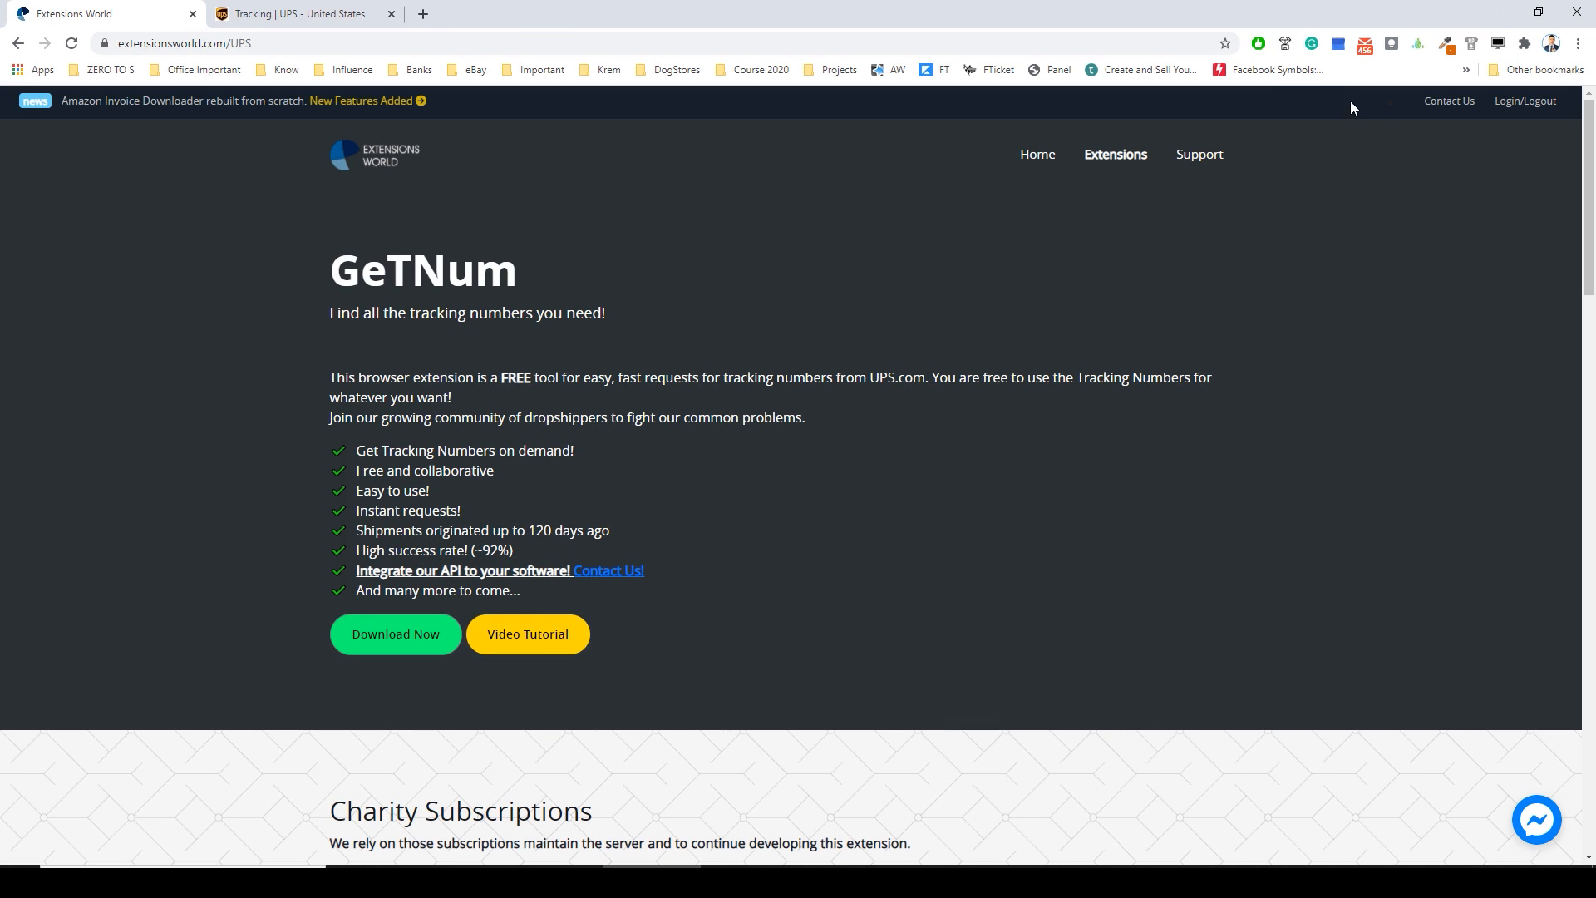
Check the EW coins balance and view one delivered shipment from the UPS Tracking Summary.
{"action": "left_click", "coordinate": [1282, 43]}
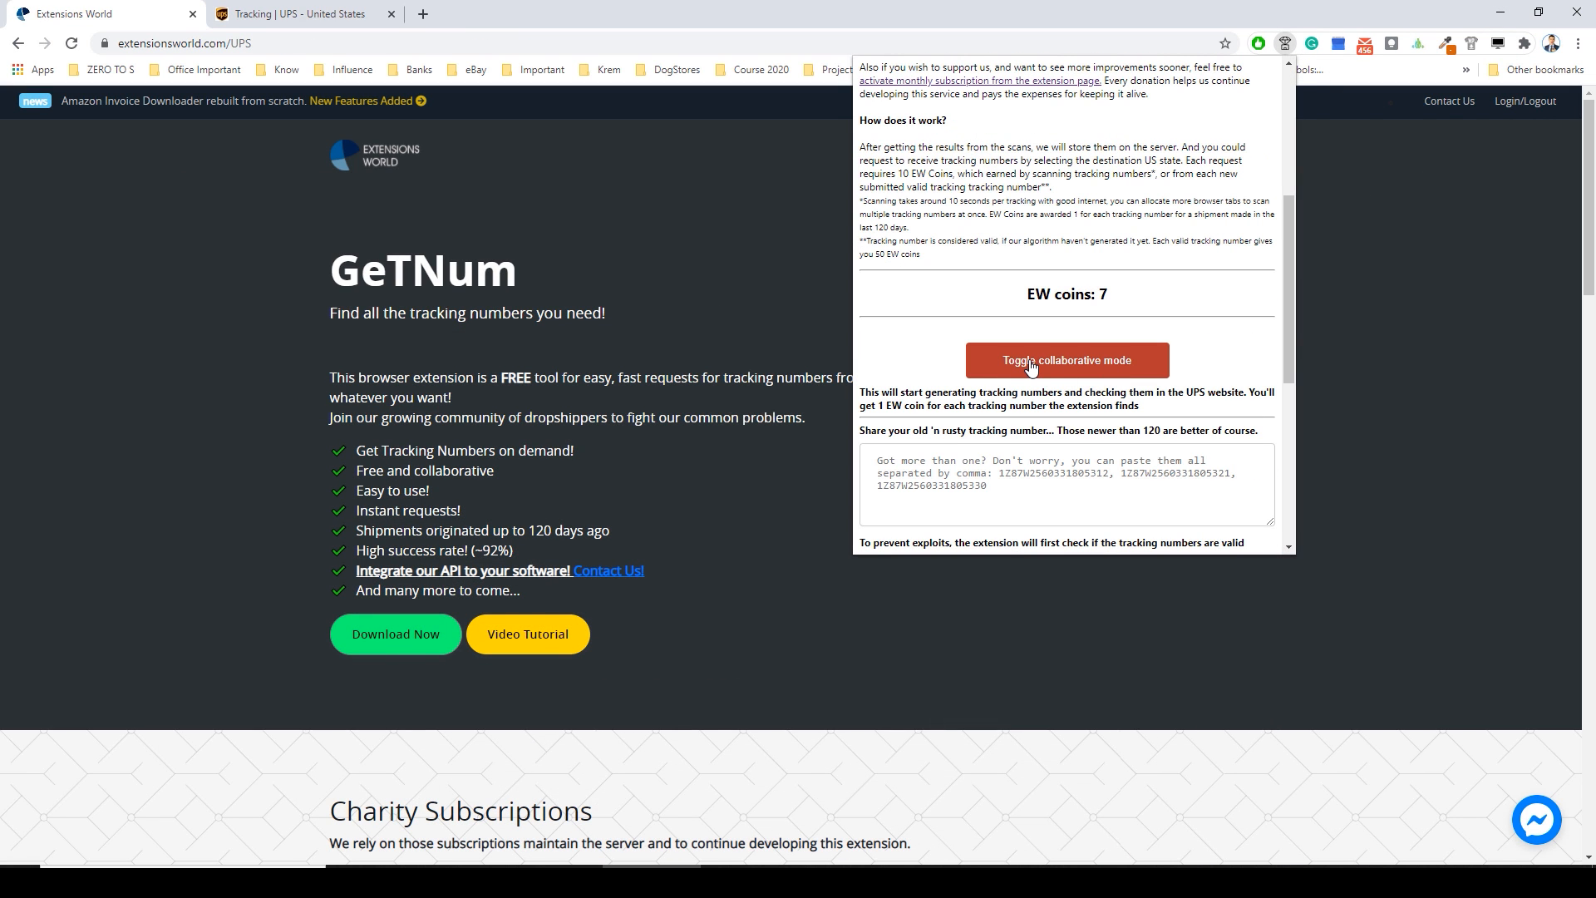
{"action": "mouse_move", "coordinate": [1067, 316]}
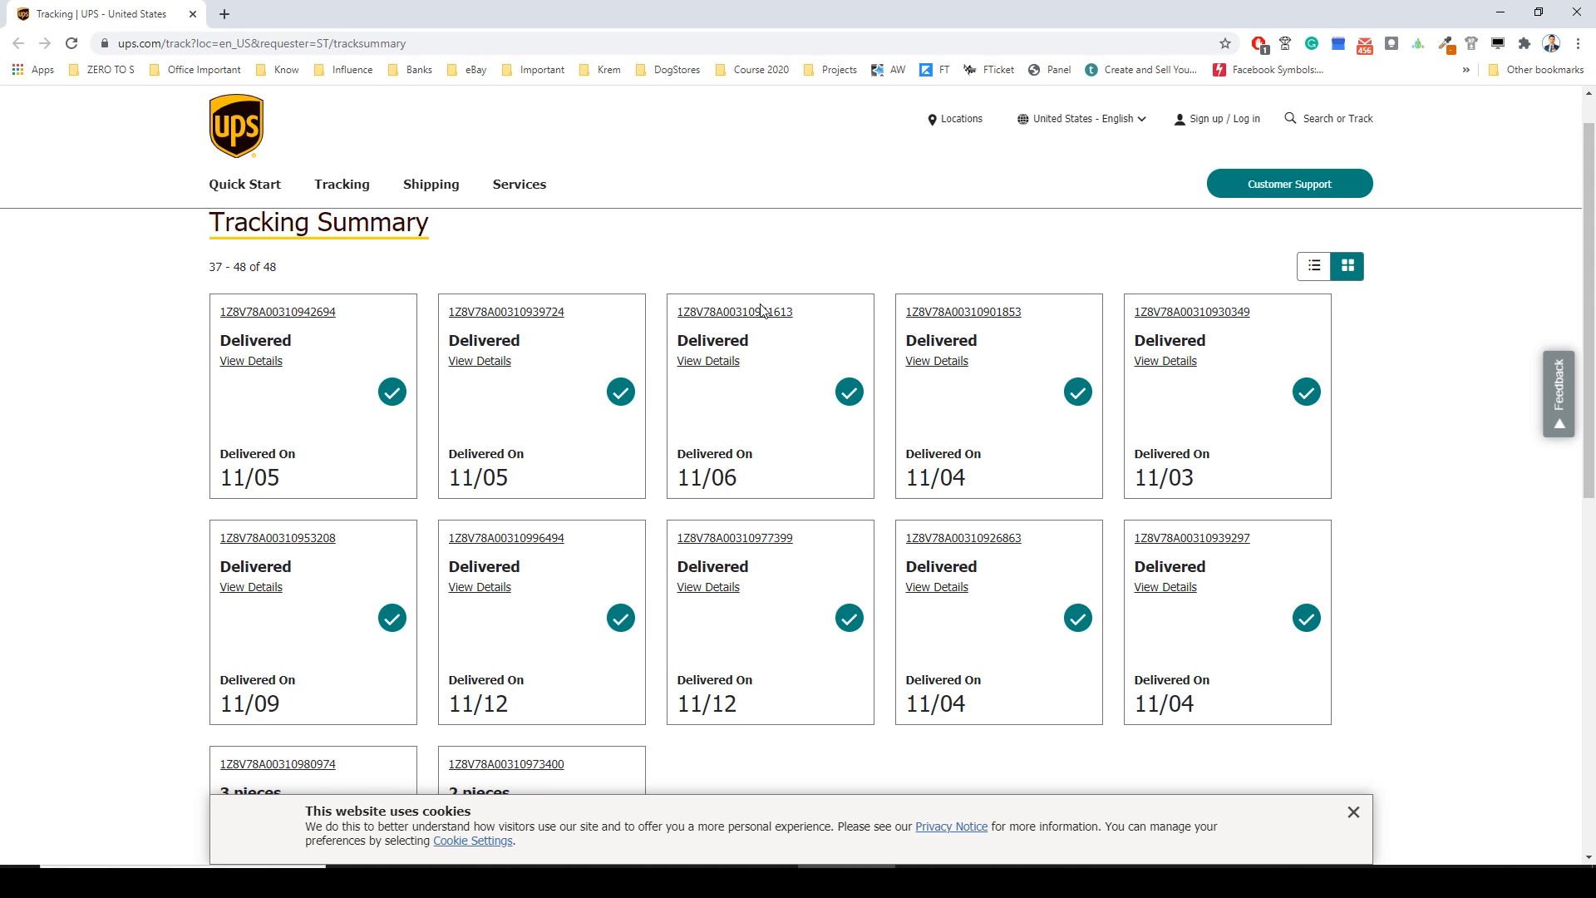
{"action": "mouse_move", "coordinate": [735, 311]}
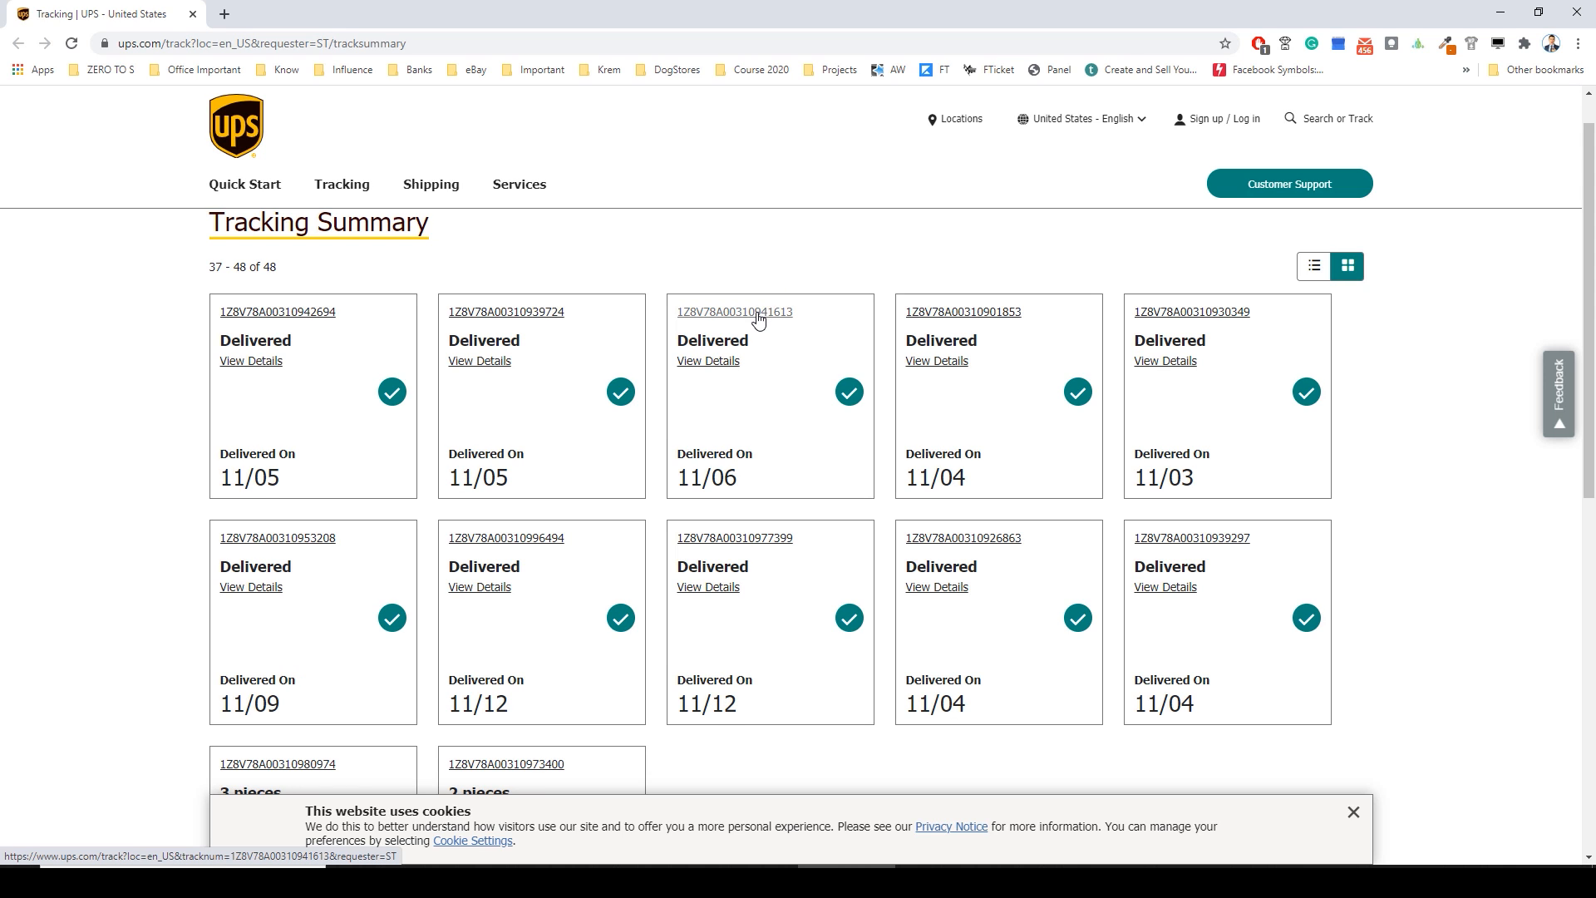
{"action": "left_click", "coordinate": [733, 311]}
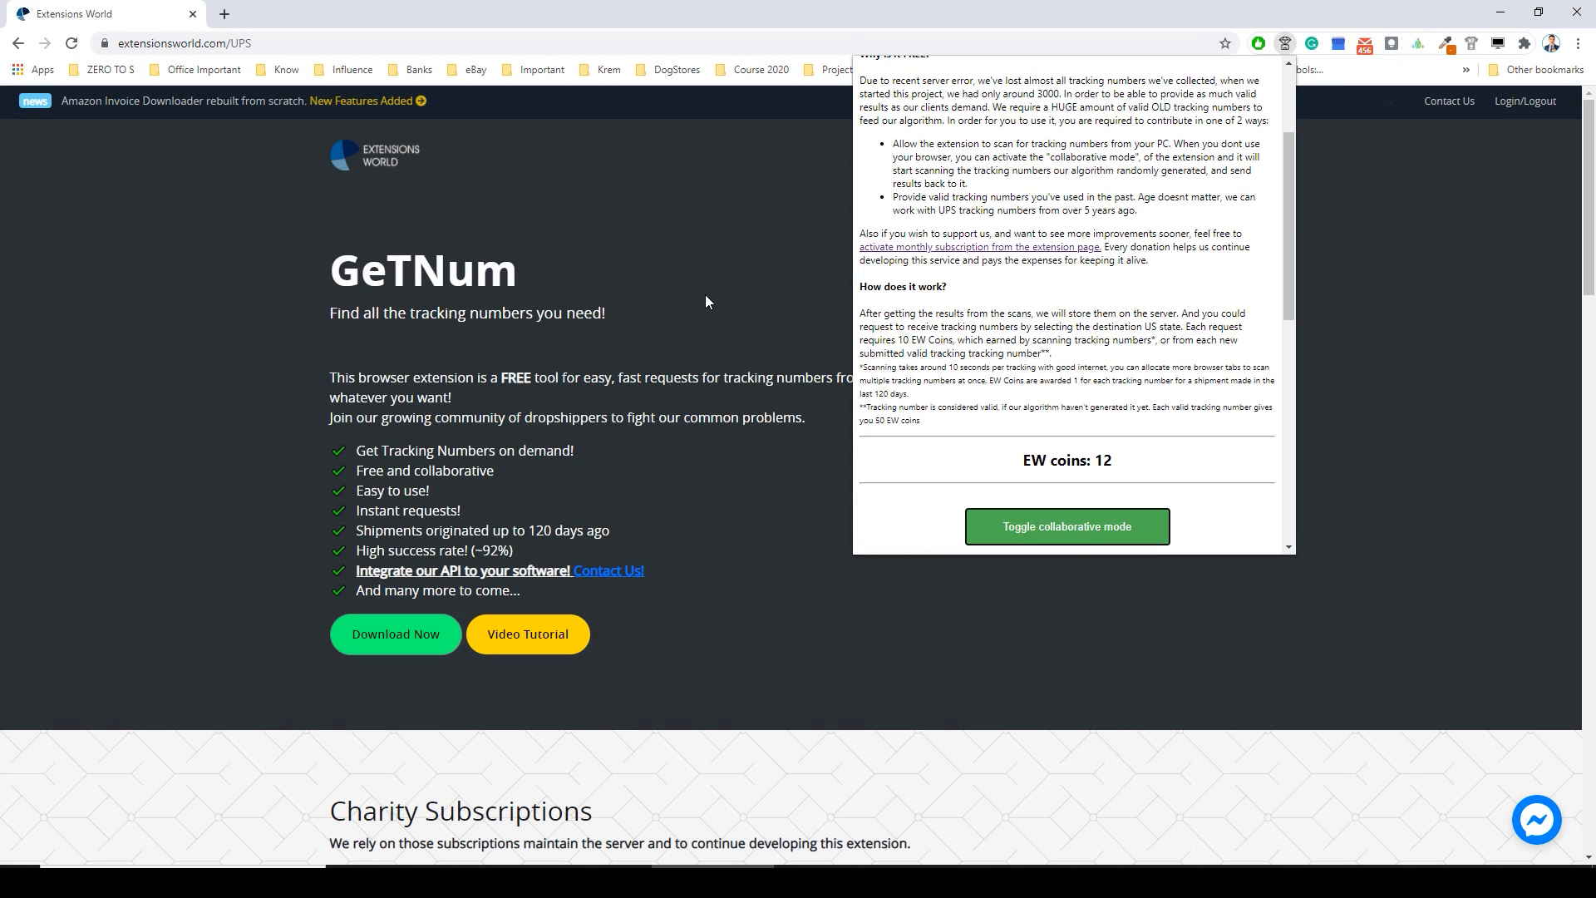
{"action": "scroll", "scroll_direction": "down", "scroll_amount": 3}
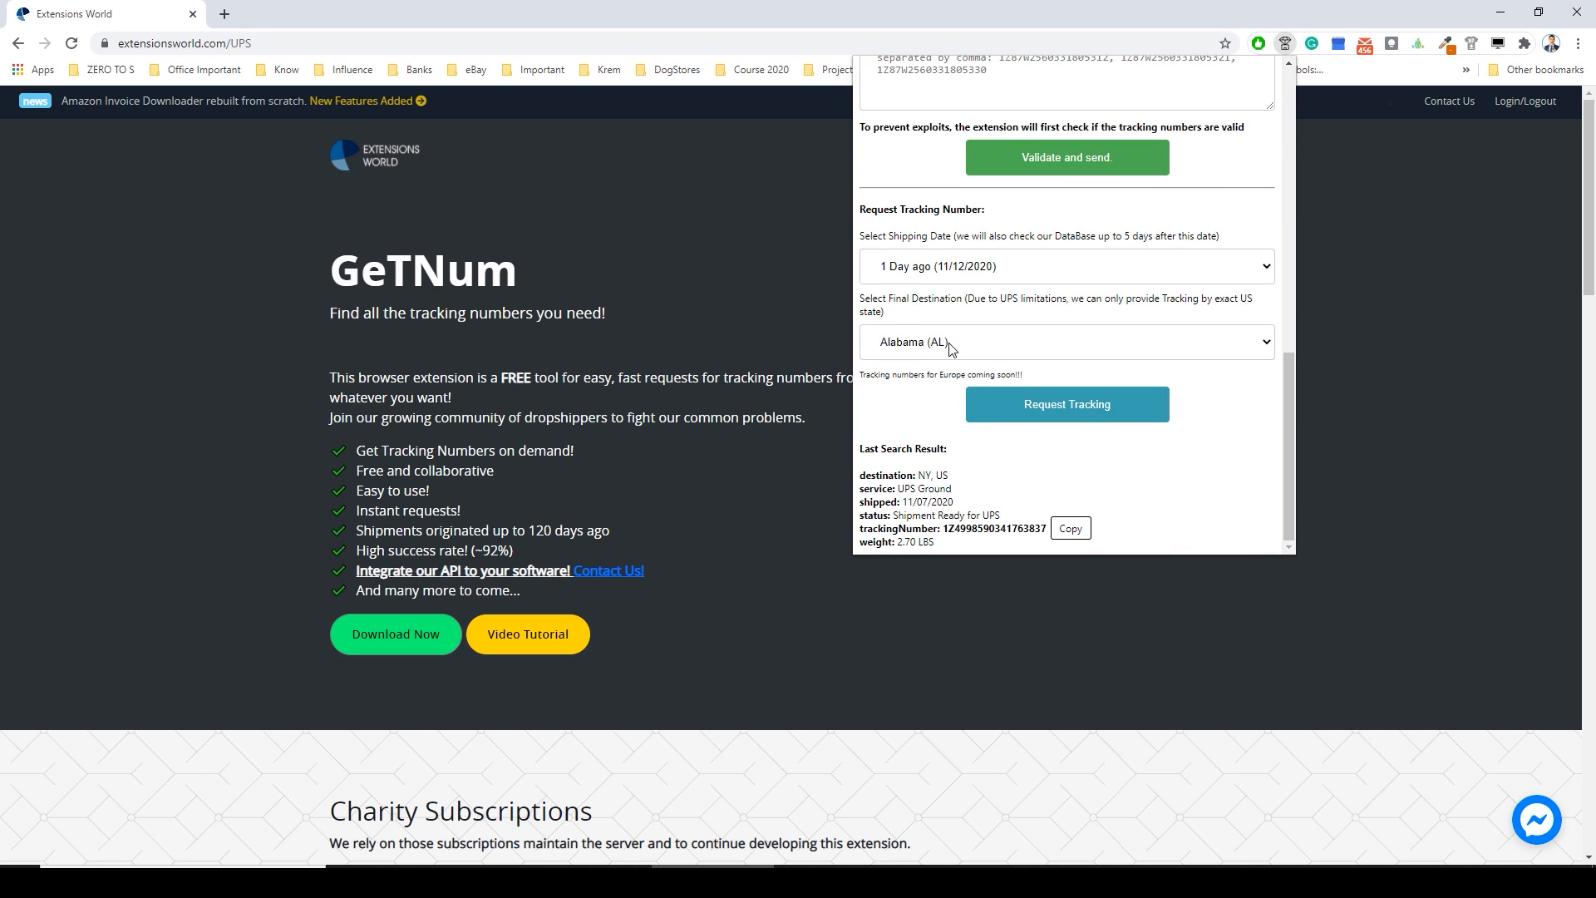
{"action": "left_click", "coordinate": [1064, 341]}
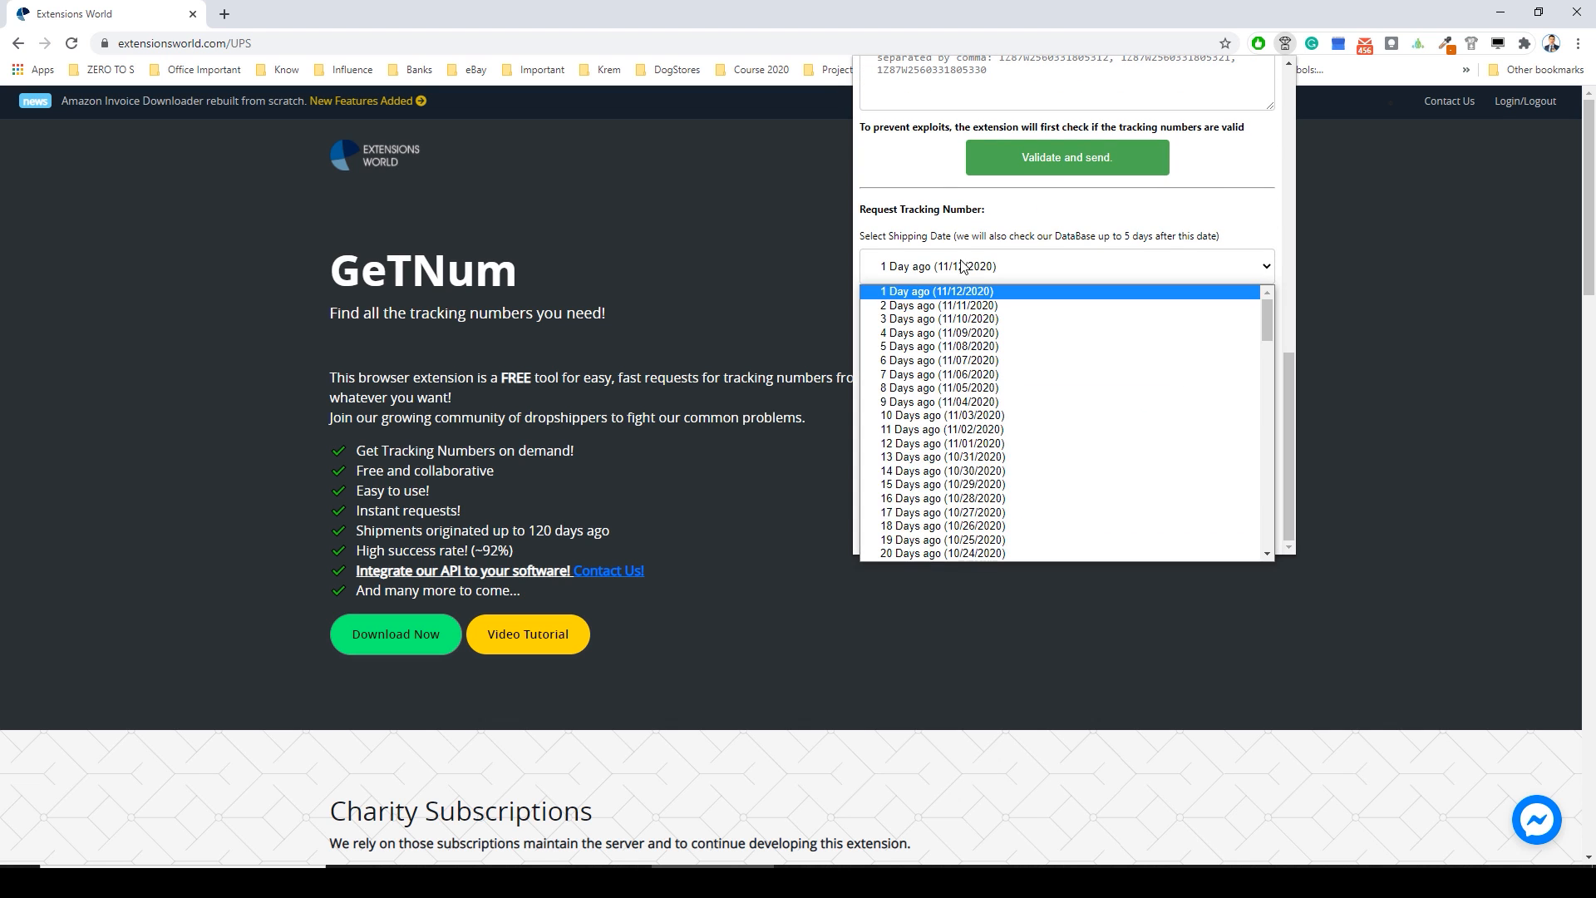
{"action": "left_click", "coordinate": [936, 306]}
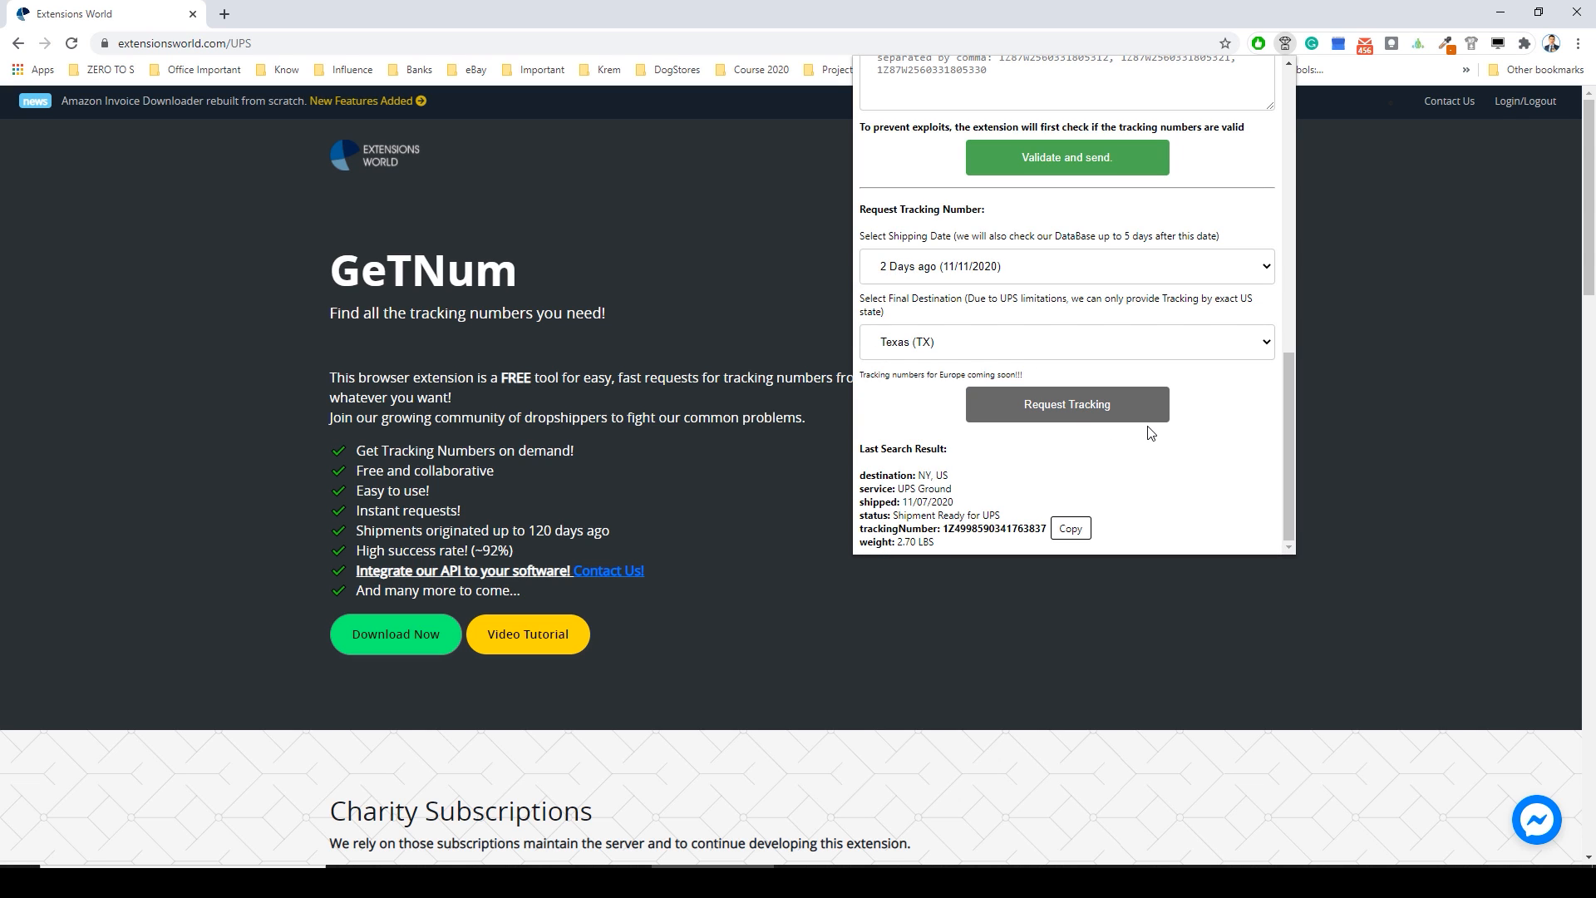
{"action": "left_click", "coordinate": [1066, 404]}
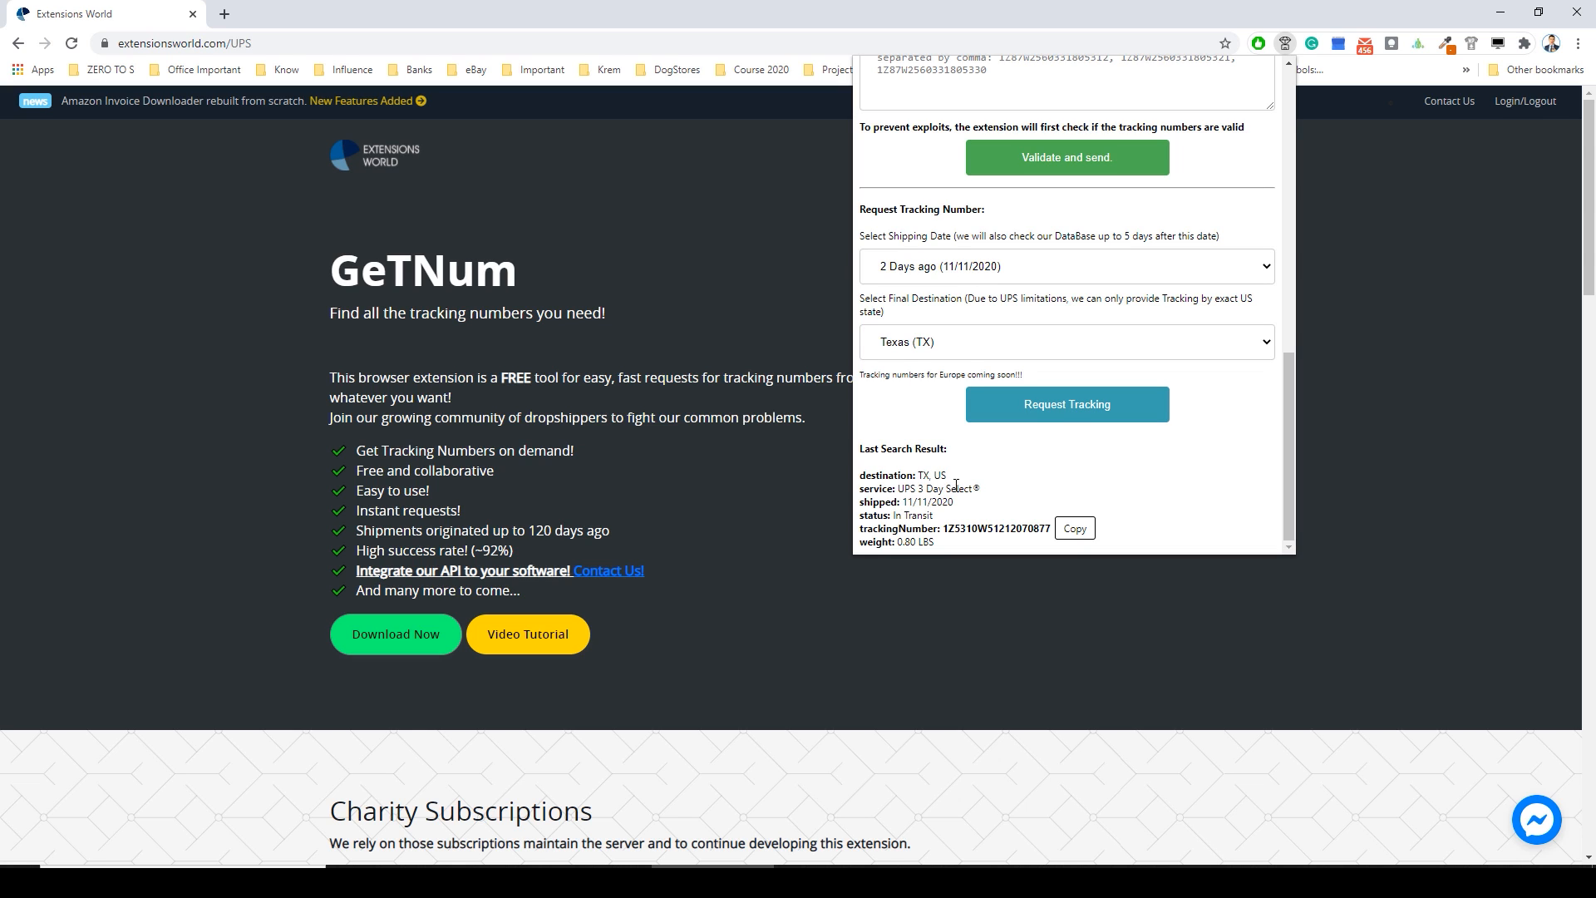
{"action": "mouse_move", "coordinate": [944, 547]}
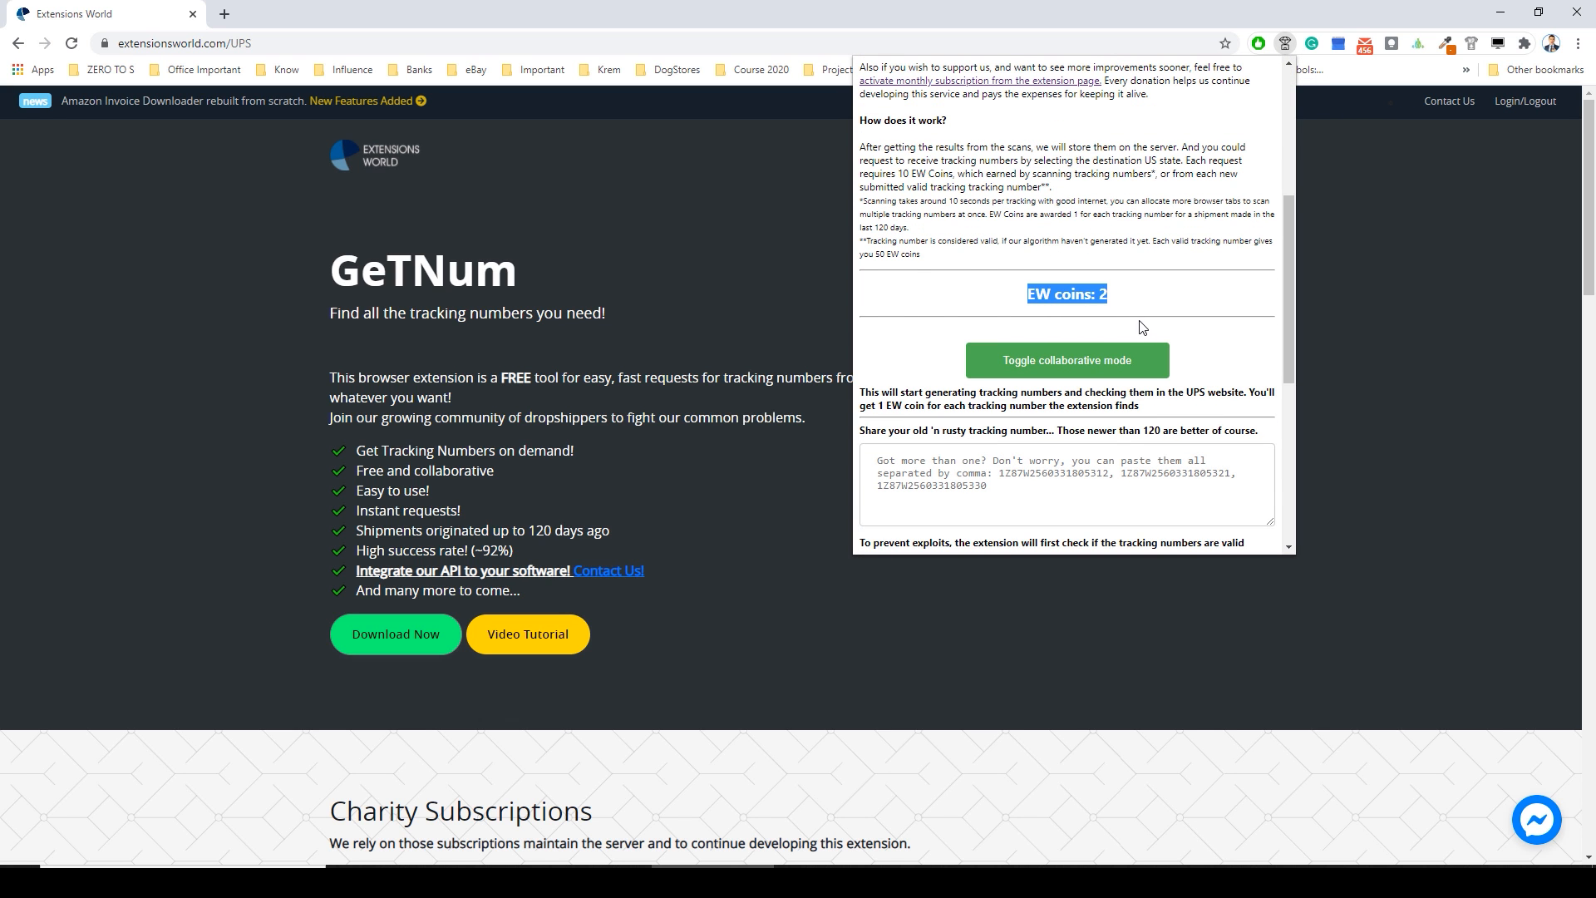
{"action": "mouse_move", "coordinate": [1136, 340]}
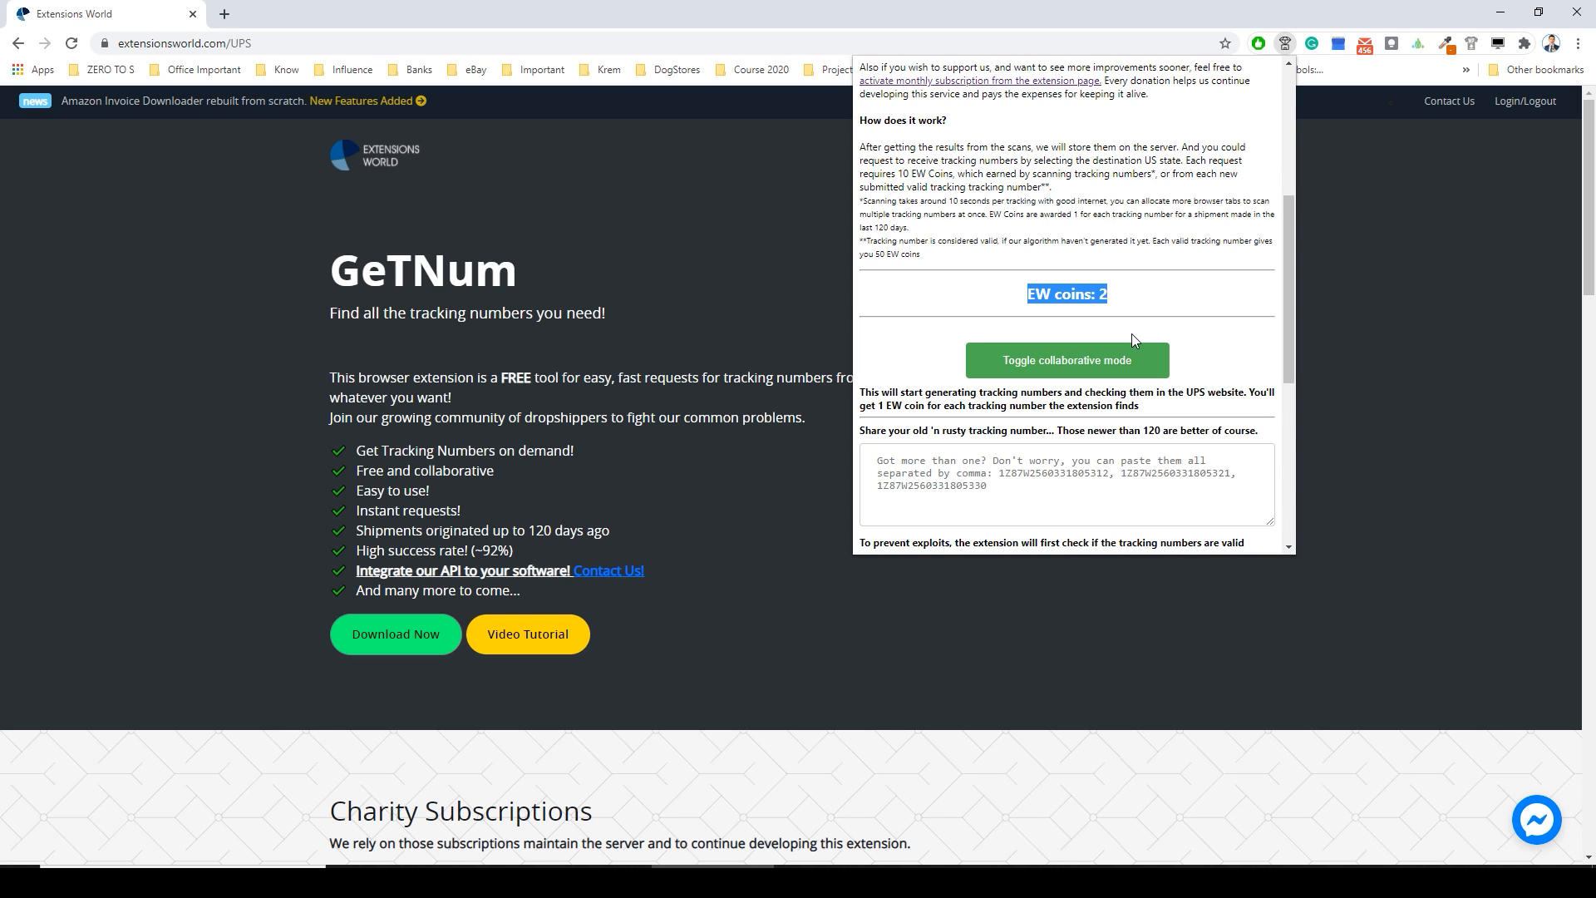
{"action": "mouse_move", "coordinate": [1131, 345]}
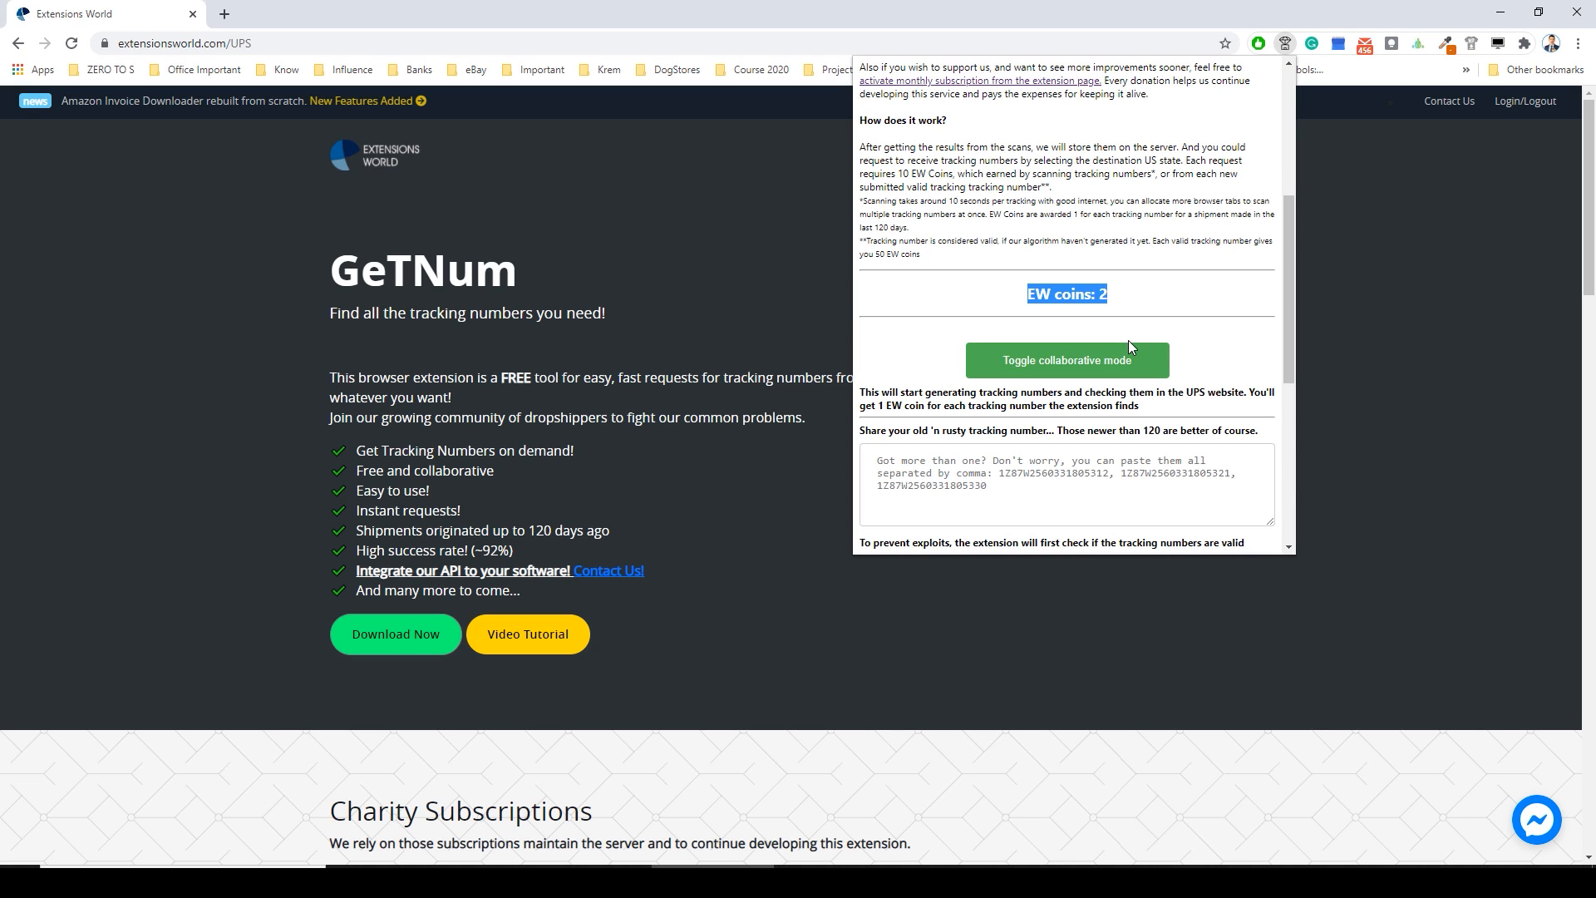
{"action": "mouse_move", "coordinate": [1128, 352]}
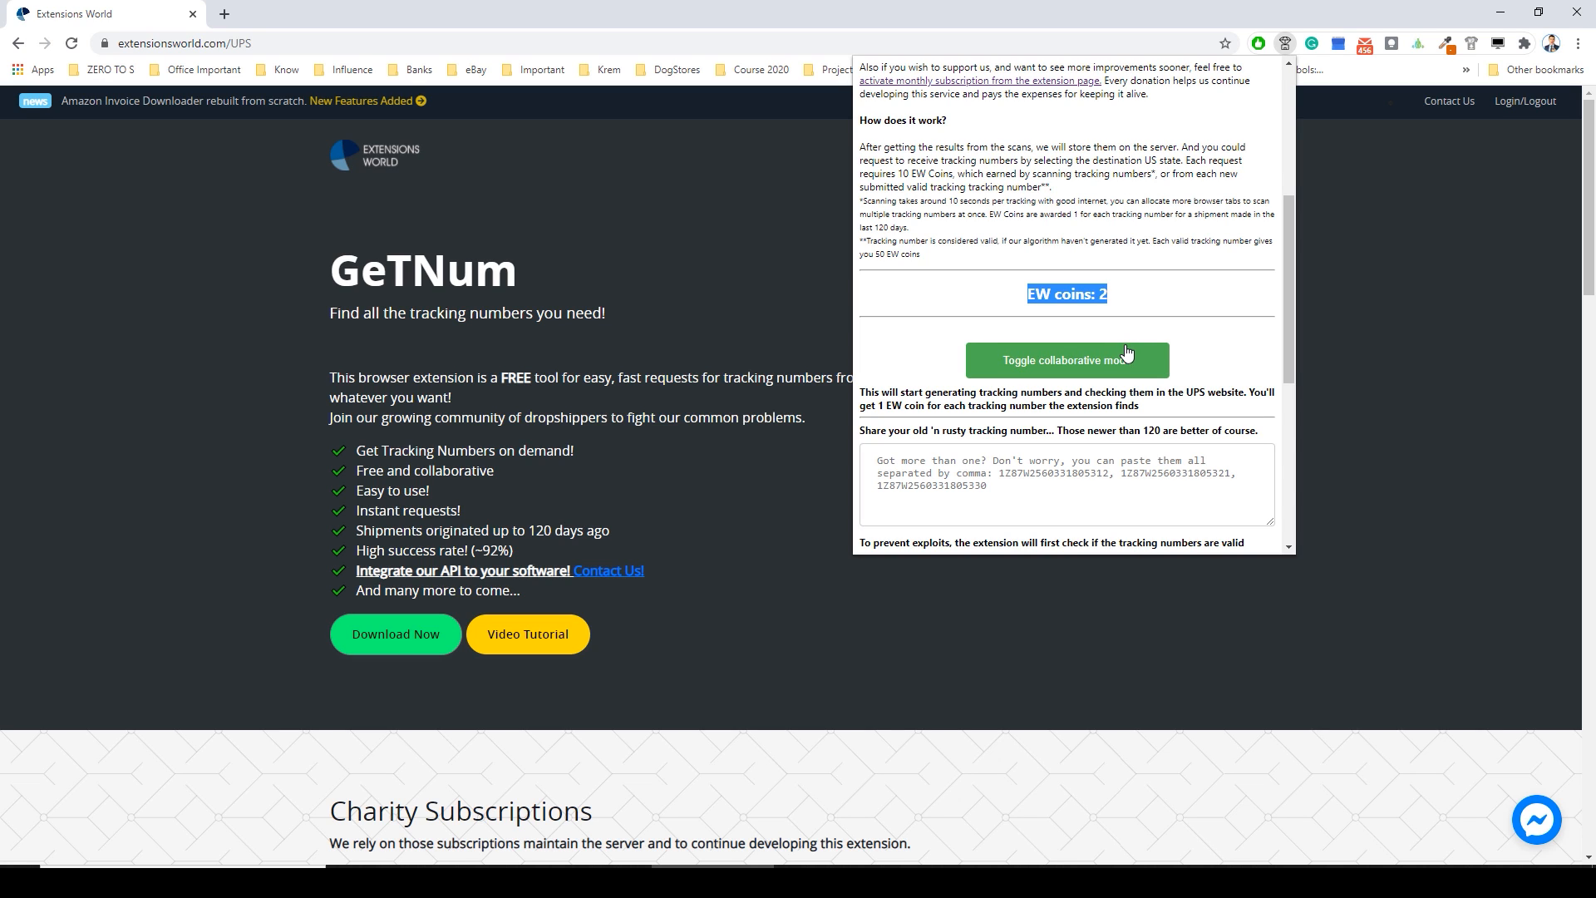